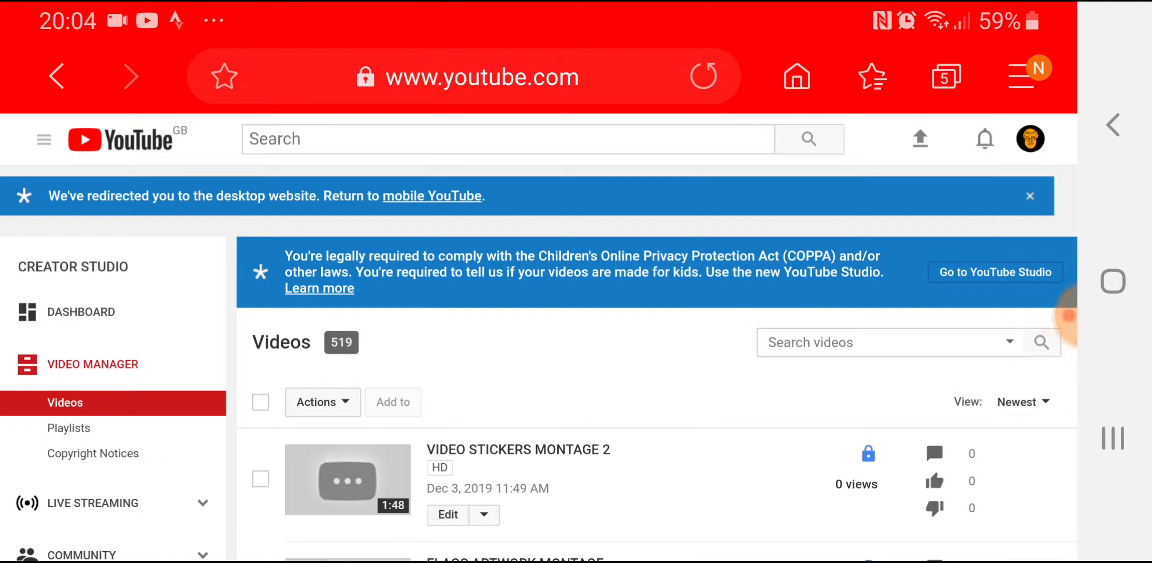
- Go from the Video Manager to the channel's published Comments page under Community
scroll(down, 3)
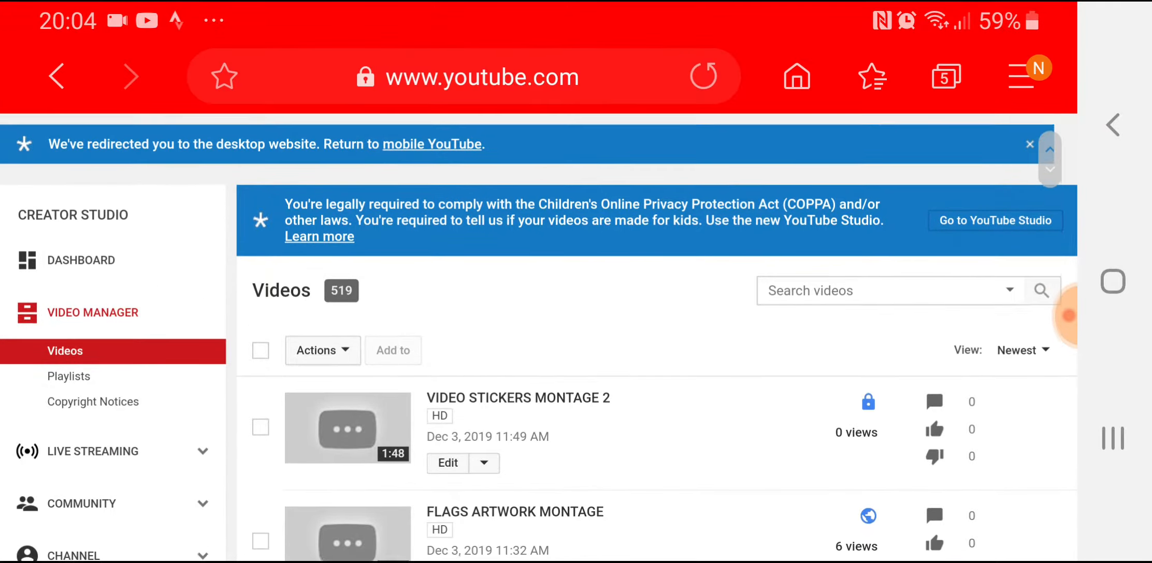
scroll(down, 3)
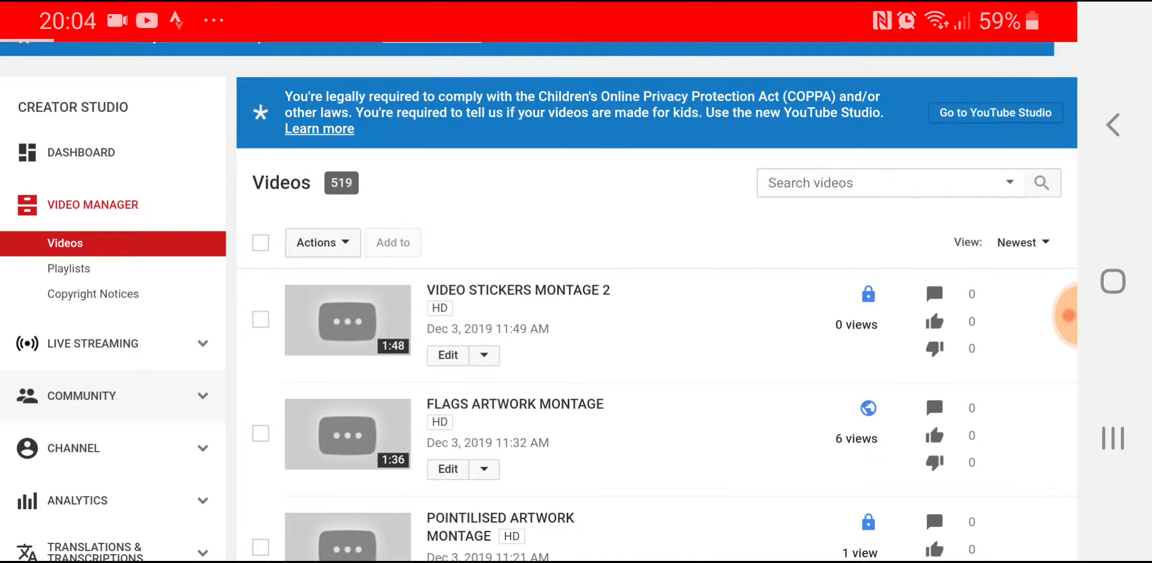
click(81, 395)
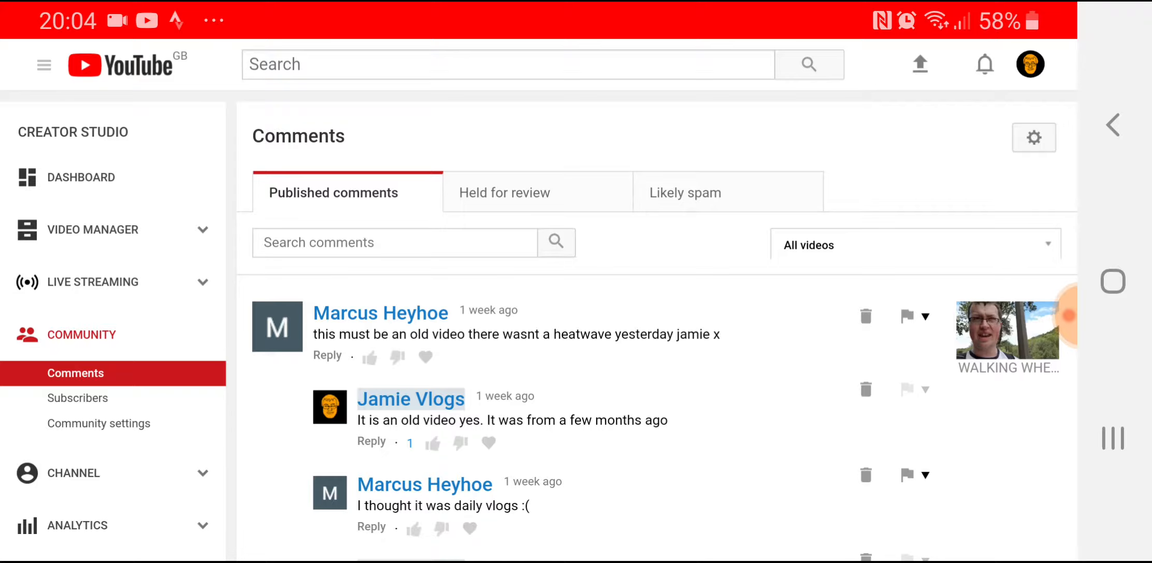
- Return to Video Manager > Videos, now listing 520 videos with 'MY SPOTIFY 2019 WRAPPED' preparing
click(1029, 64)
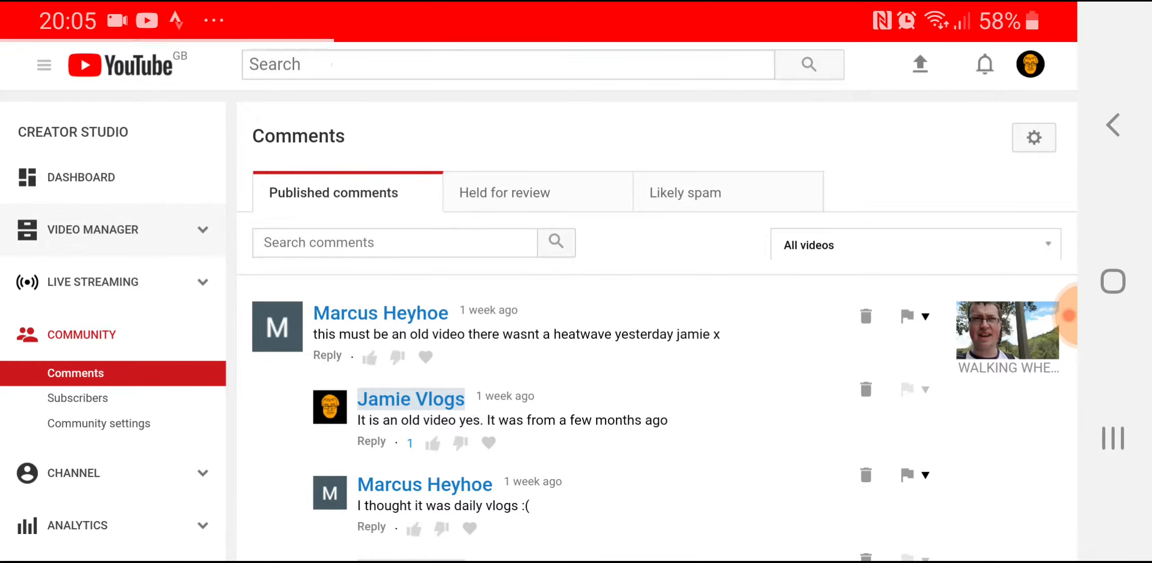
click(92, 228)
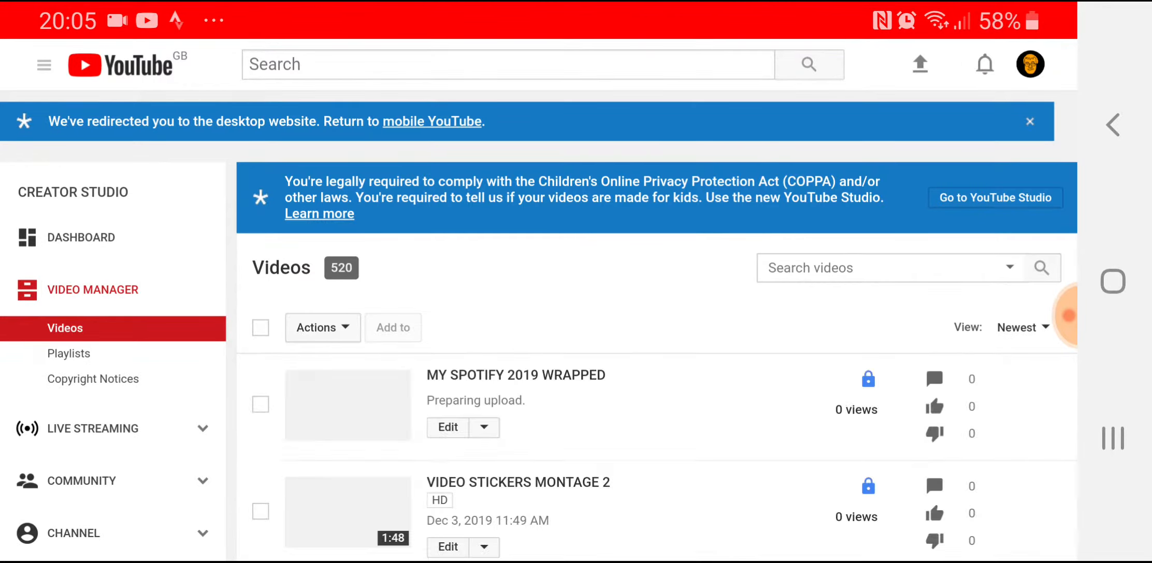
- Review the uploads list, noting the Spotify Wrapped upload at 2% with 36 minutes left
scroll(down, 3)
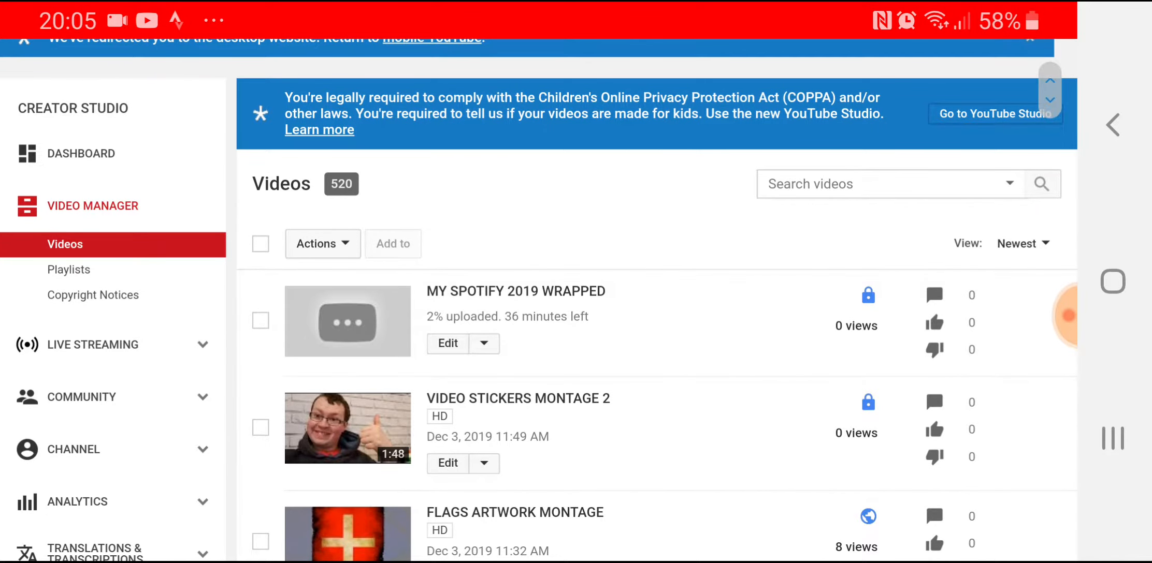
scroll(down, 3)
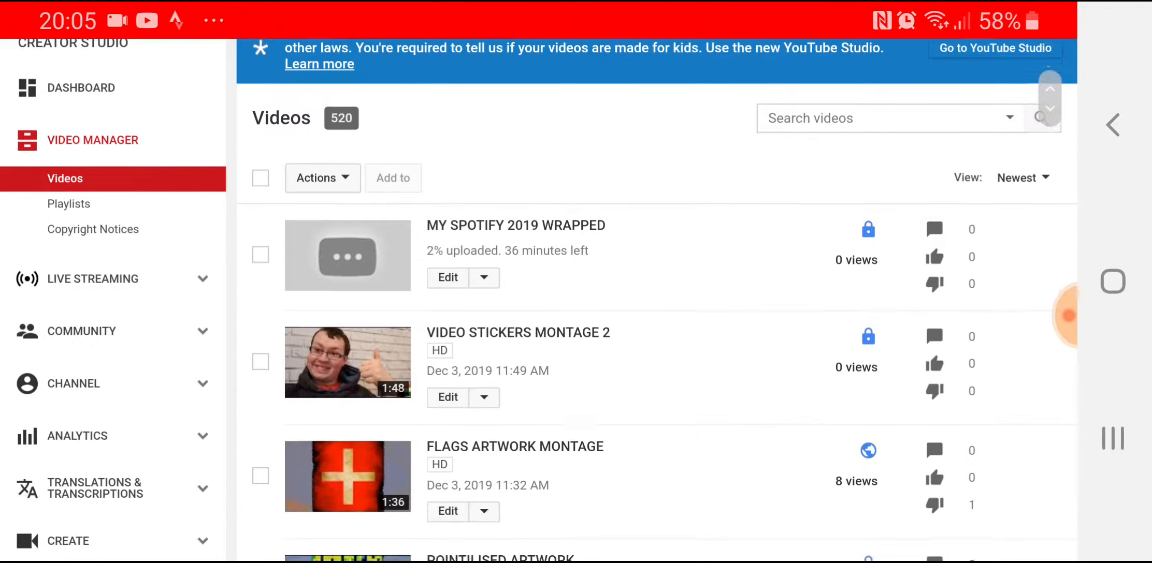
scroll(down, 3)
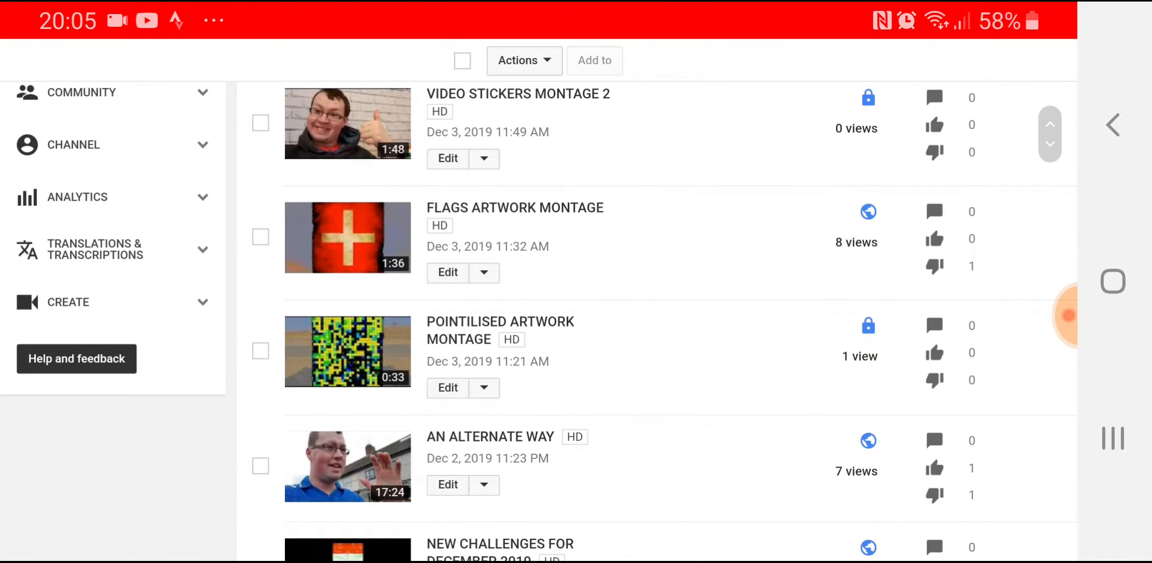
scroll(up, 3)
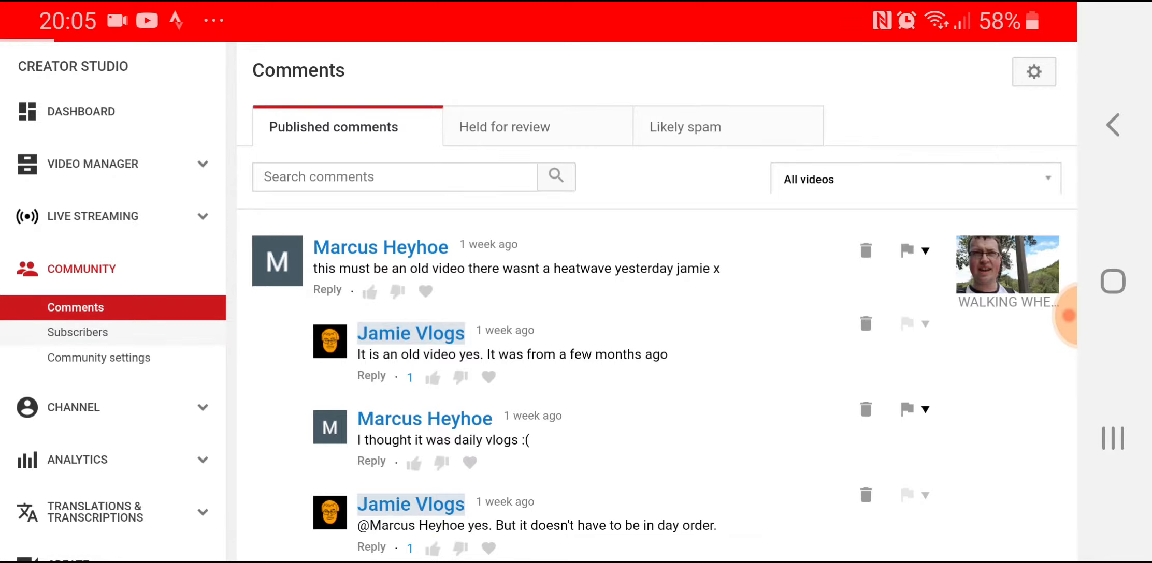
- From the 124-subscriber list, visit AJ Bikes' channel, then charlieismadeofbrick's channel page
click(76, 333)
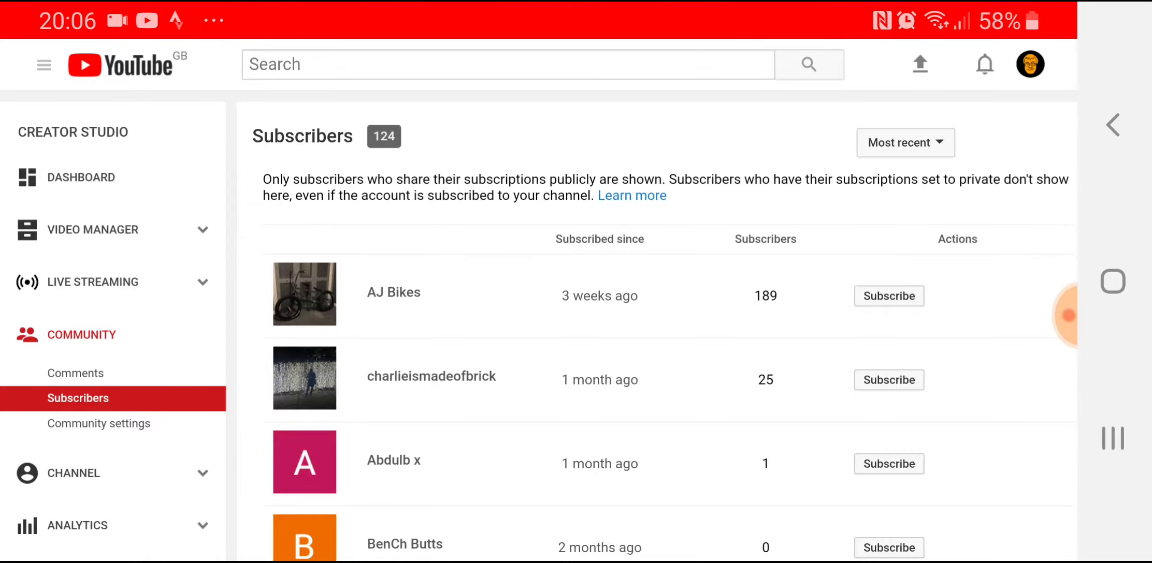
scroll(up, 3)
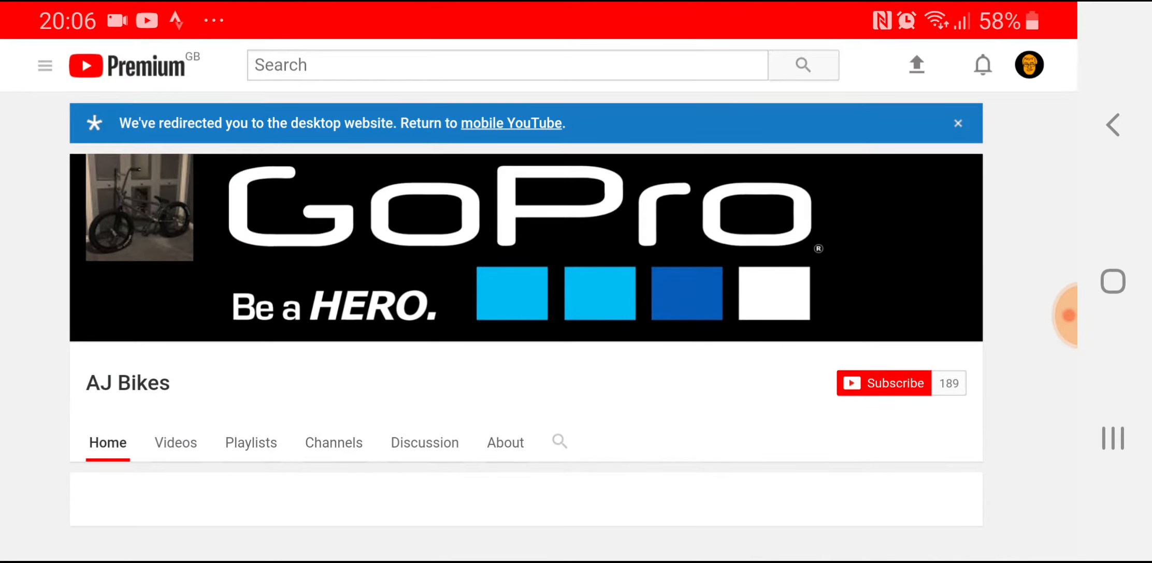
scroll(down, 3)
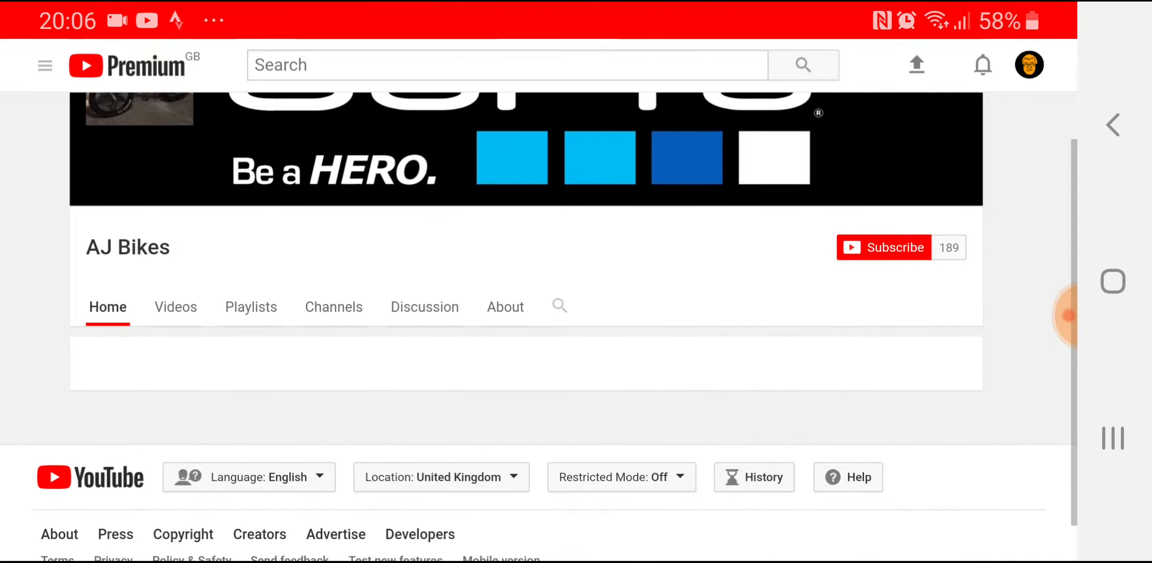
scroll(down, 3)
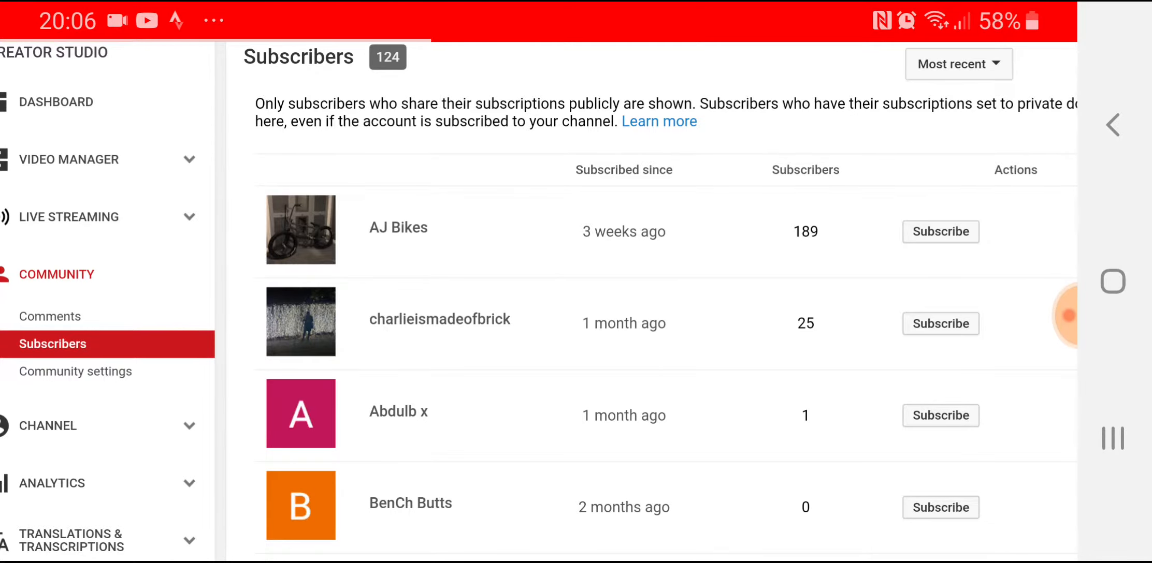
click(439, 319)
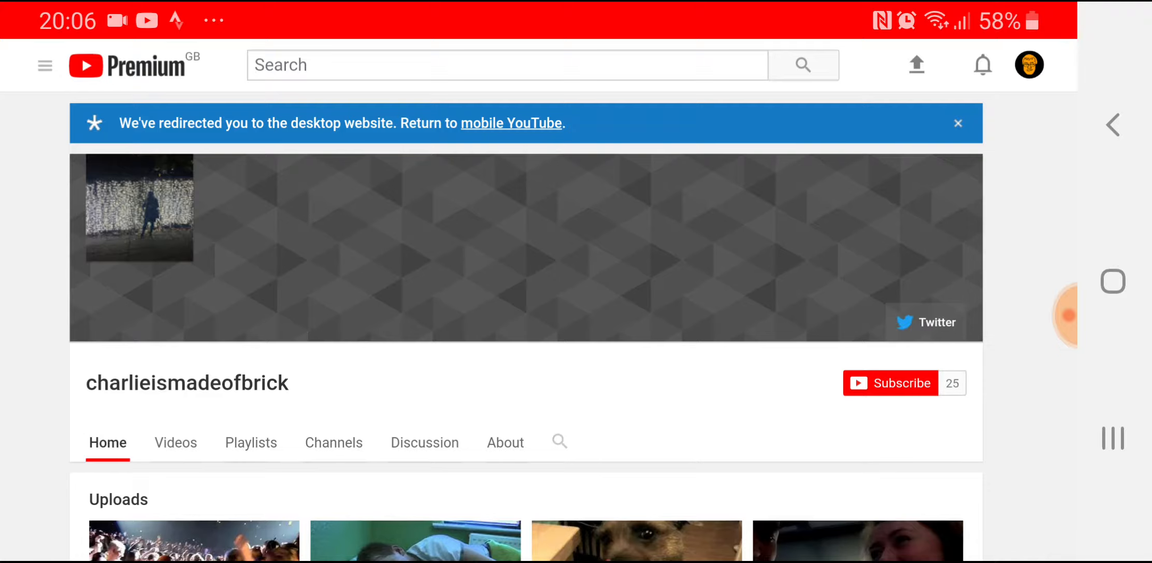
- Show charlieismadeofbrick's full Videos list, newest first from Taylor Swift Manchester Crowd
scroll(down, 3)
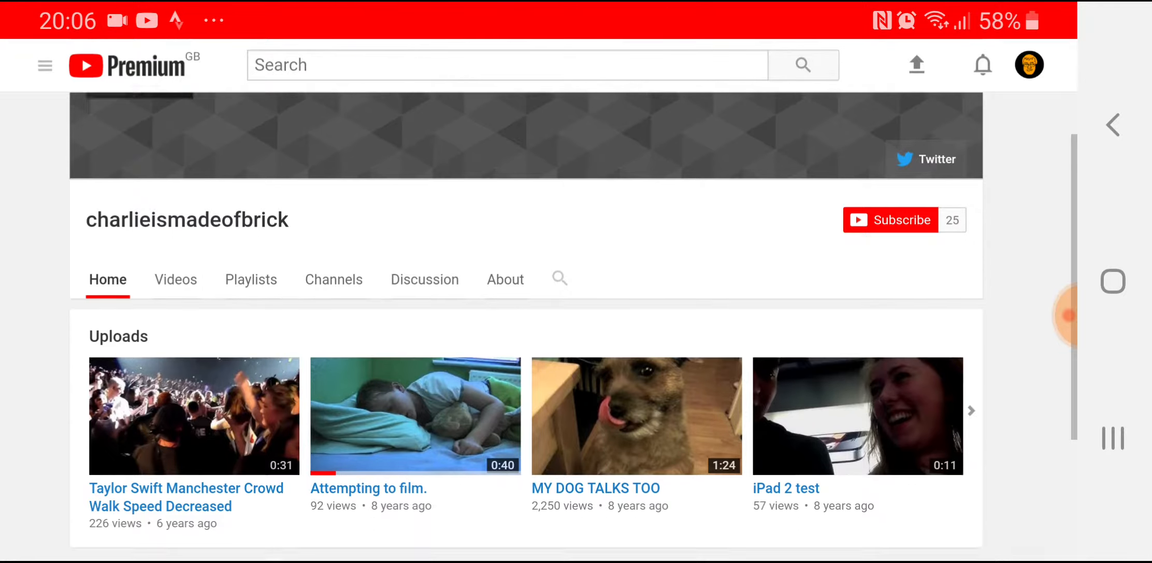
scroll(down, 3)
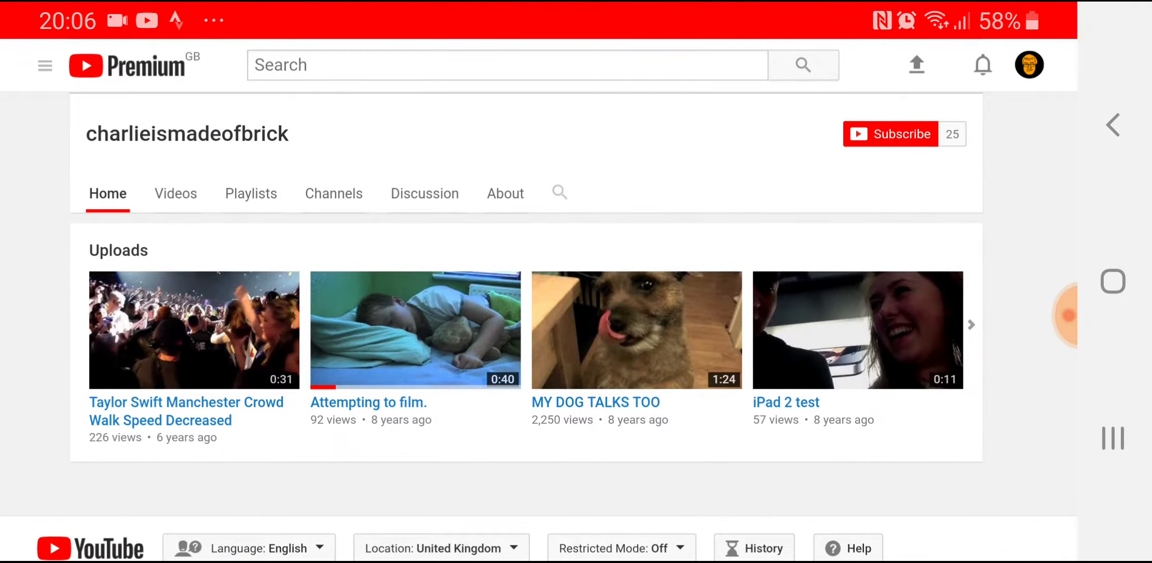
click(175, 194)
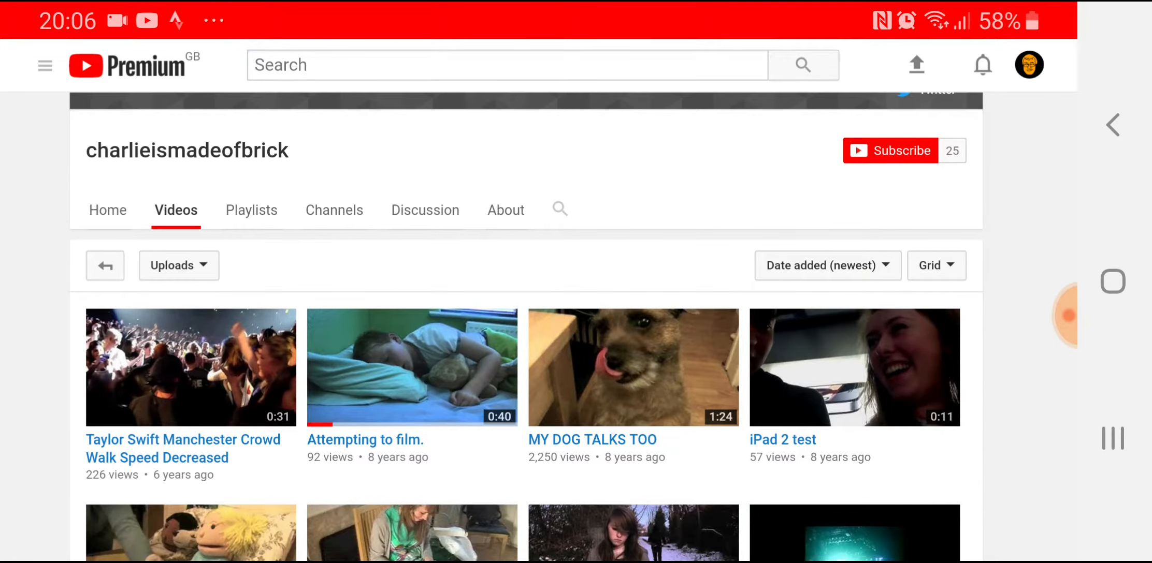
- Browse charlieismadeofbrick's uploads down to older videos like the iPhone 4 vlog and back
scroll(down, 3)
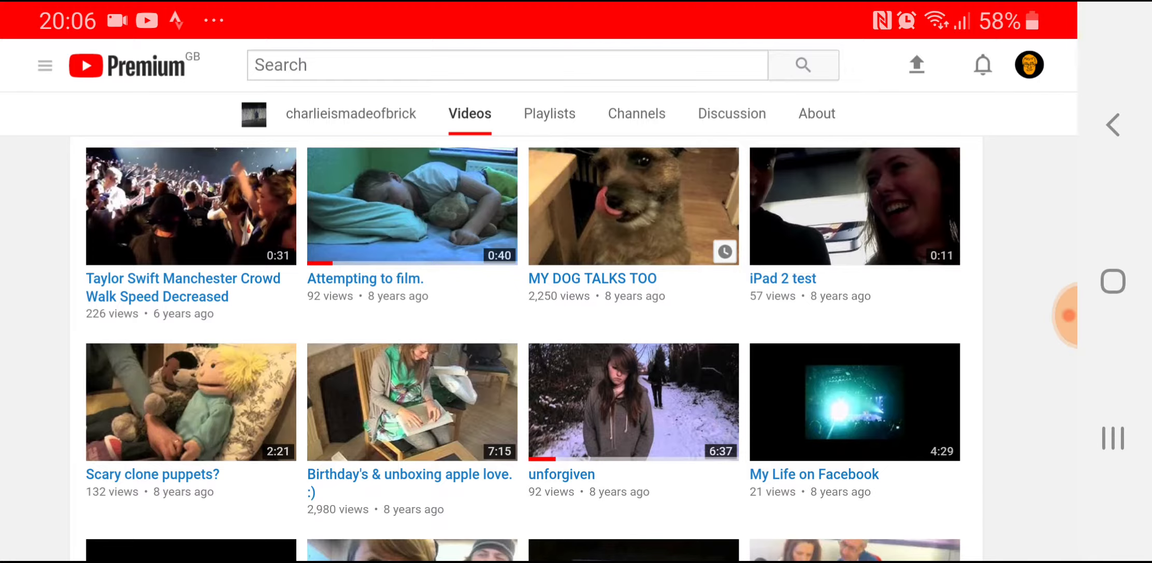
scroll(down, 3)
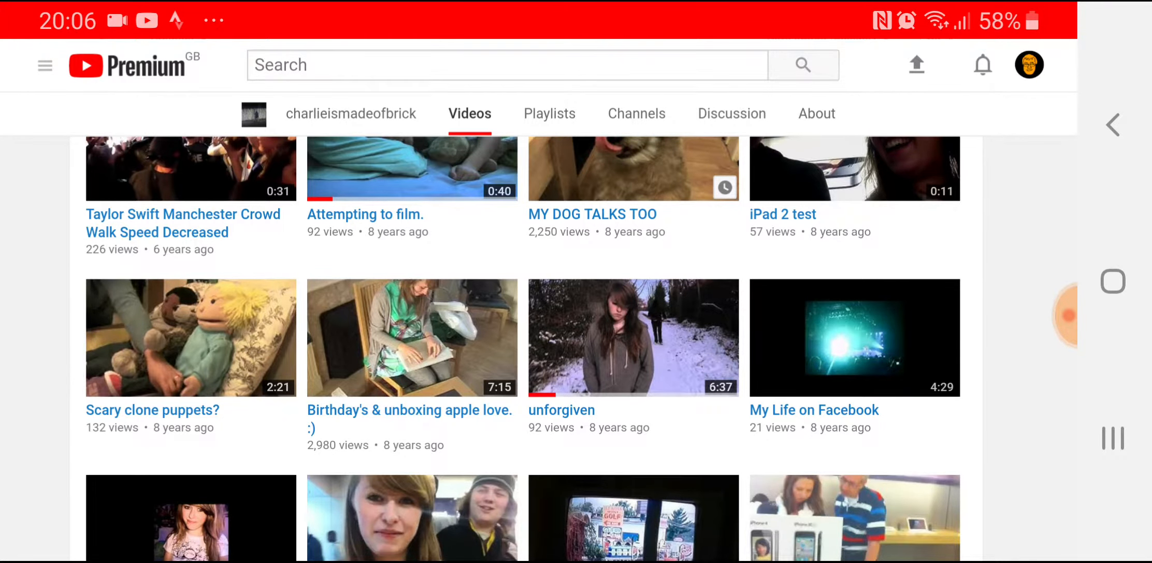
scroll(down, 3)
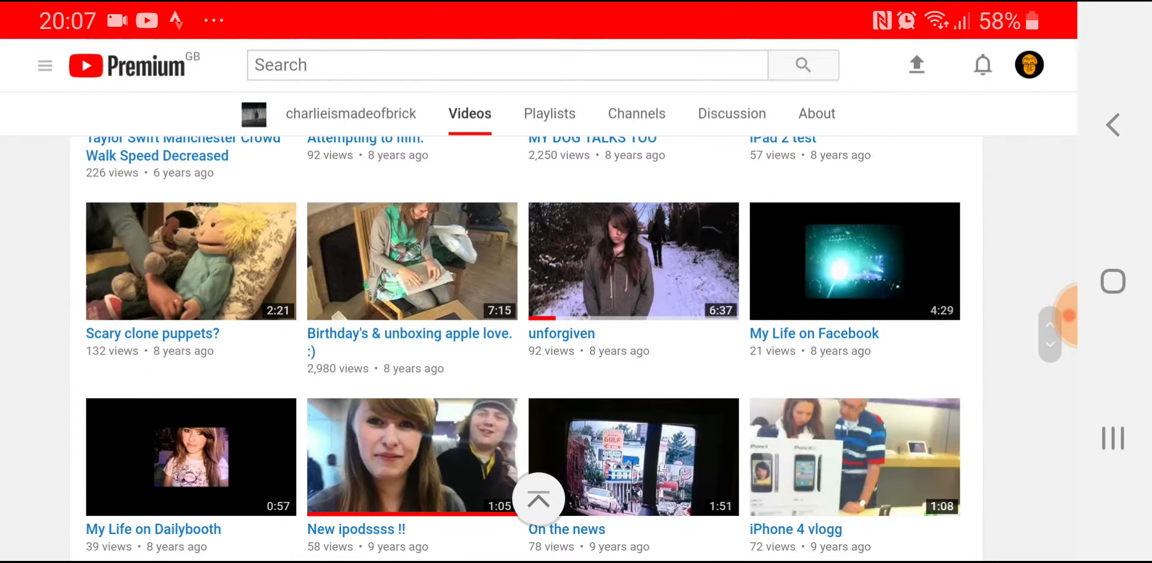
mouse_move(633, 261)
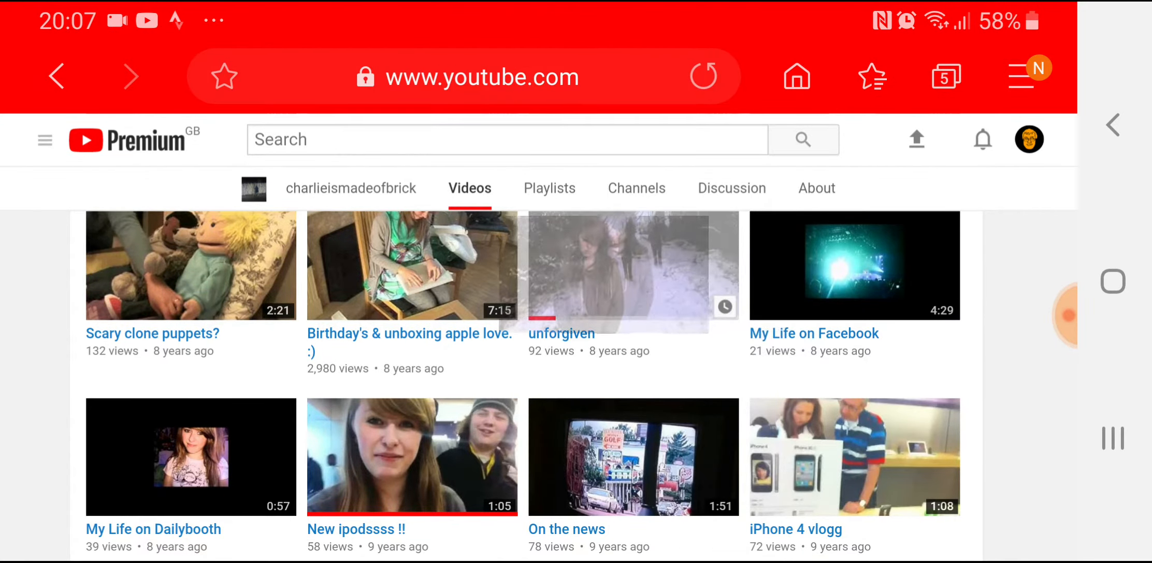
scroll(up, 3)
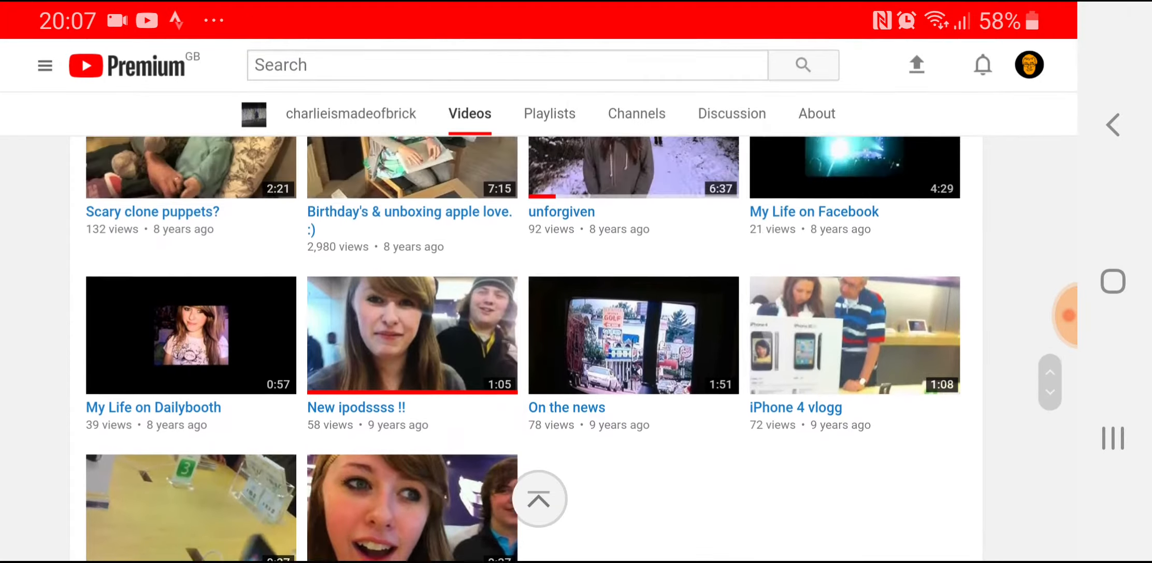
scroll(up, 3)
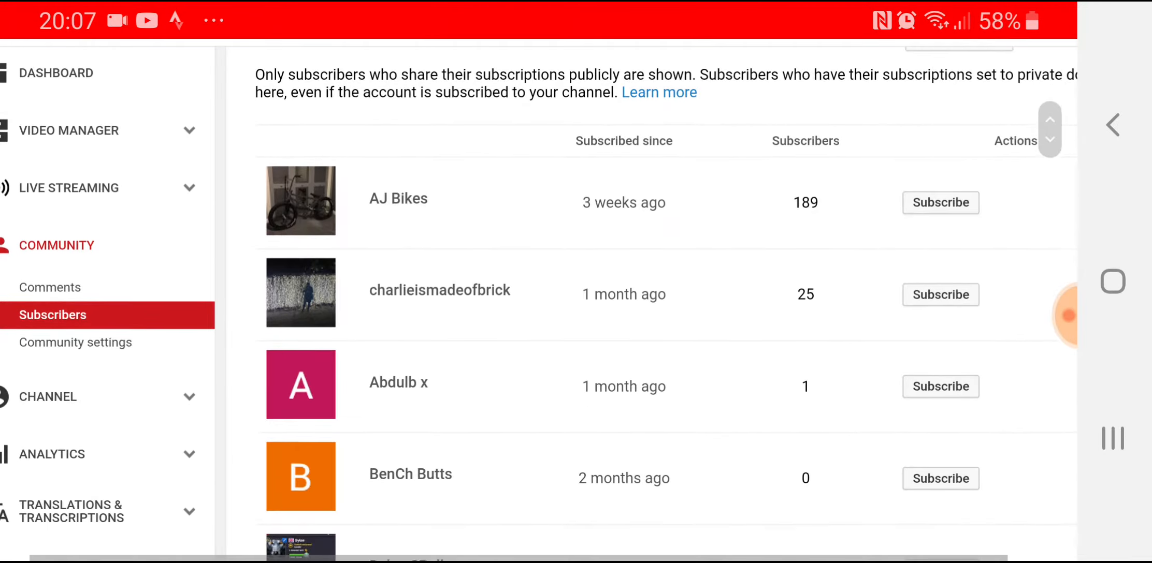
- Visit BenCh Butts' single-upload channel, then the orange B subscriber Dylan 8Ball's channel
scroll(down, 3)
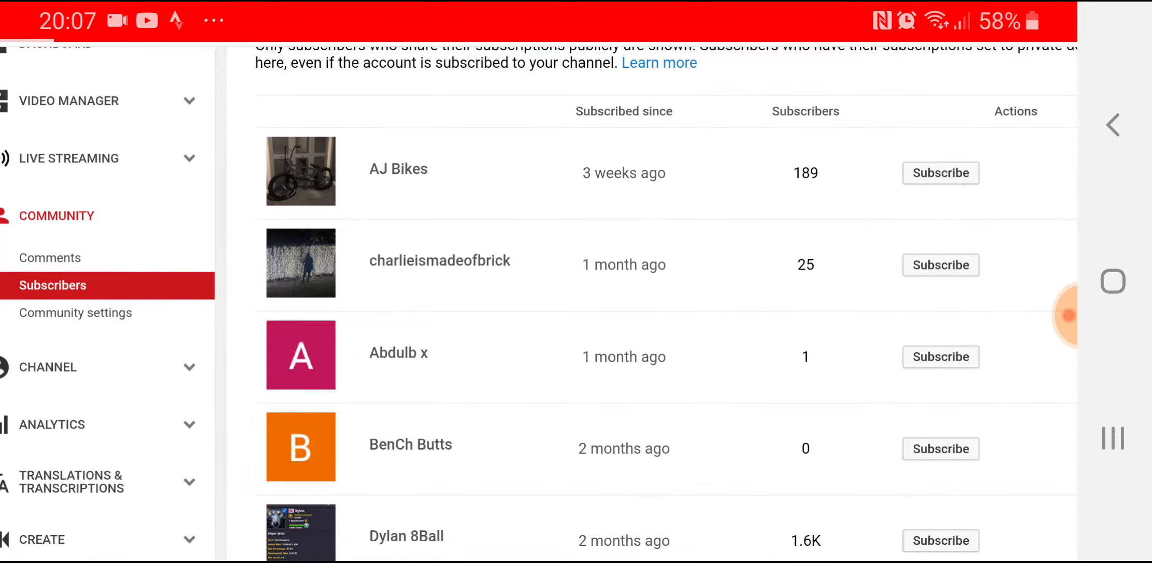
click(398, 356)
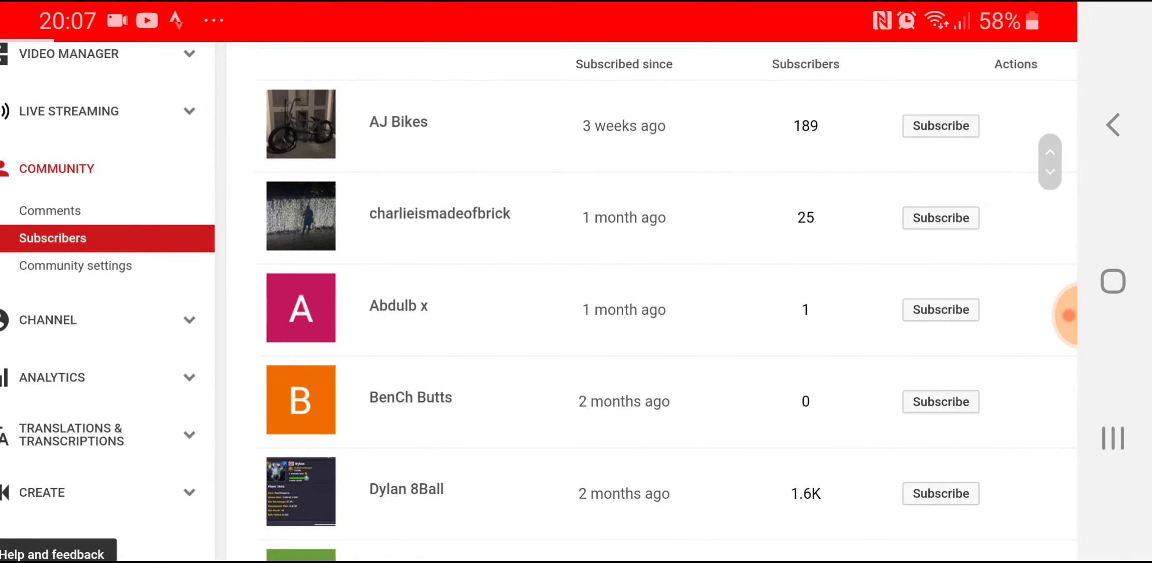
click(410, 397)
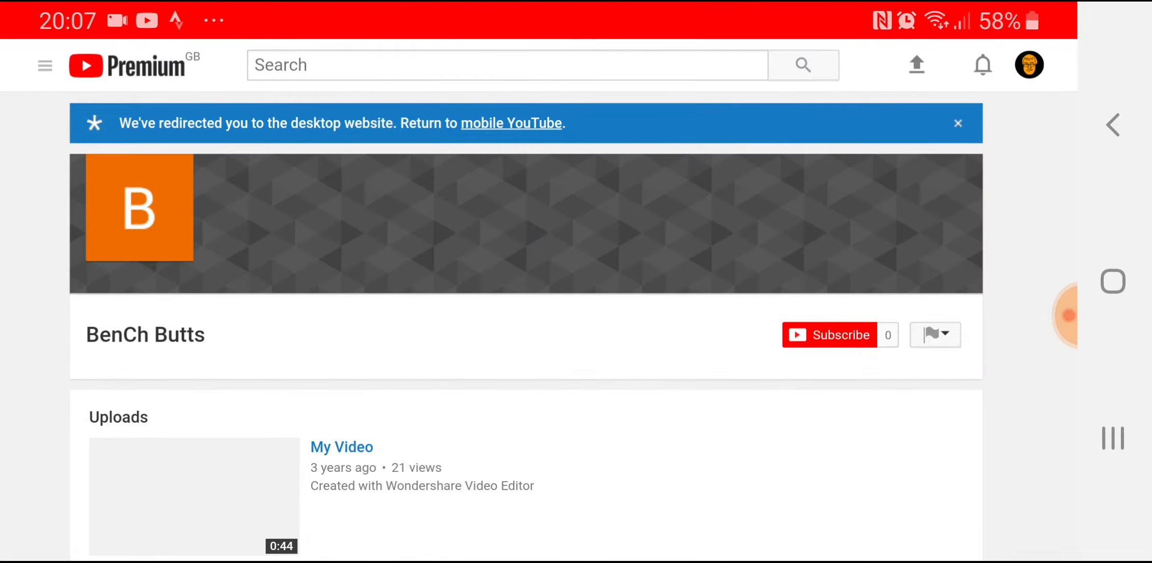
scroll(down, 3)
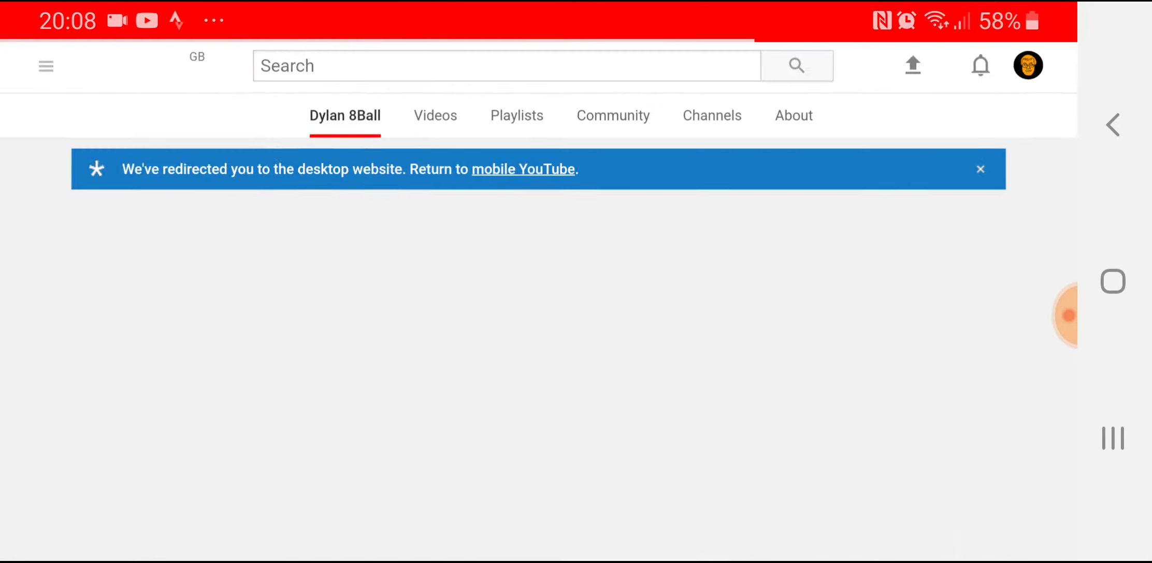
- Browse Dylan 8Ball's uploaded videos grid down through the channel page
scroll(down, 3)
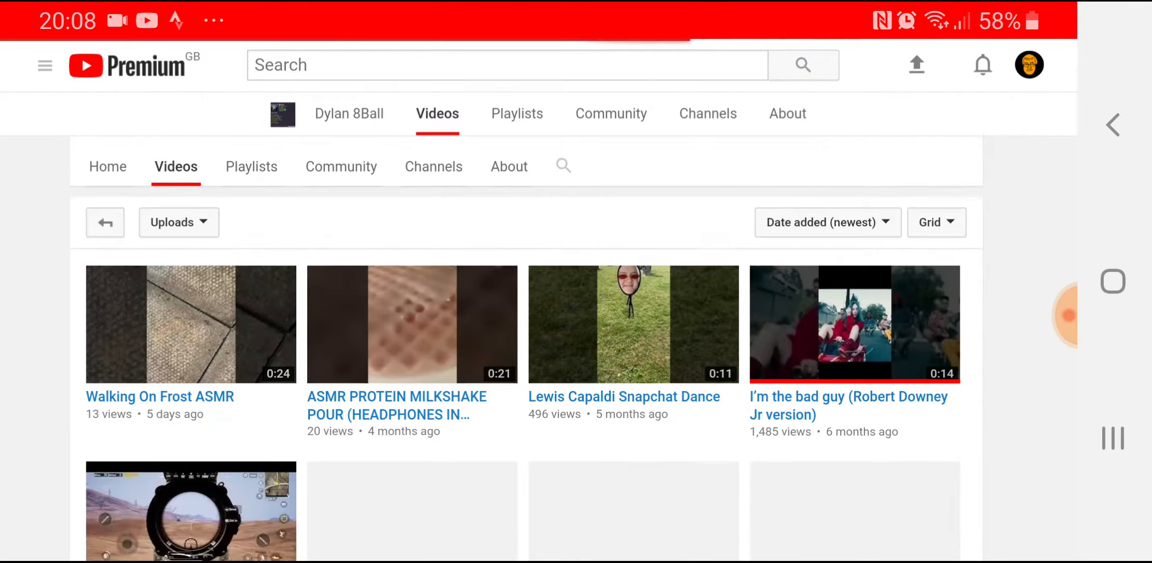
scroll(down, 3)
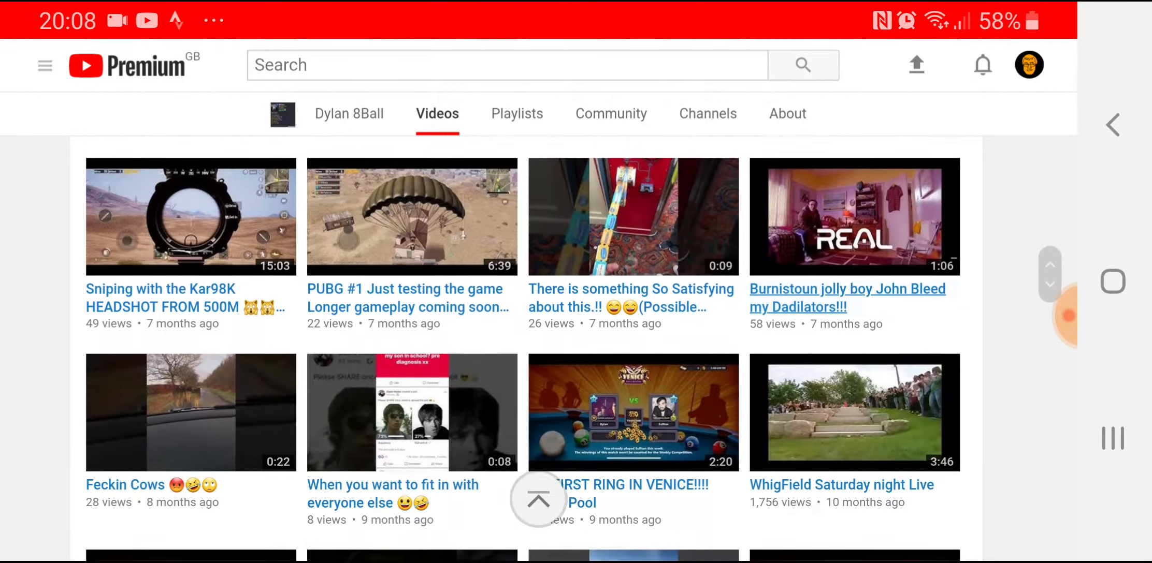
scroll(down, 3)
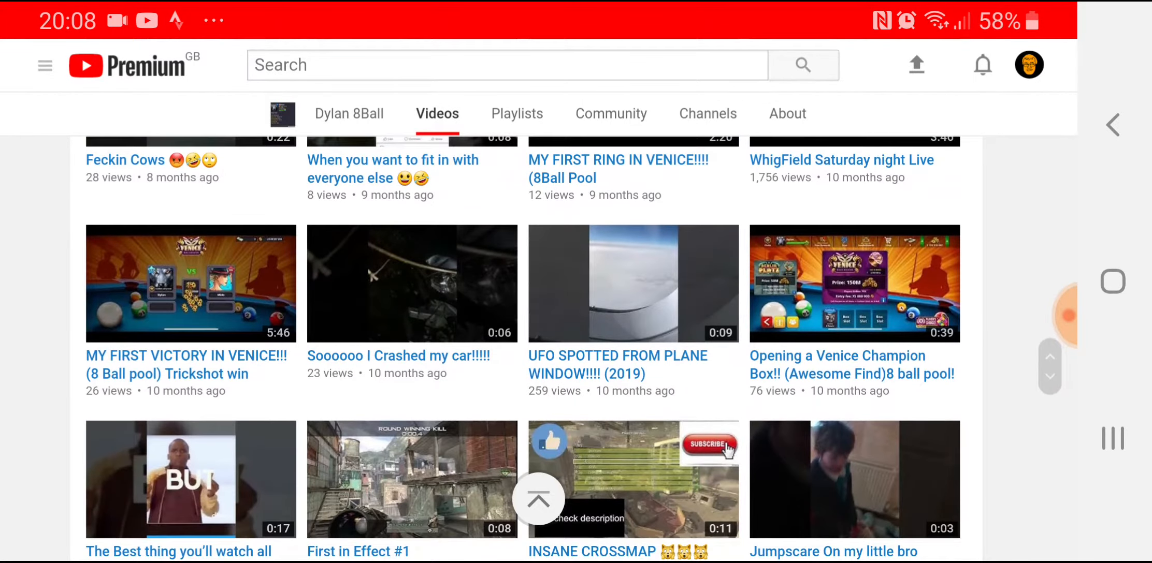
scroll(down, 3)
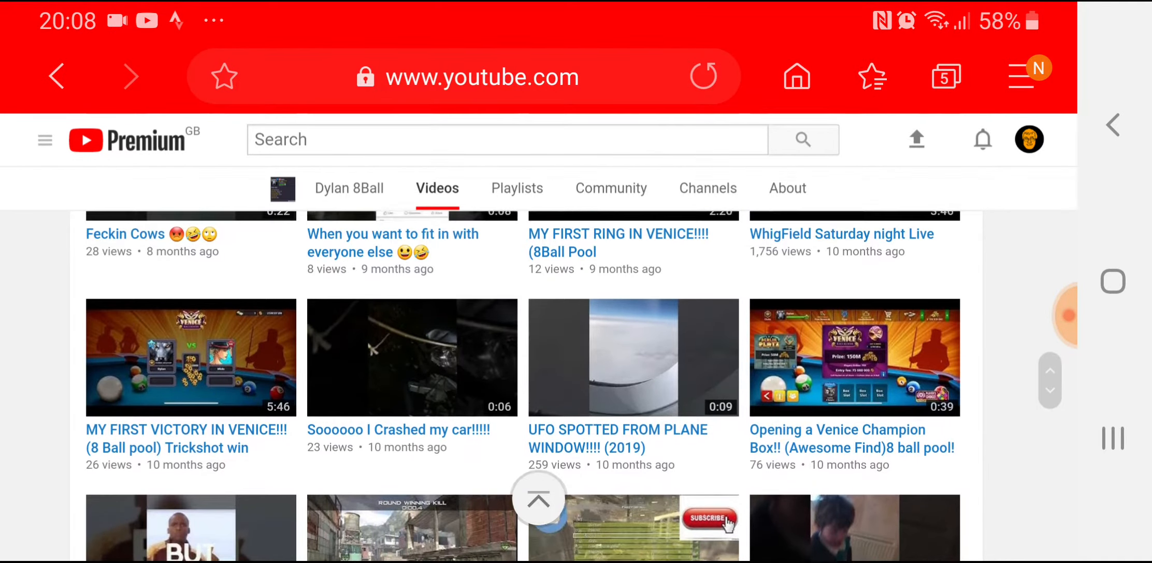
scroll(up, 3)
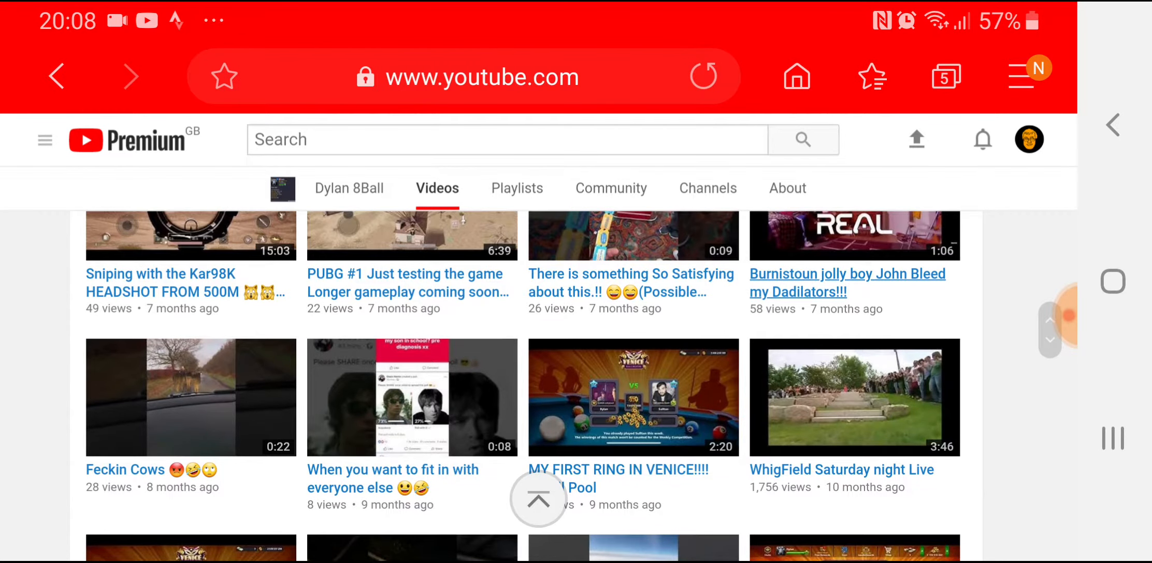
- Check a video in the grid and return up to the WHISPERR channel banner
click(854, 398)
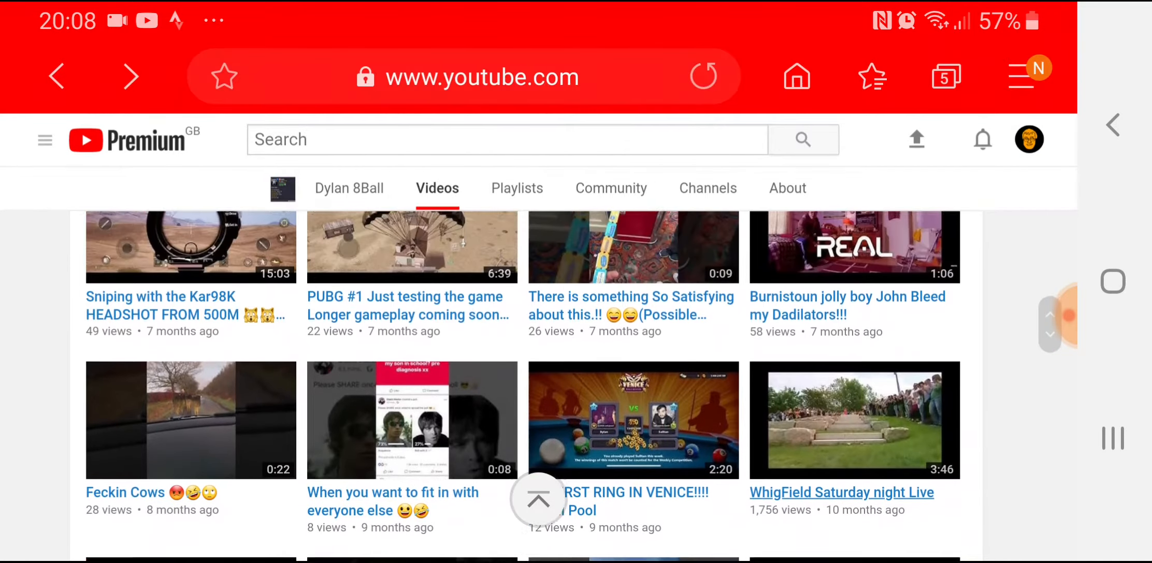
scroll(up, 3)
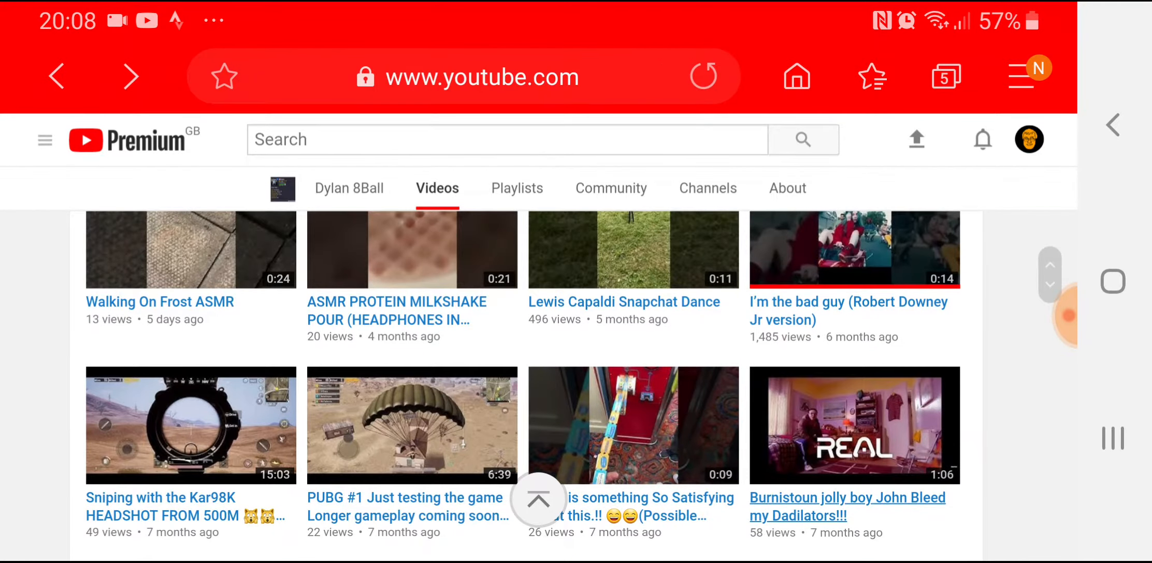
scroll(up, 3)
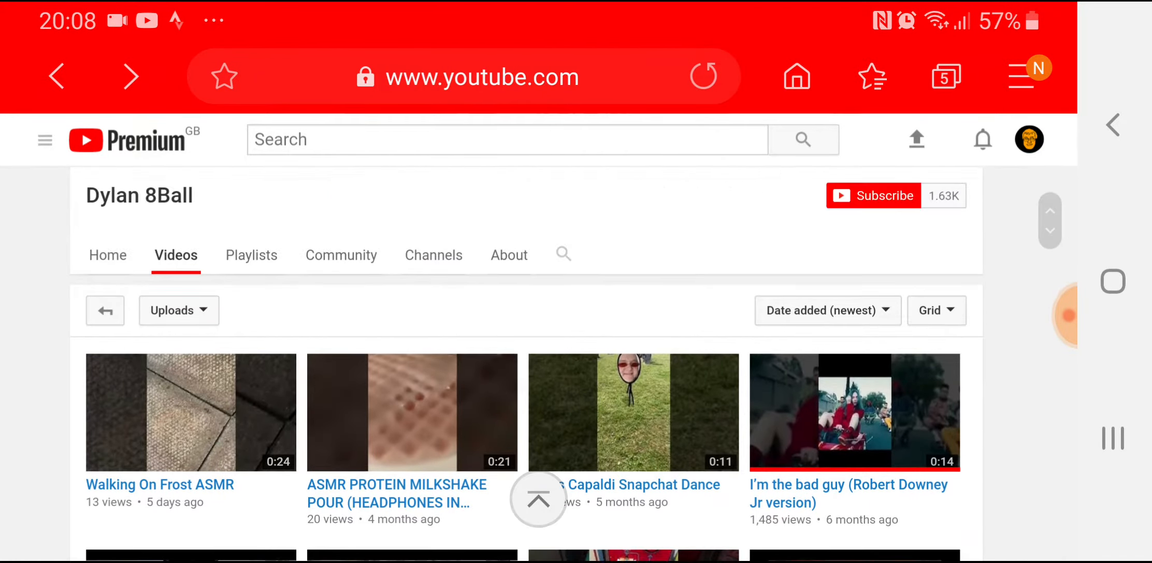
scroll(up, 3)
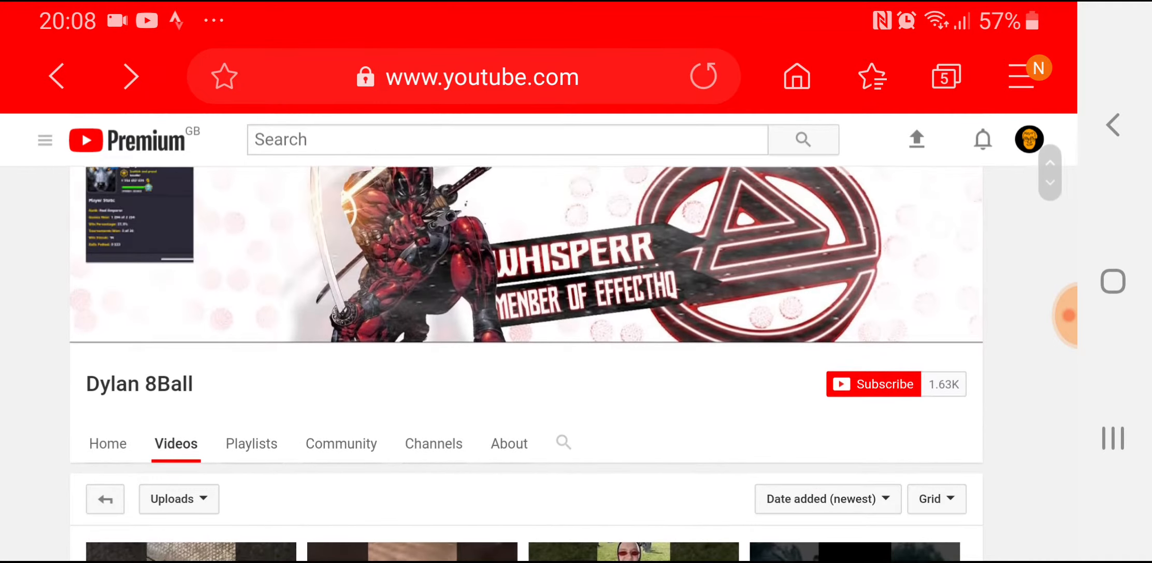
scroll(down, 3)
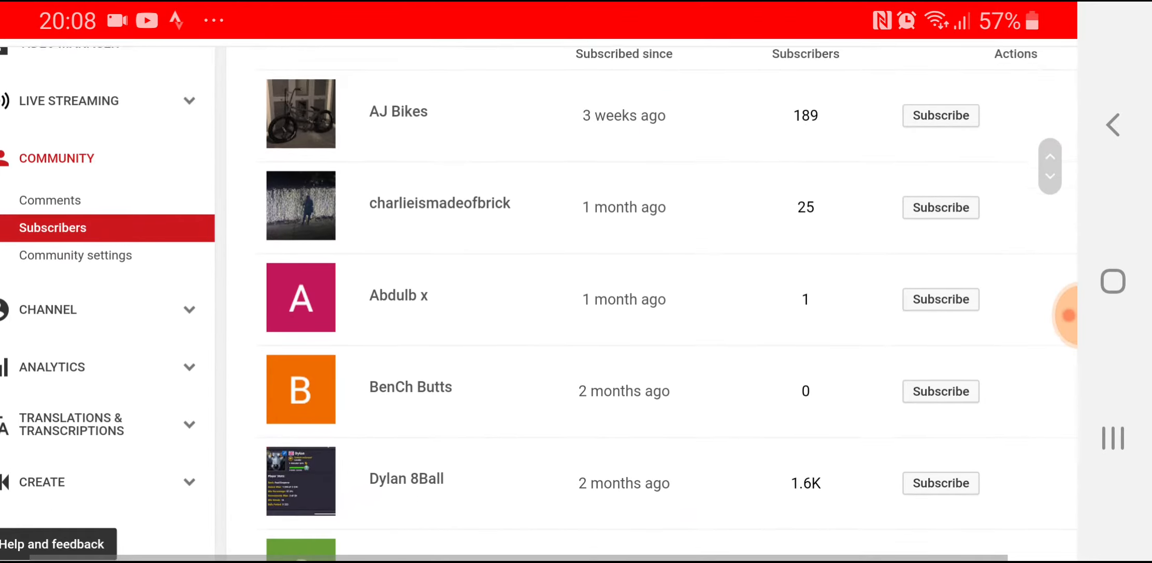
scroll(down, 3)
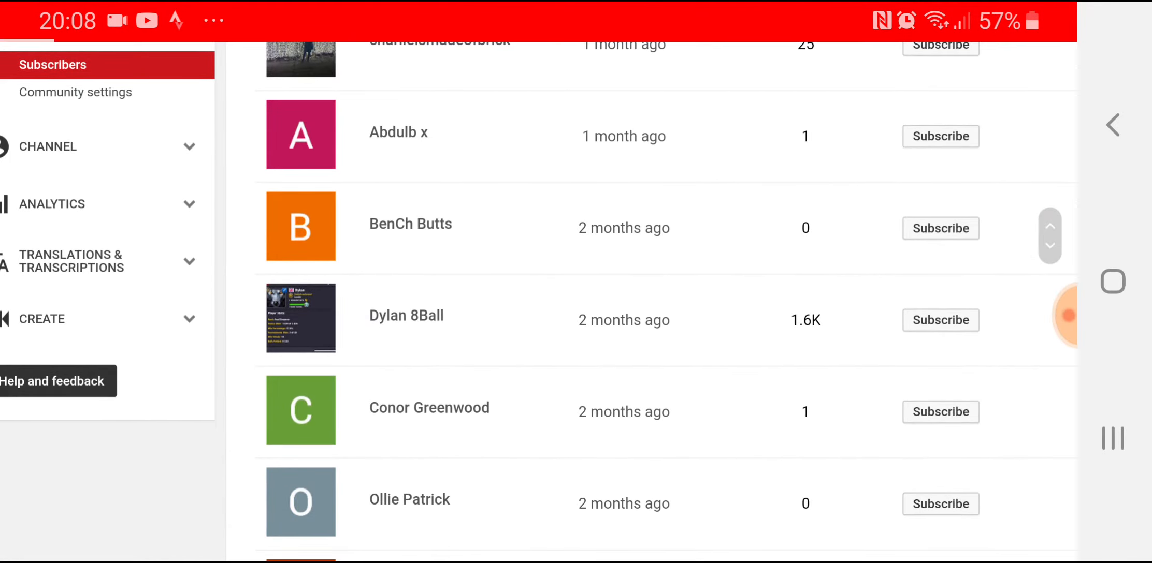
click(429, 408)
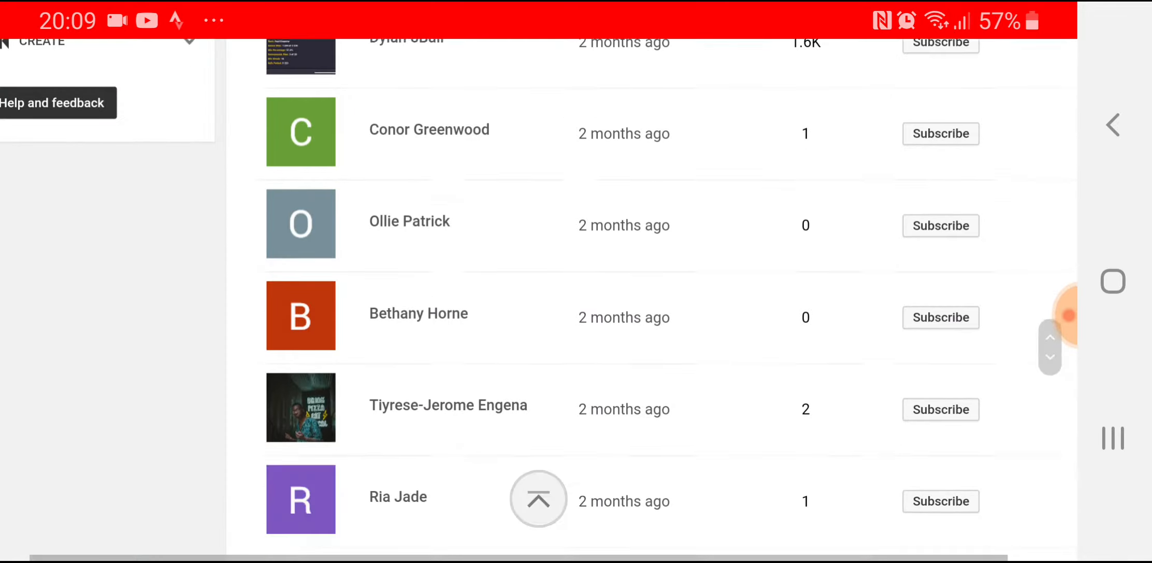
scroll(up, 3)
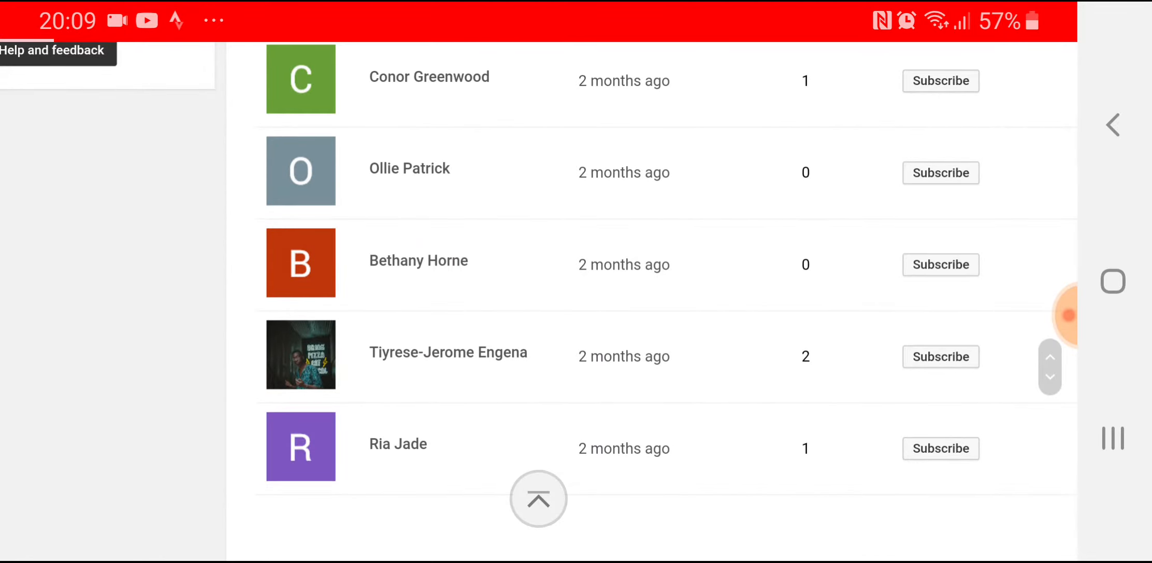
click(448, 352)
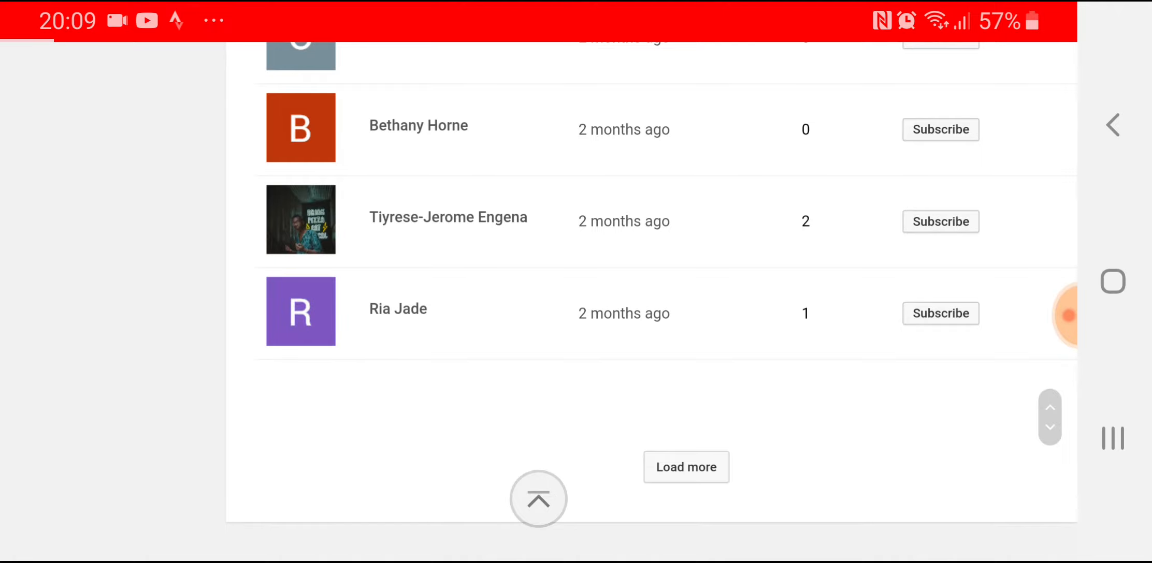
click(397, 309)
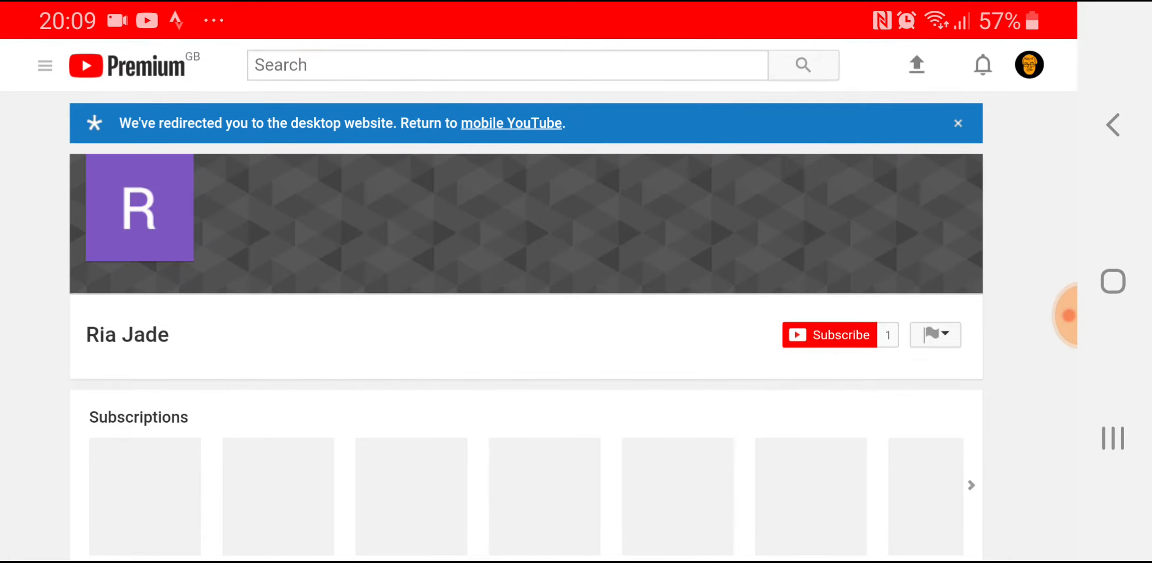
scroll(down, 3)
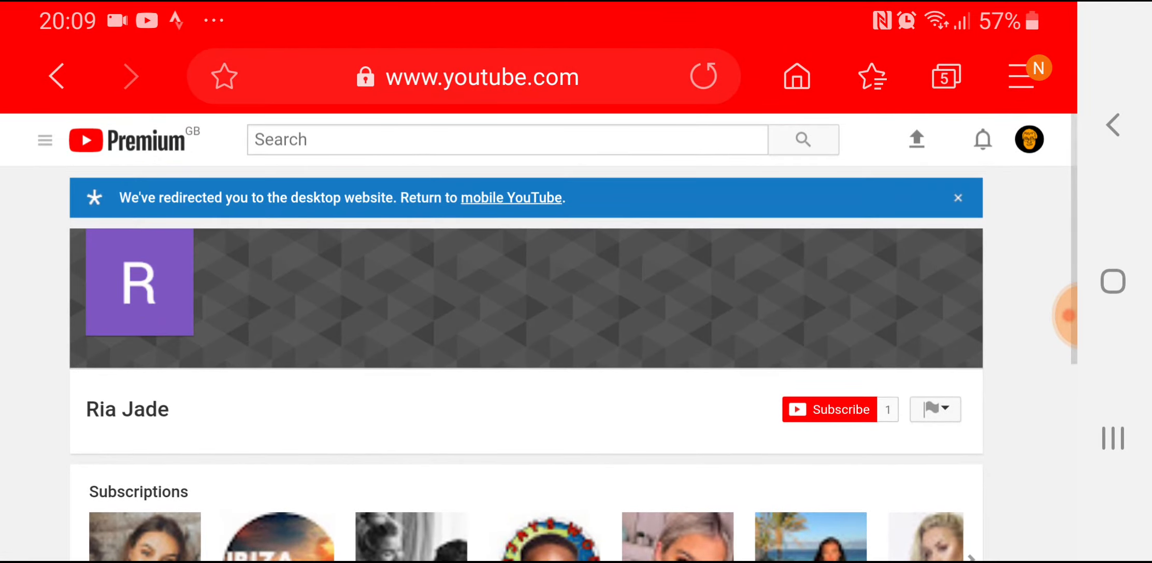
scroll(down, 3)
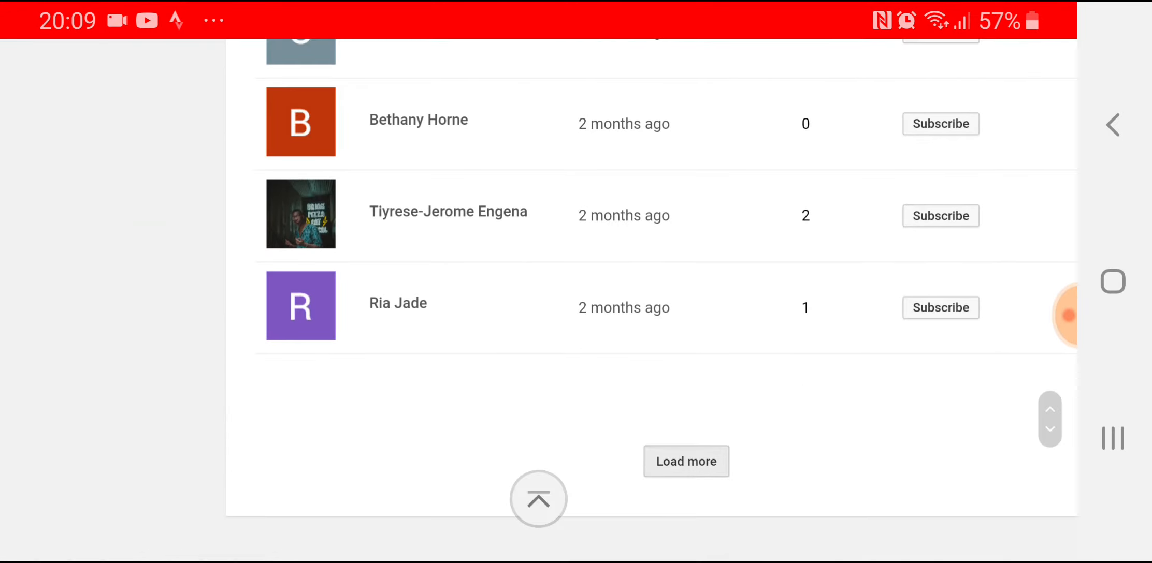
- Load more subscribers, browse Scott Roberts' channel, and visit pink-bannered Bunny from his subscriptions
click(686, 461)
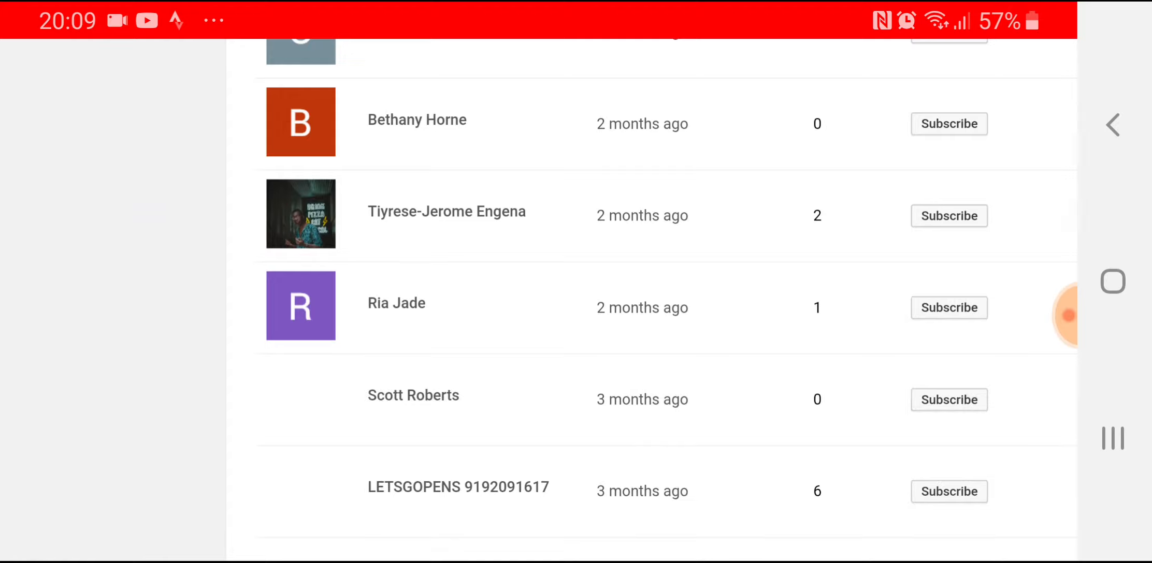
scroll(down, 3)
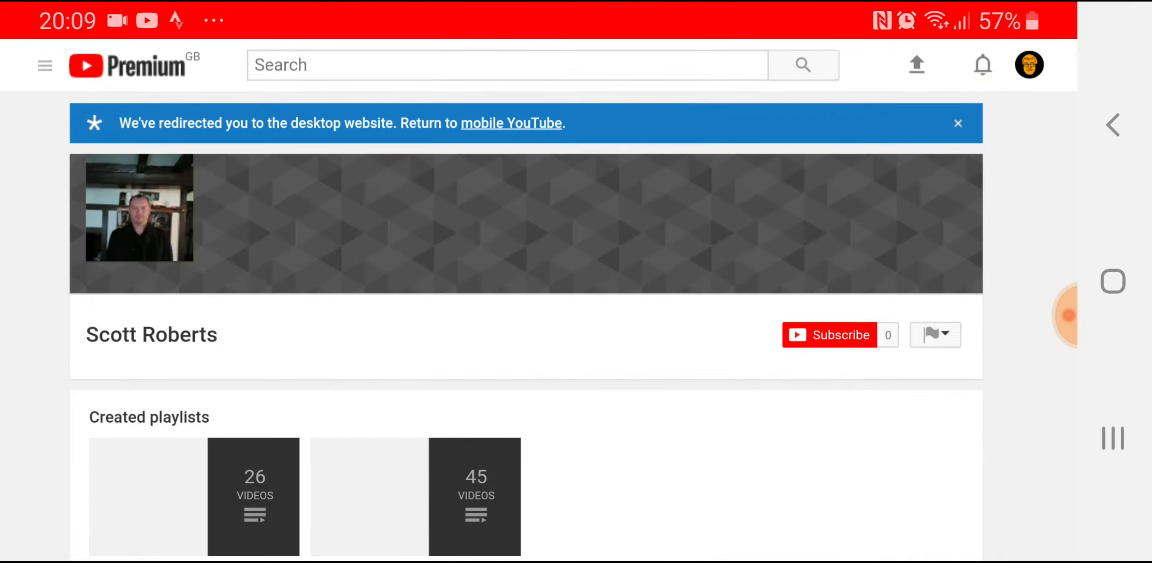
scroll(down, 3)
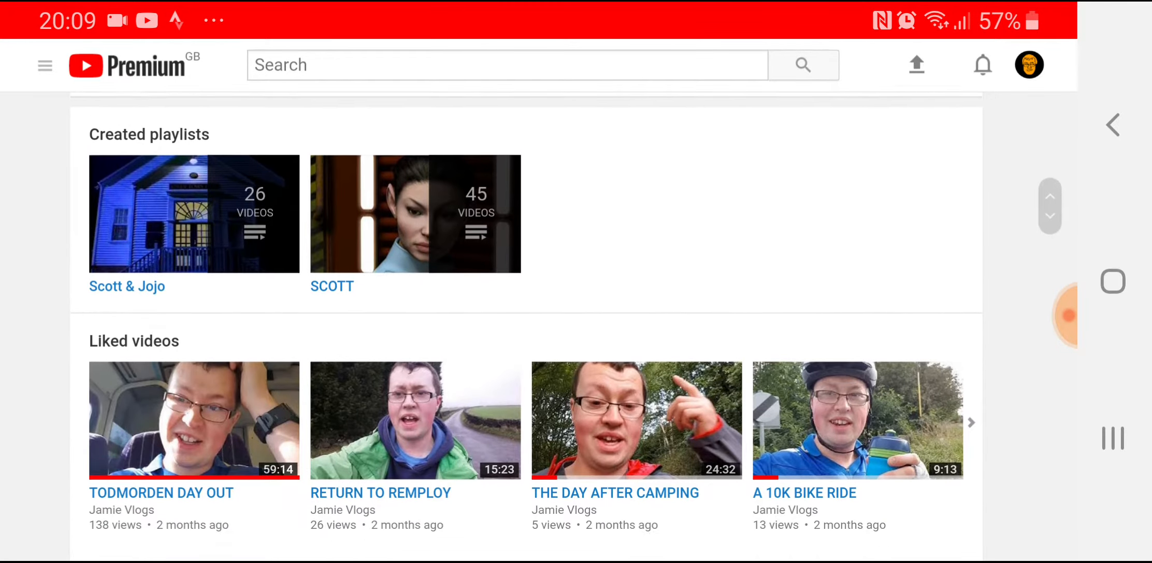
scroll(down, 3)
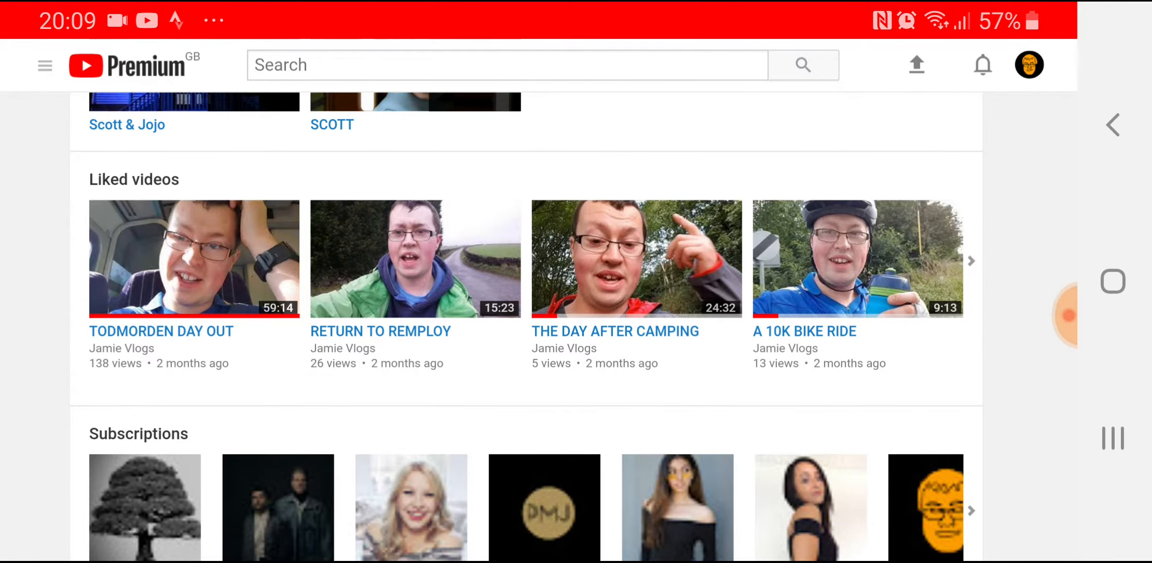
scroll(down, 3)
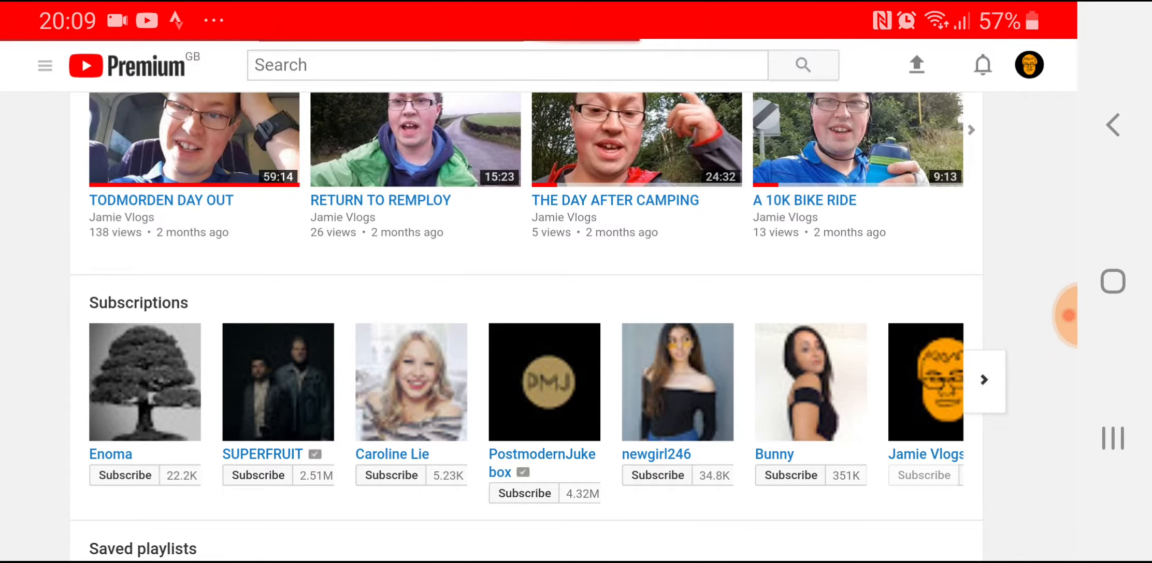
click(810, 381)
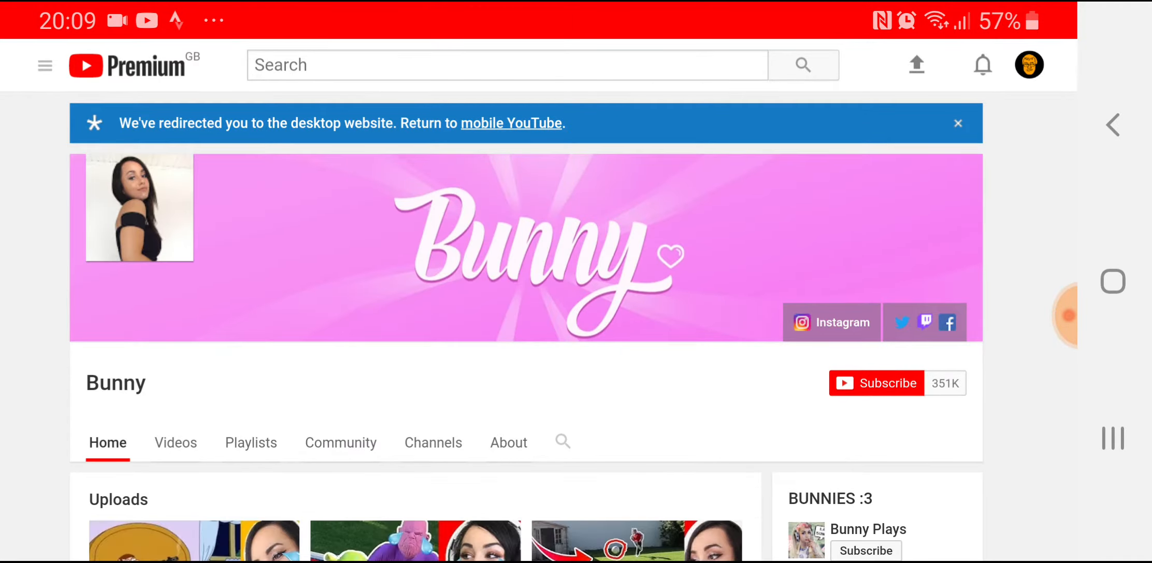
scroll(down, 3)
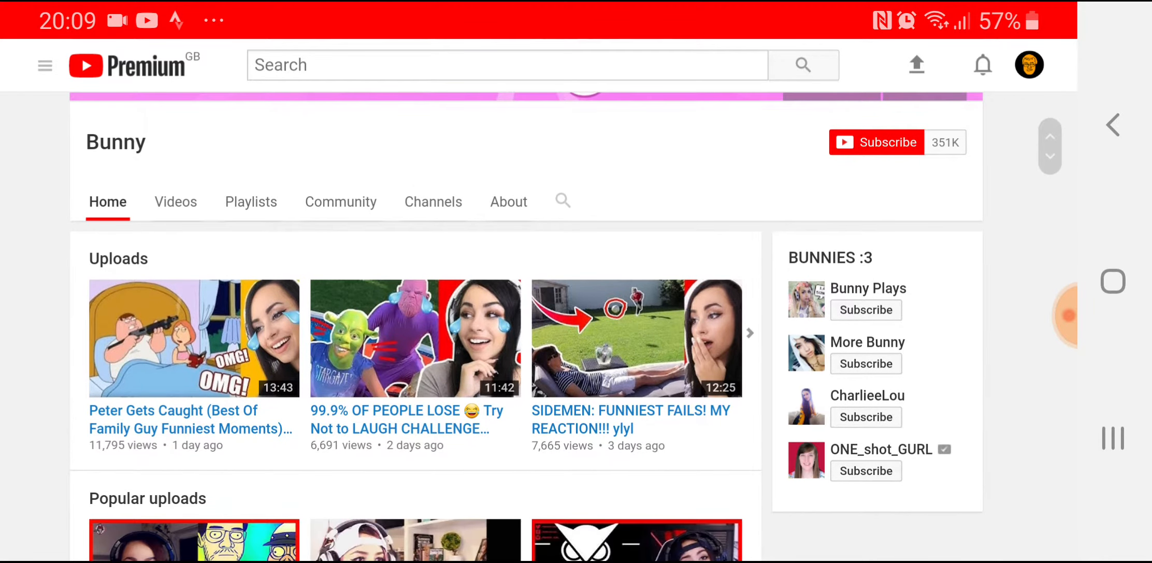
scroll(up, 3)
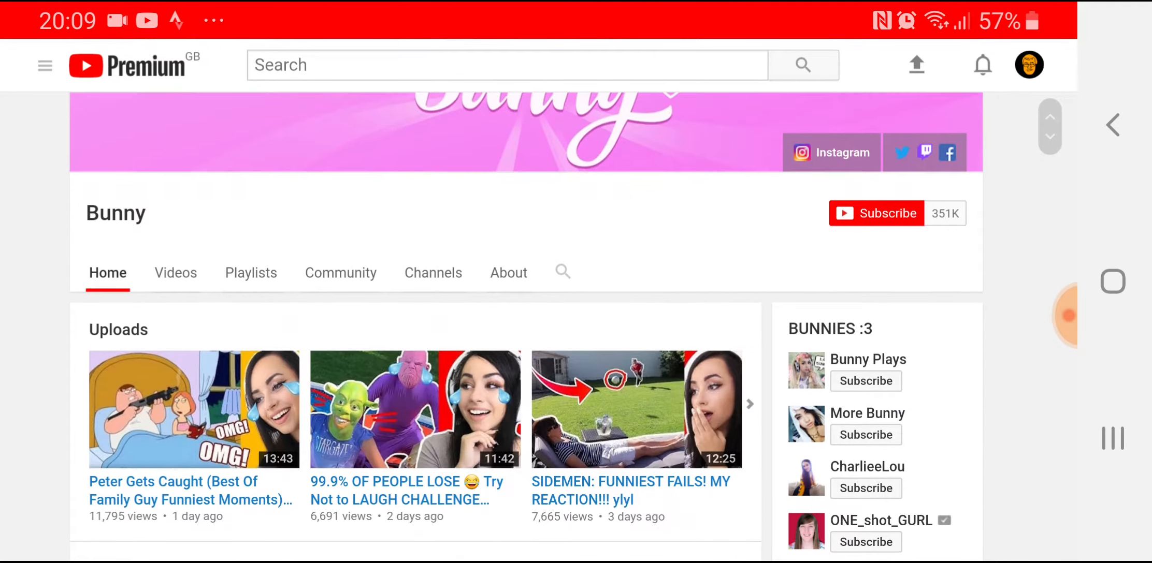
scroll(down, 3)
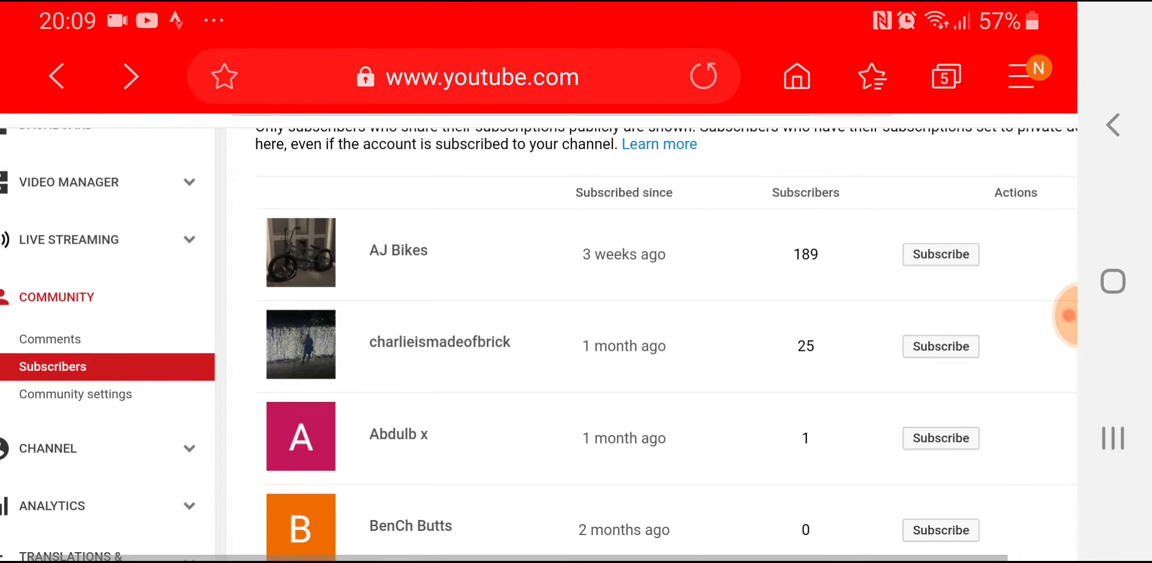
scroll(down, 3)
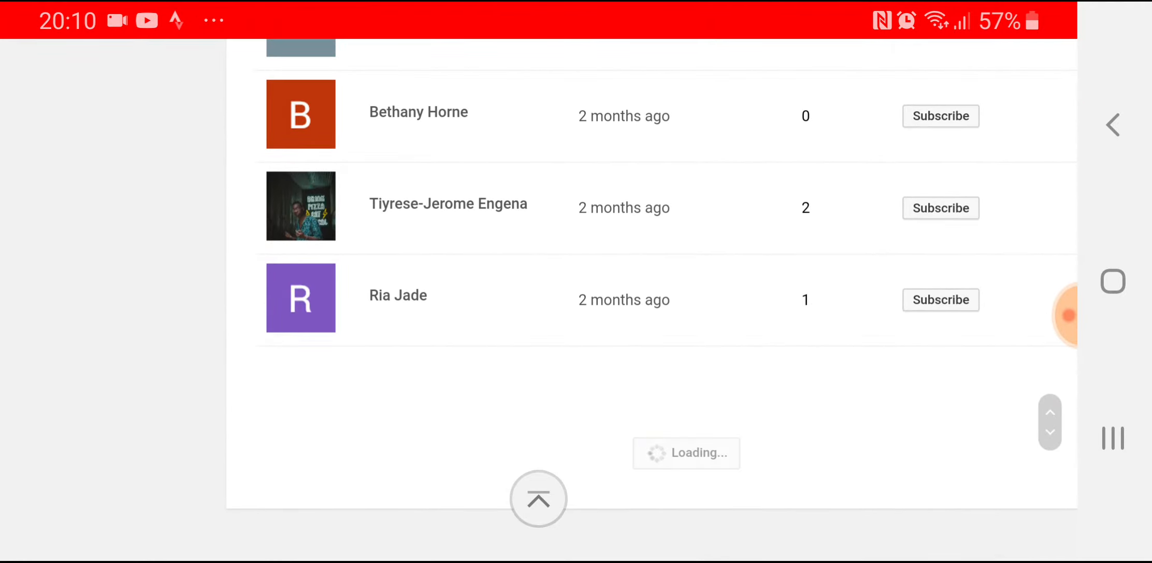
scroll(down, 3)
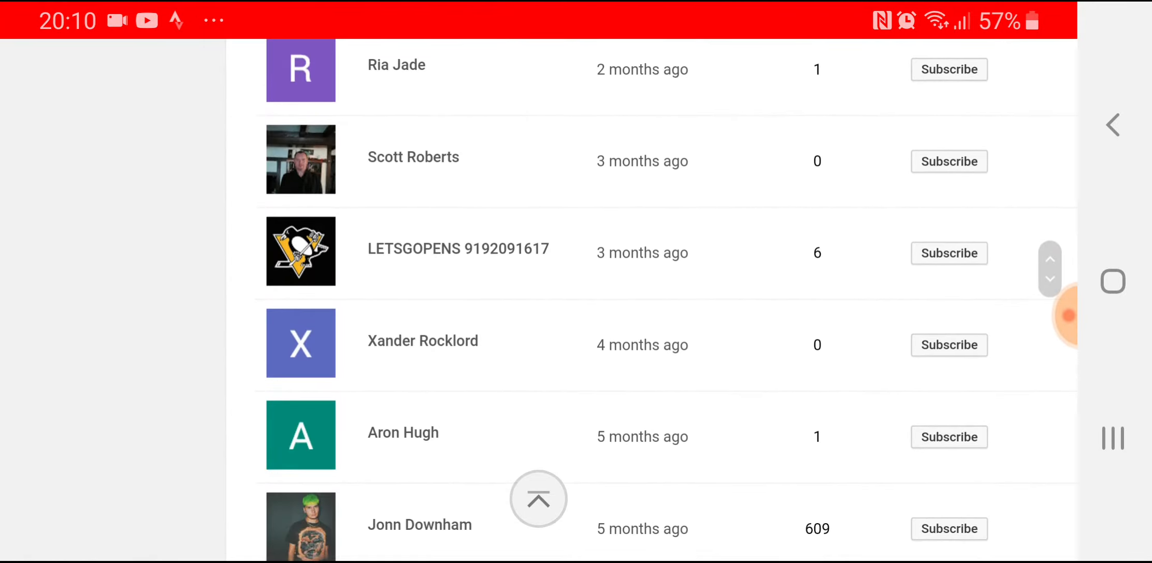
click(458, 249)
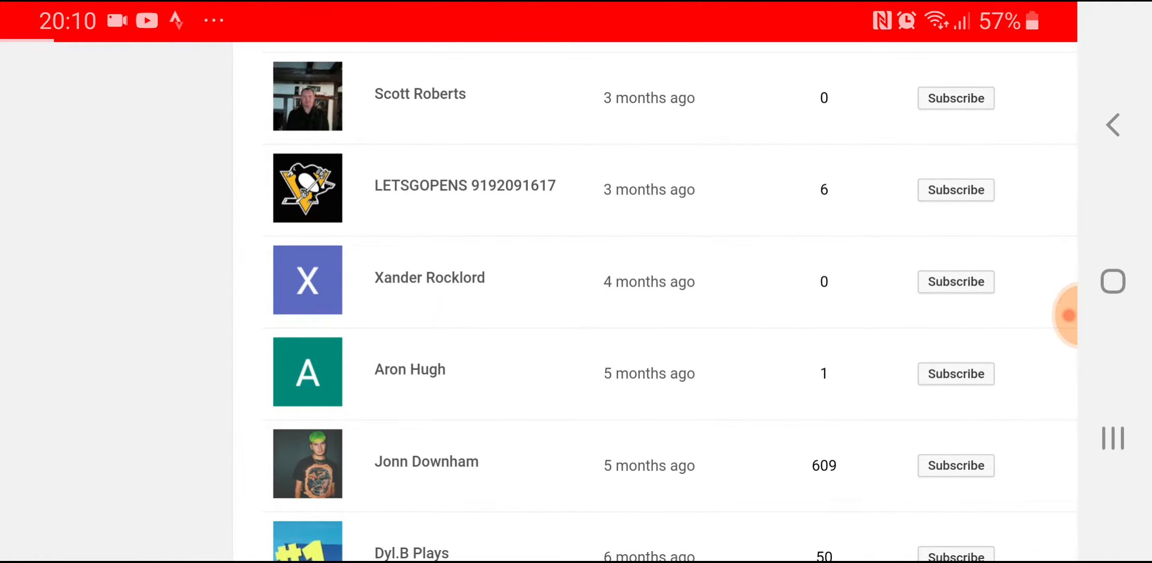
click(429, 278)
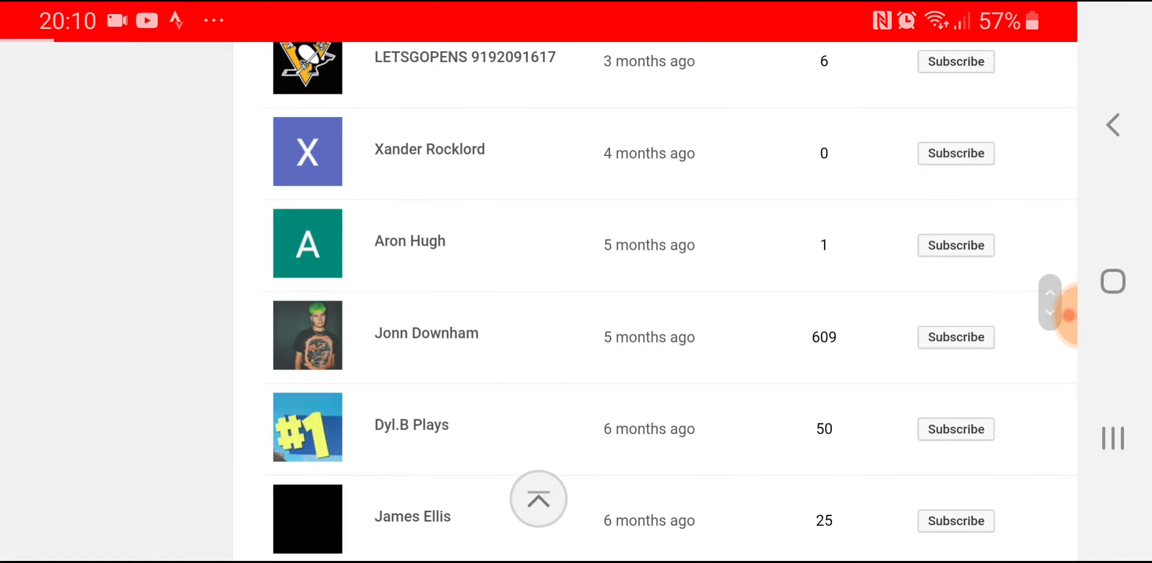
click(426, 332)
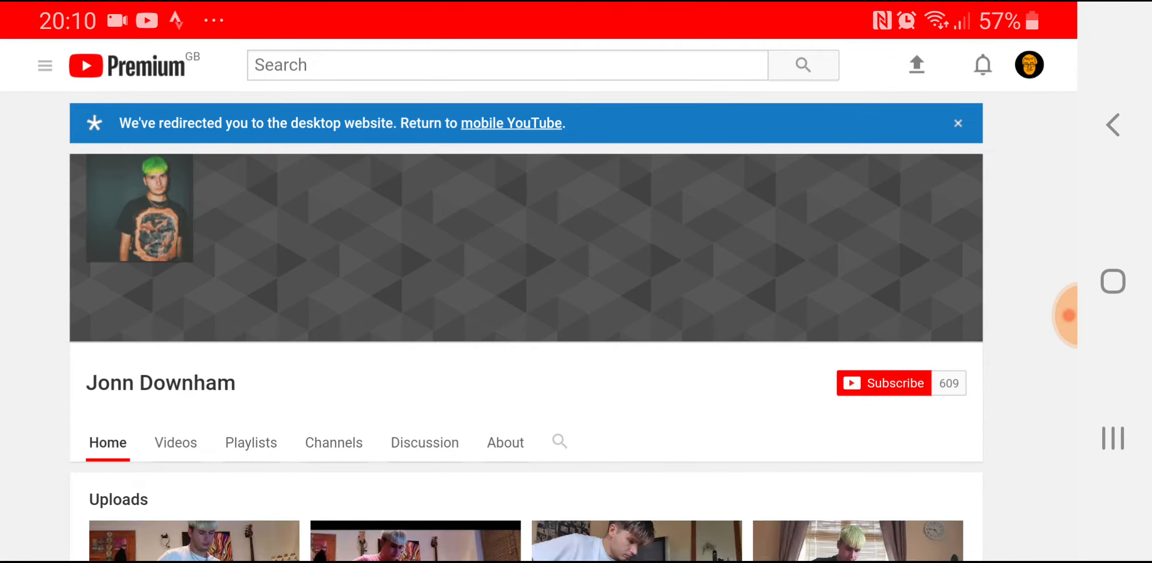
- Open Dyl.B Plays' channel page from the subscriber list
scroll(down, 3)
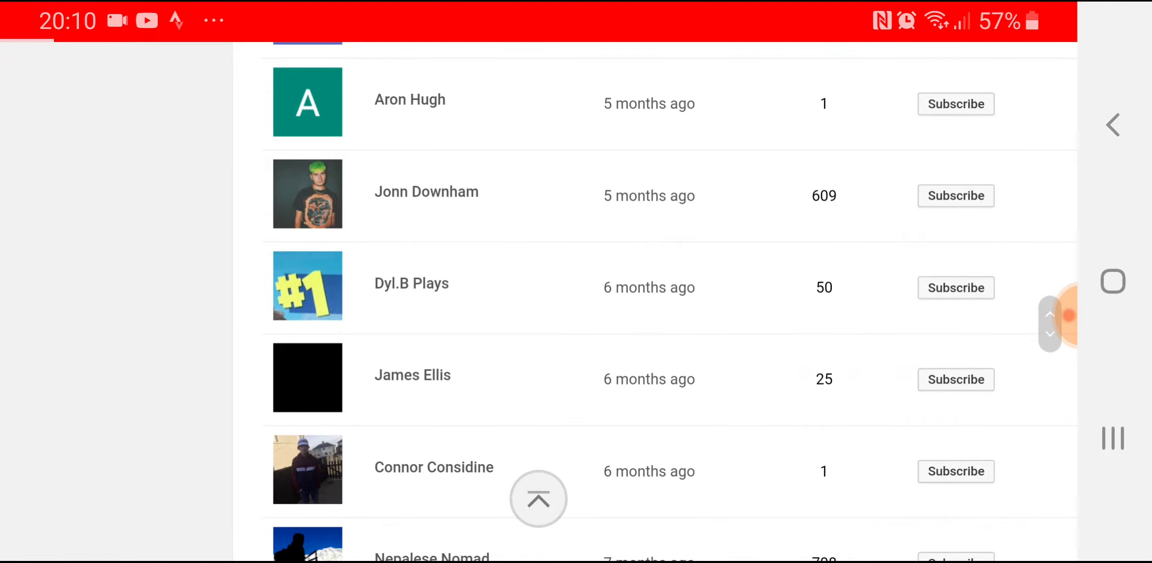
click(411, 283)
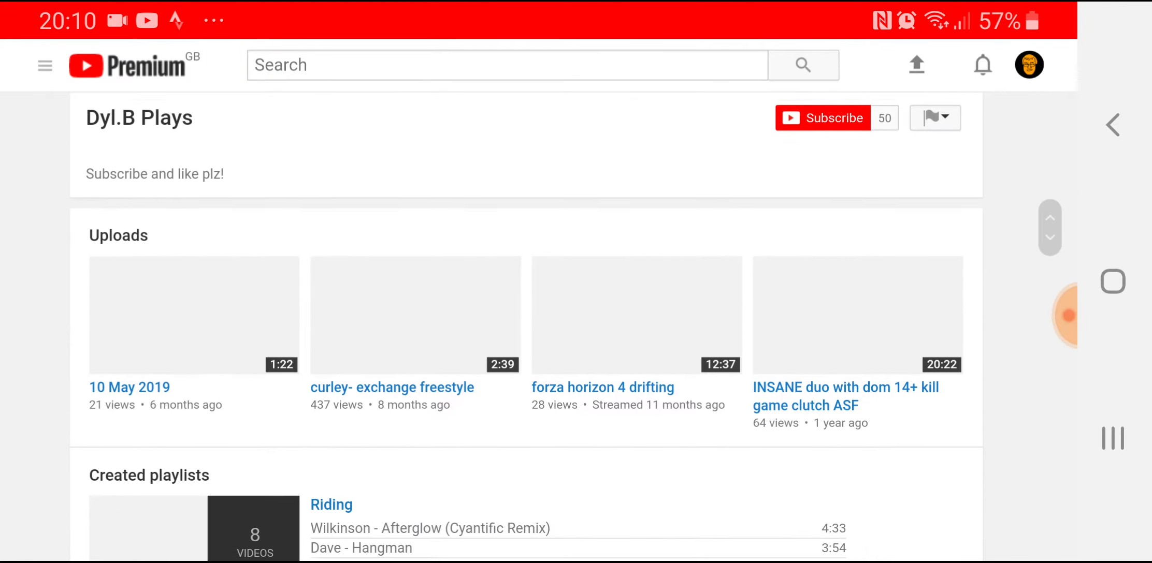
scroll(down, 3)
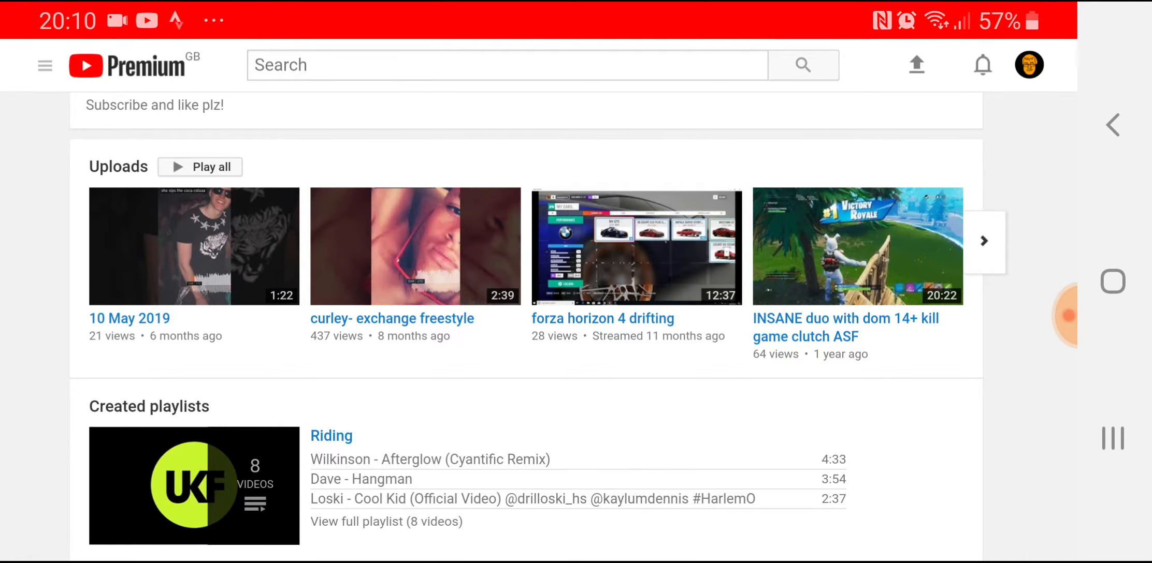
- Browse through Dyl.B Plays' Uploads carousel and return to the Subscribers page
click(983, 242)
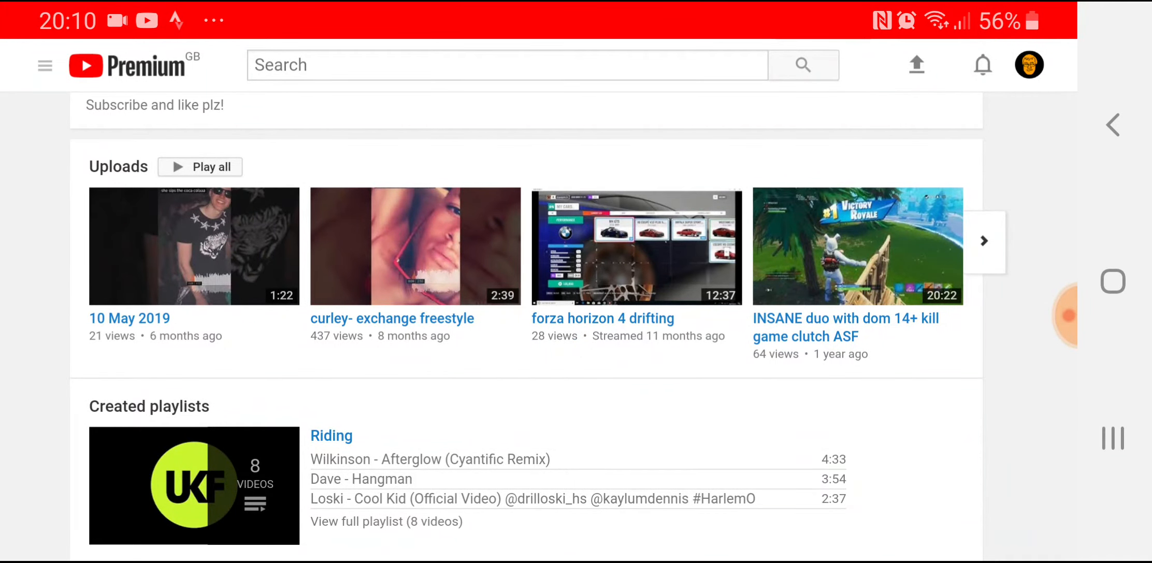
click(983, 241)
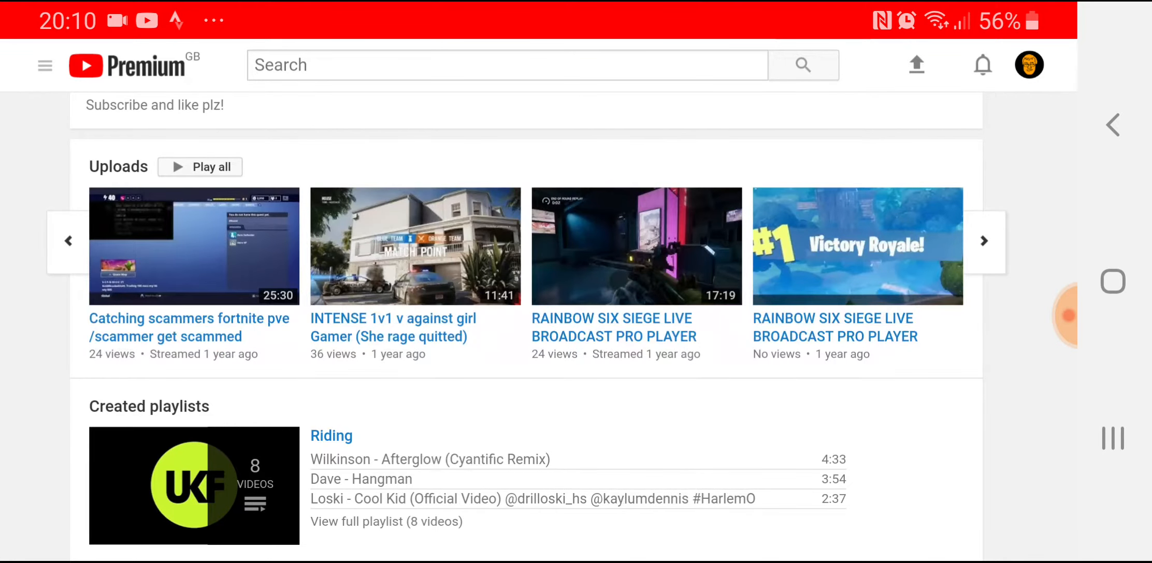
click(982, 241)
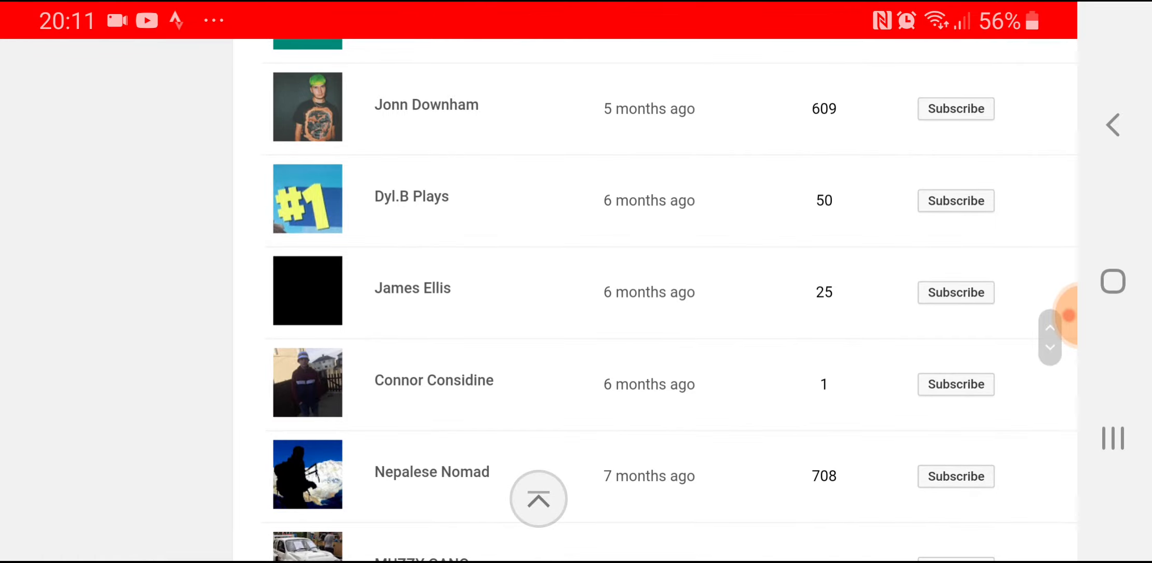
click(412, 288)
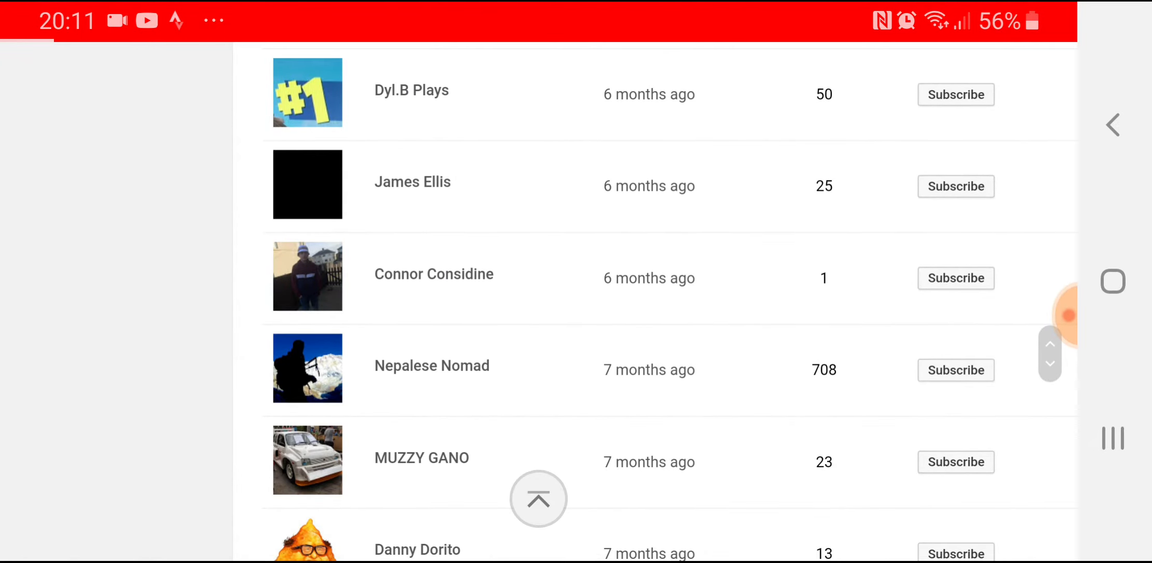
click(433, 274)
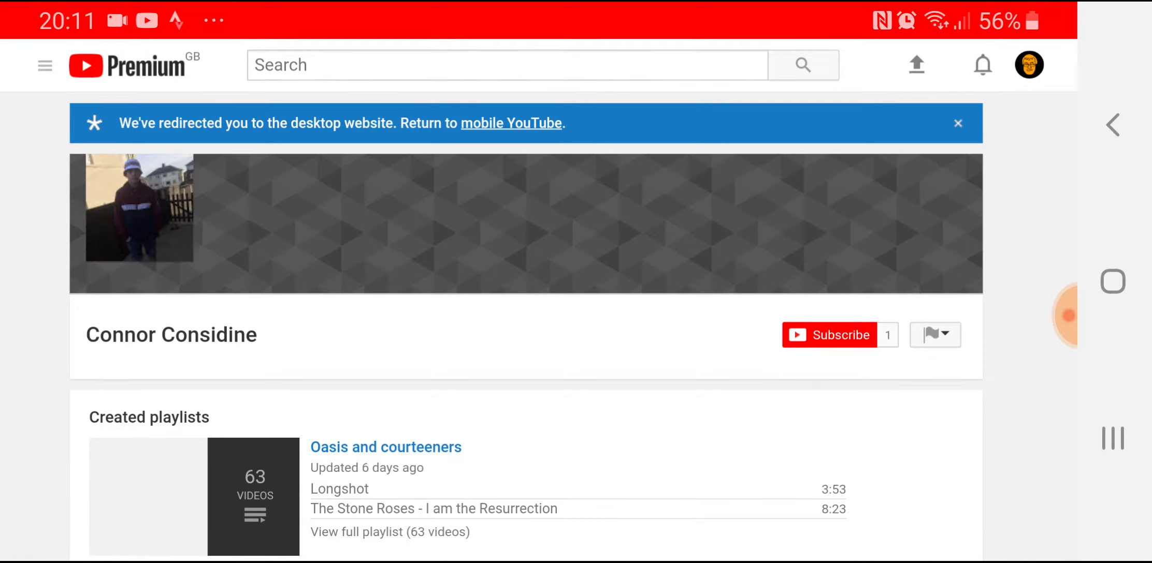
scroll(down, 3)
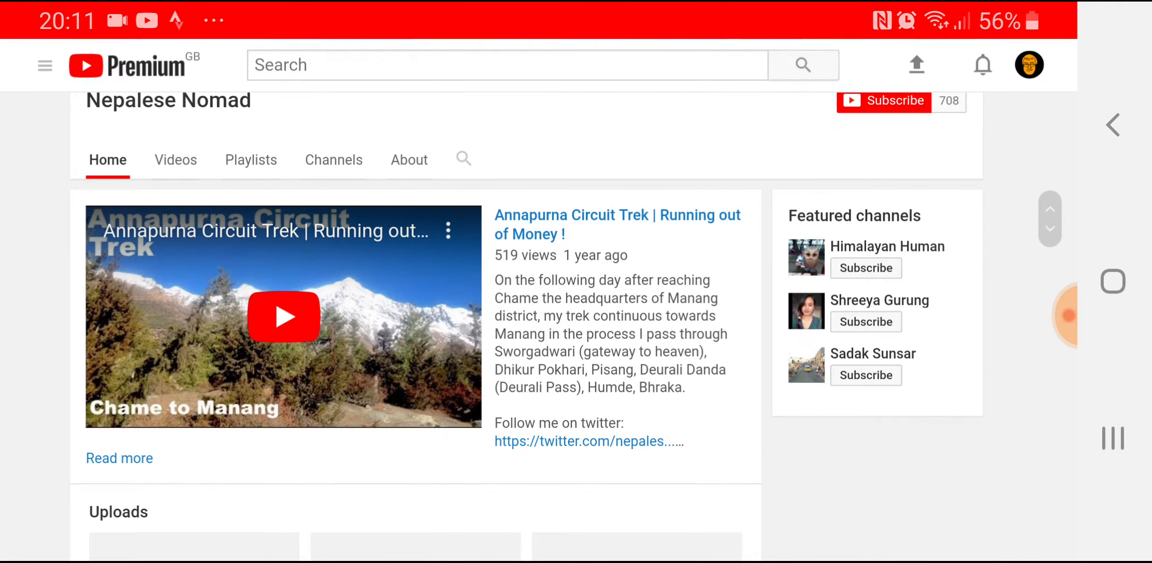
scroll(down, 3)
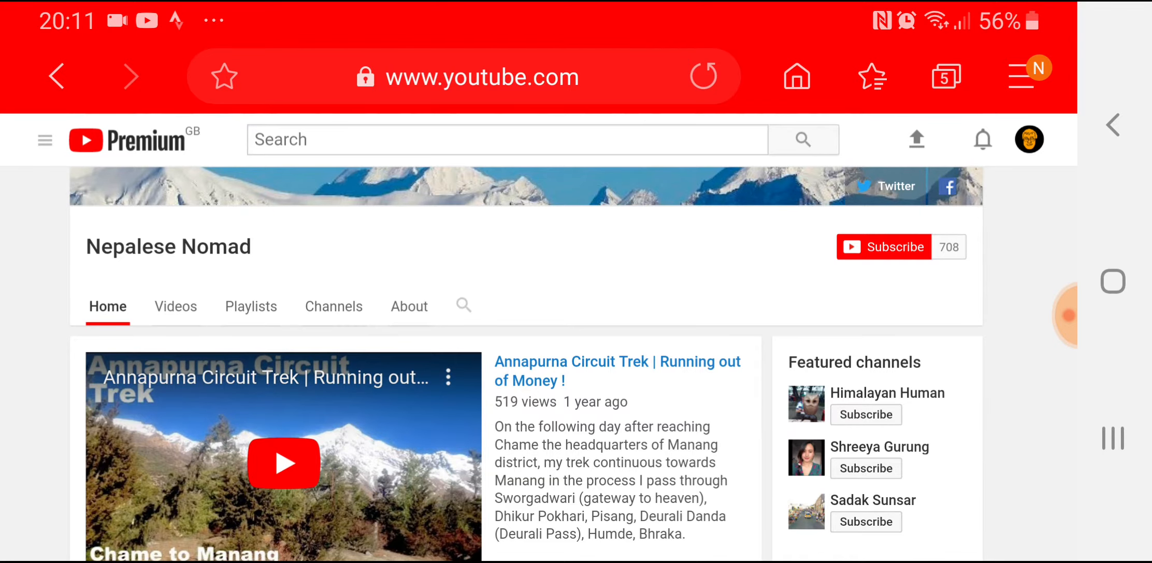
scroll(down, 3)
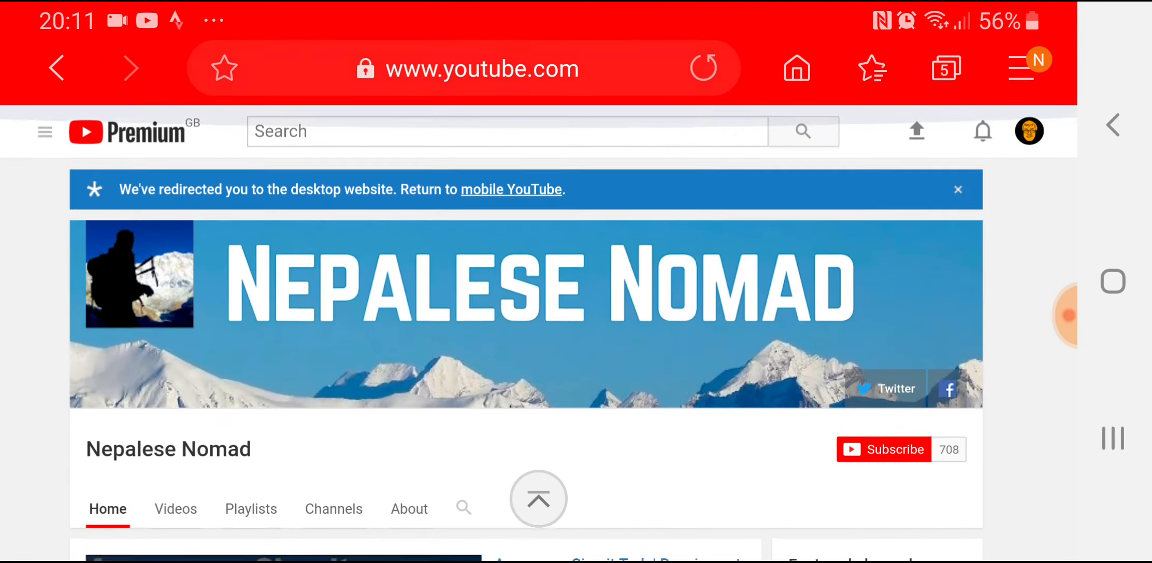
scroll(down, 3)
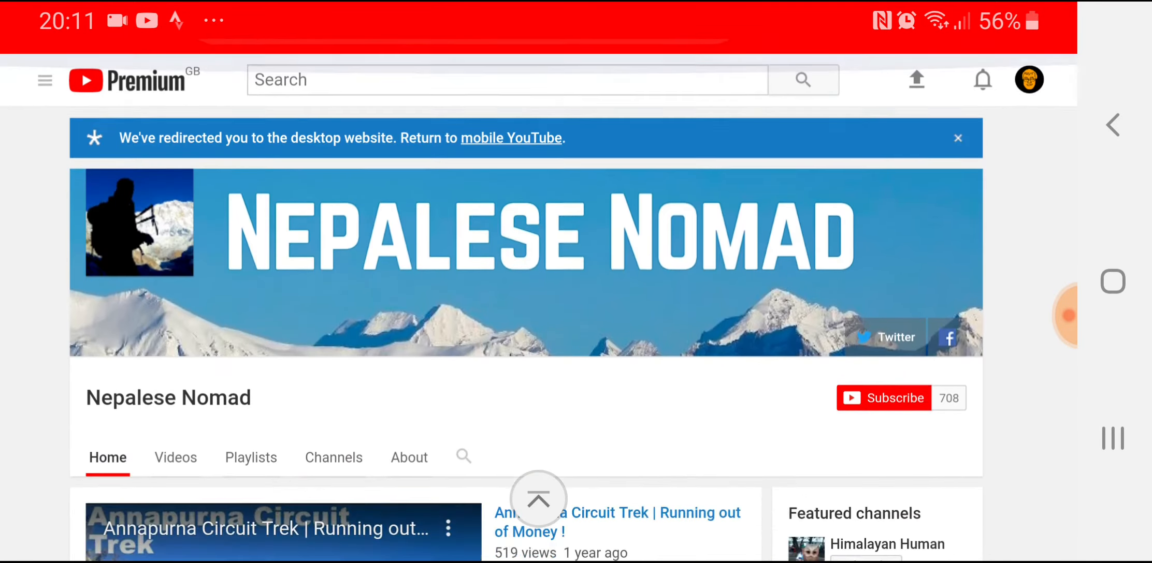
click(176, 456)
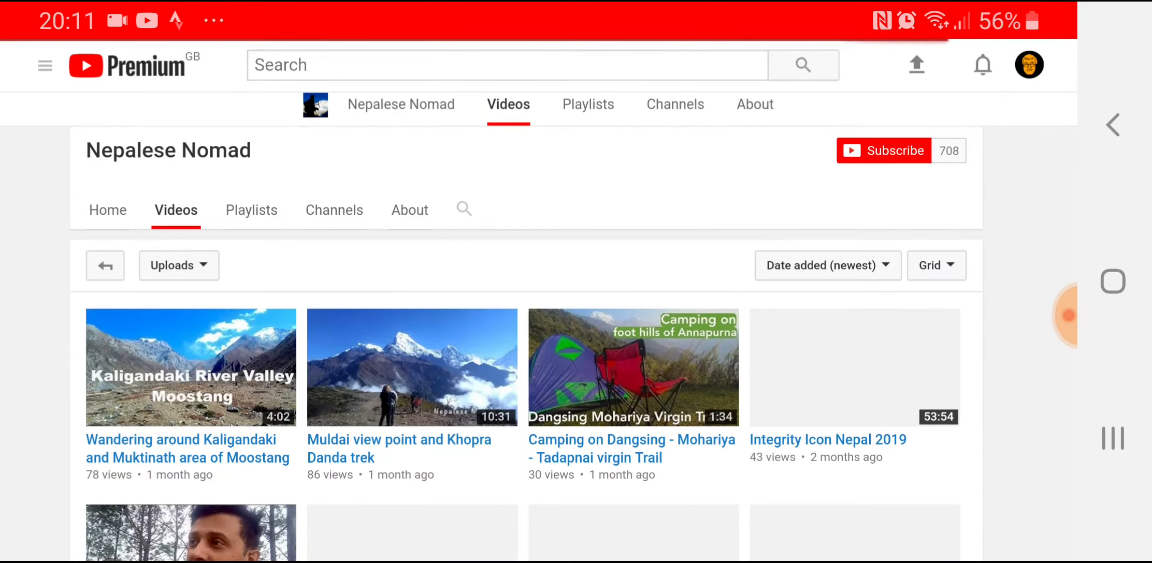
scroll(down, 3)
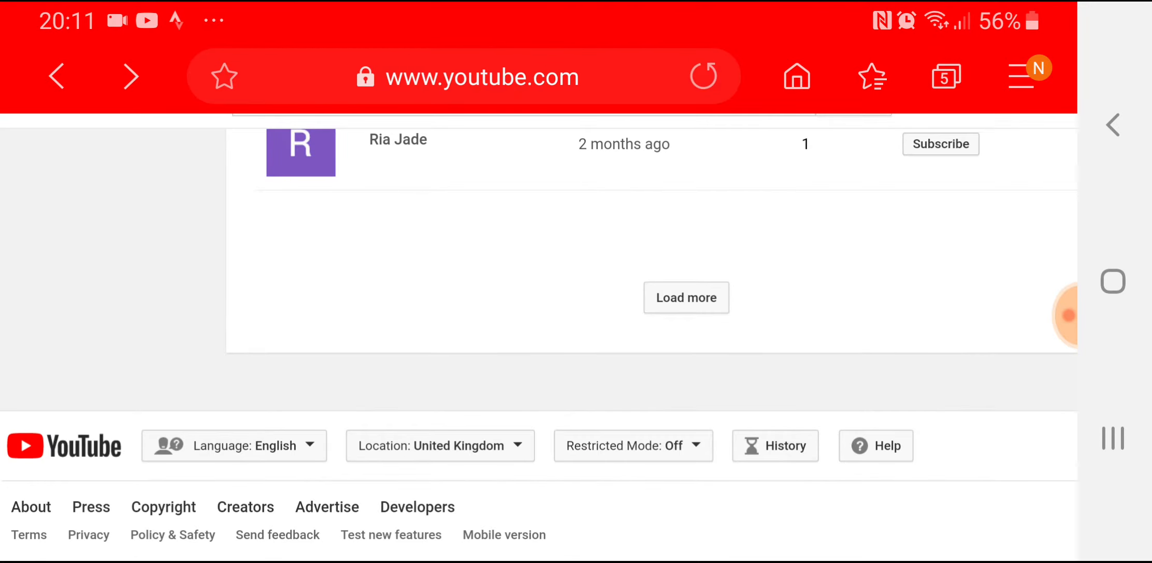
click(685, 297)
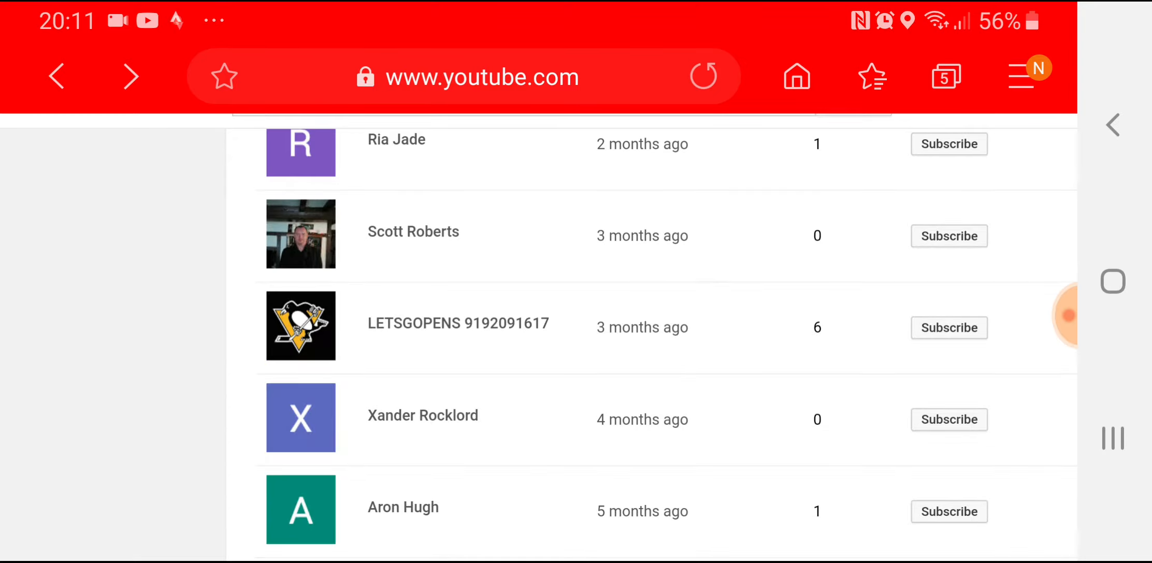
scroll(down, 3)
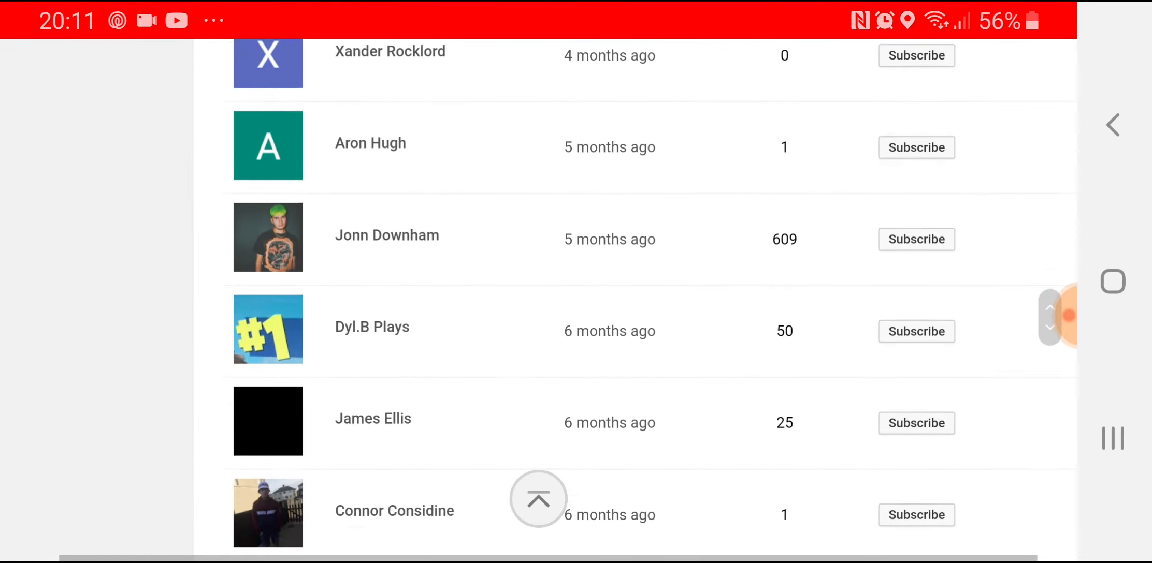
scroll(down, 3)
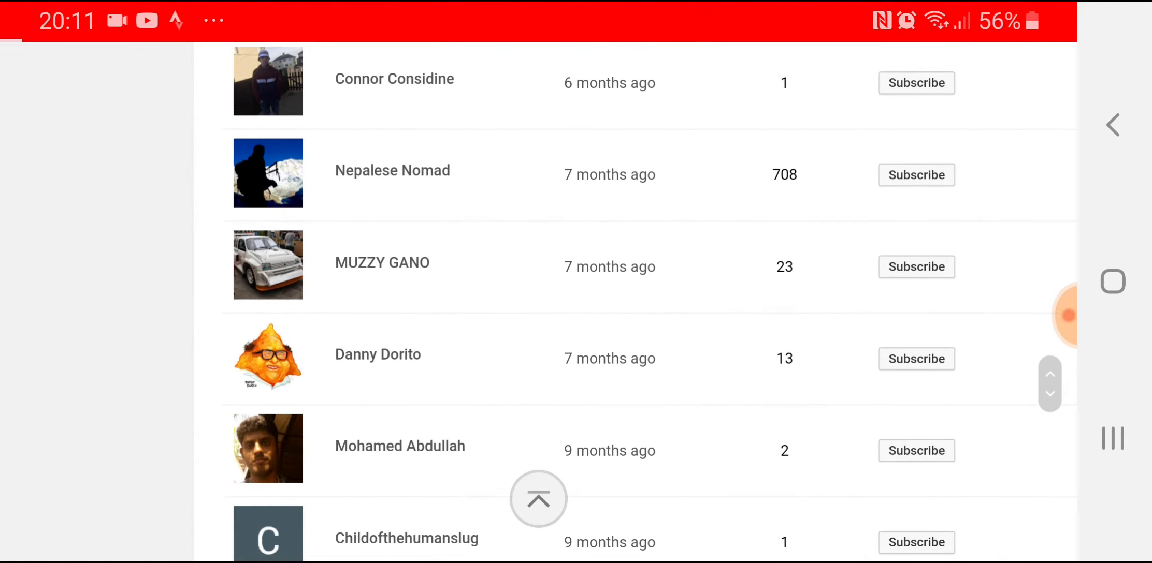
click(381, 262)
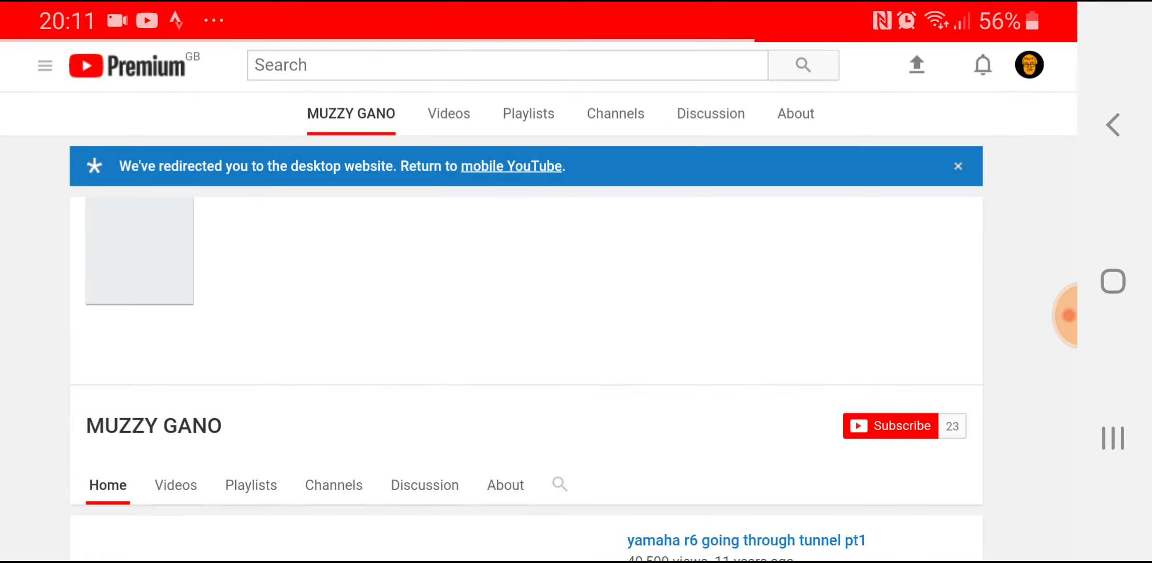
scroll(down, 3)
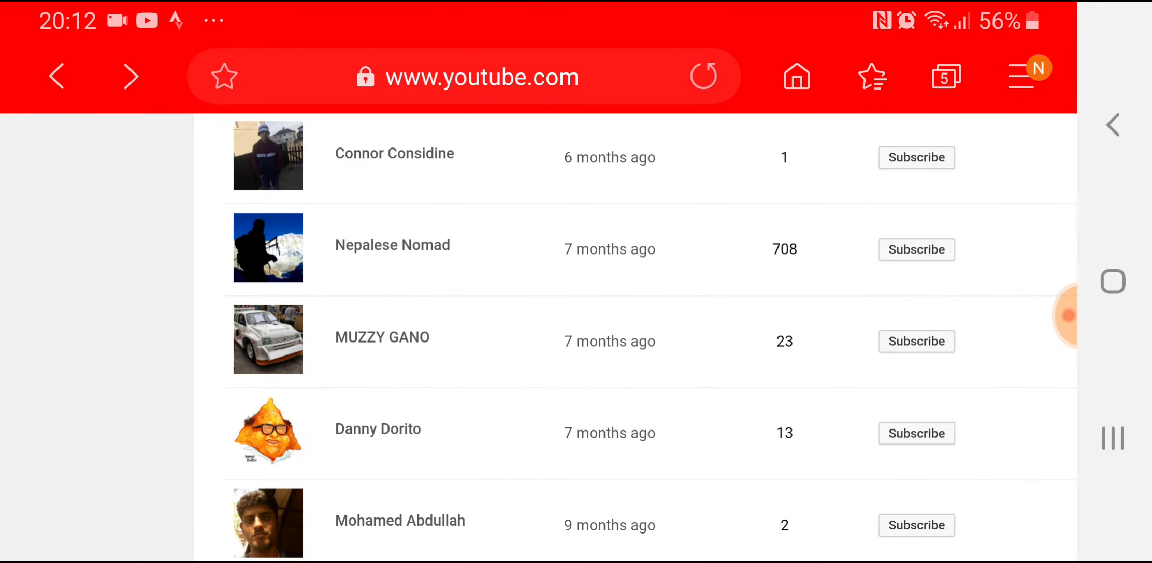
click(482, 77)
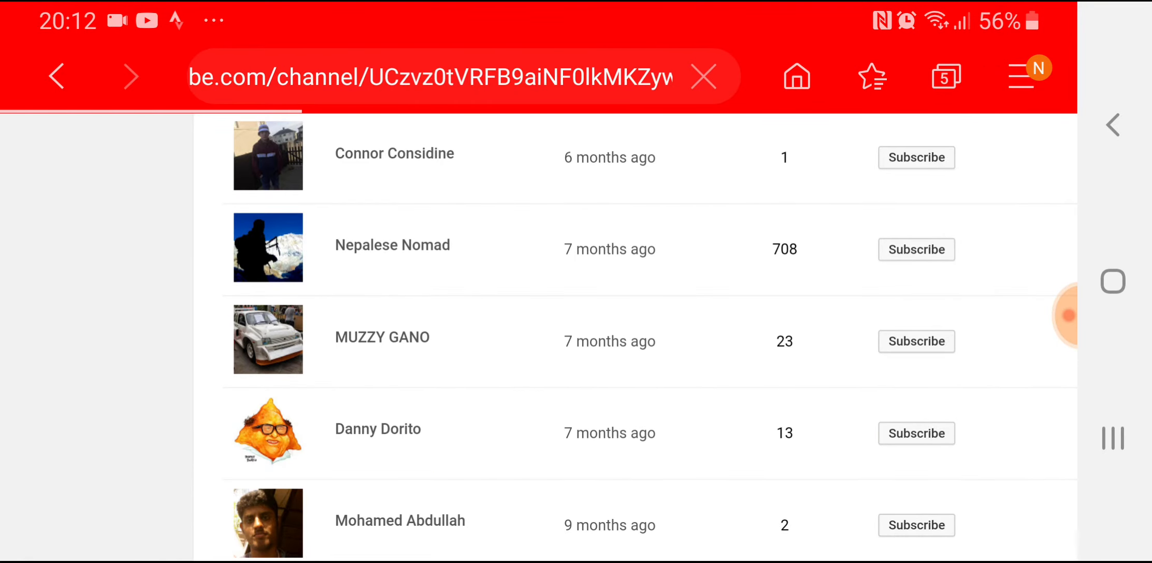
click(378, 428)
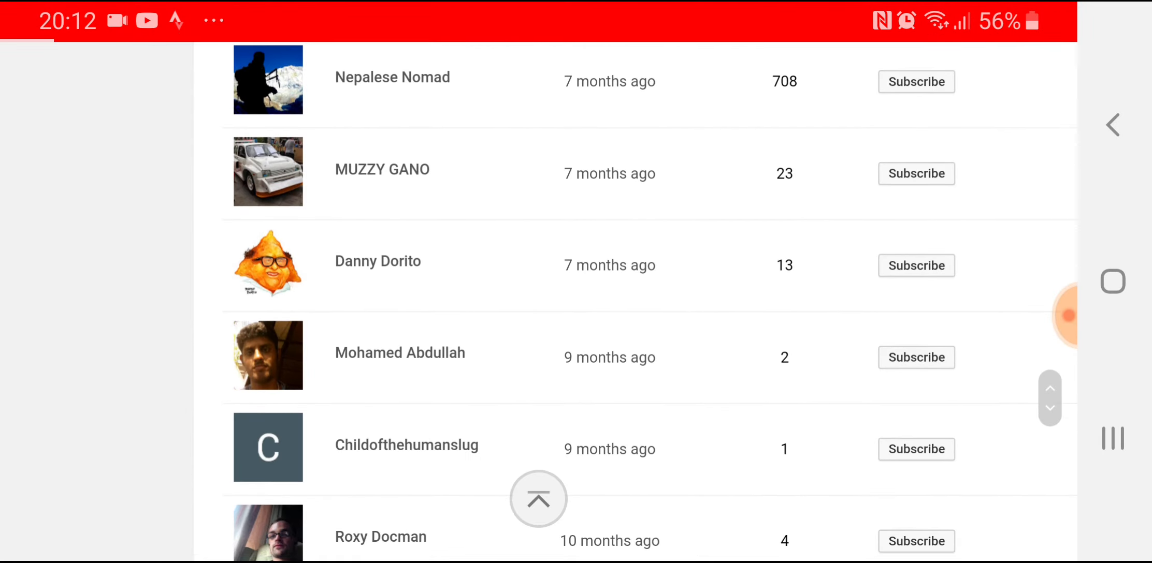
click(400, 353)
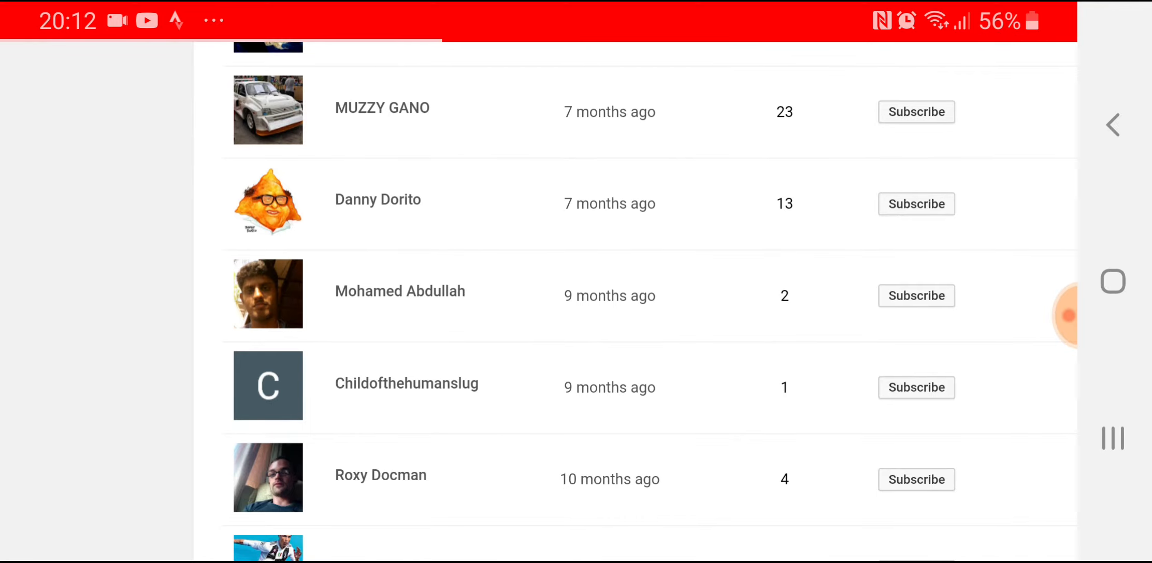
click(406, 384)
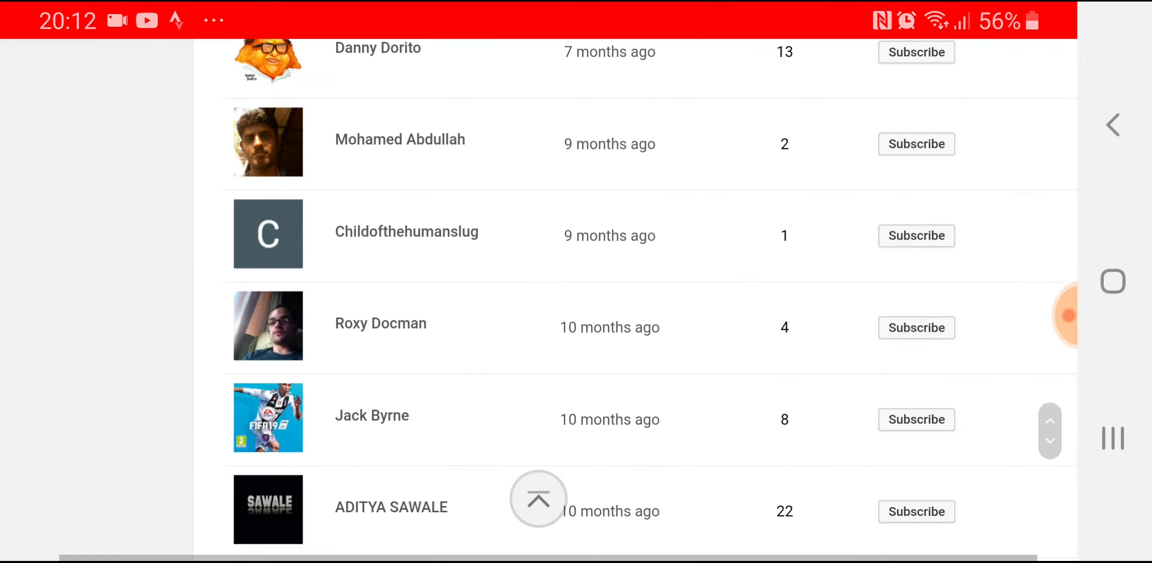
click(538, 499)
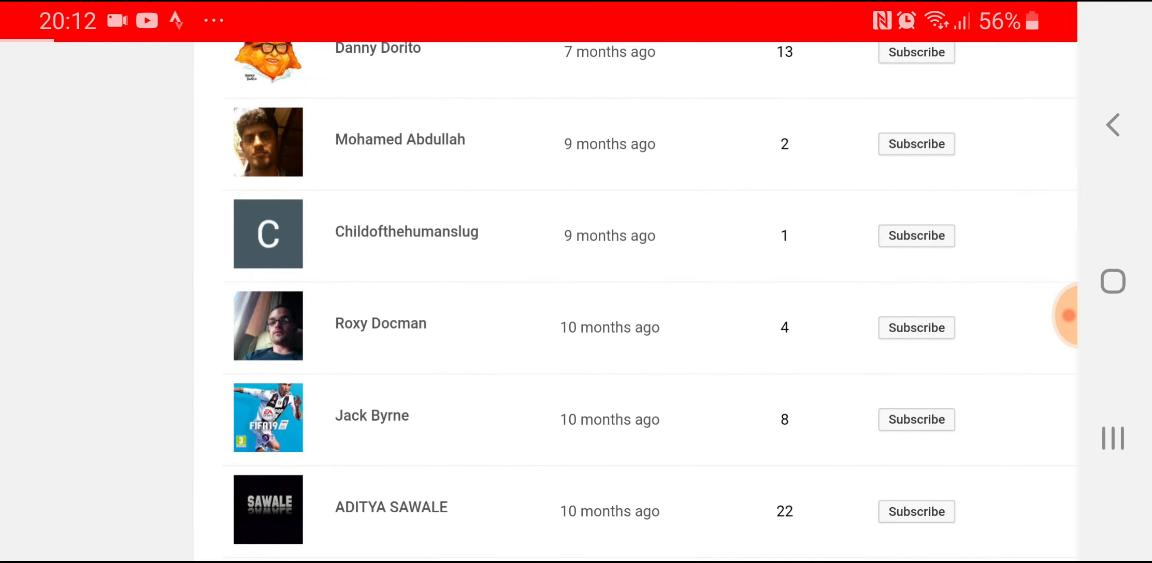
click(380, 323)
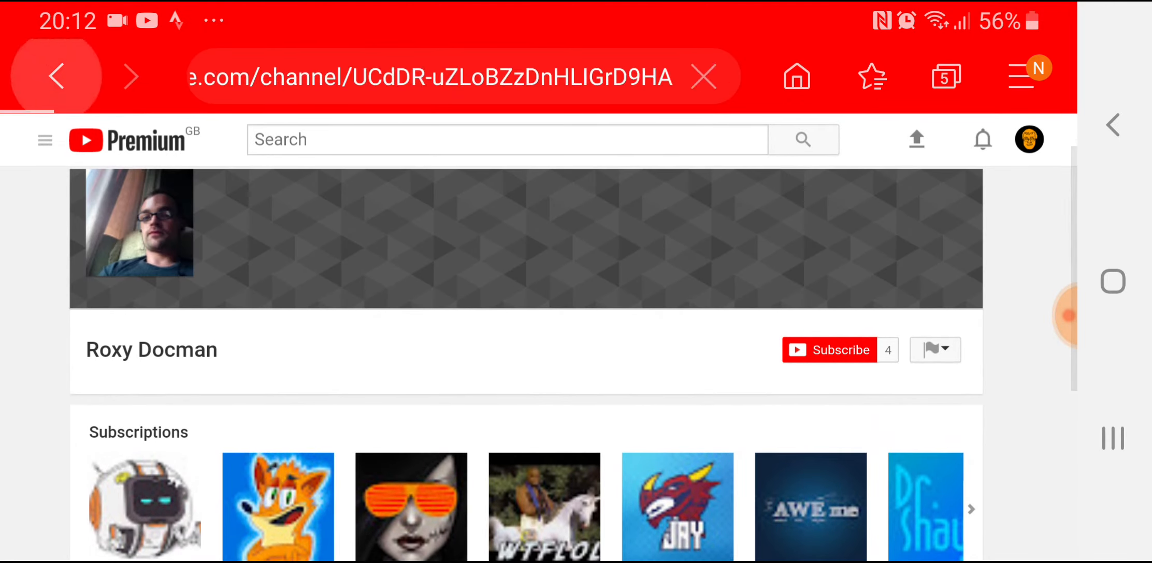
- Open ADITYA SAWALE's channel page and look through it
scroll(down, 3)
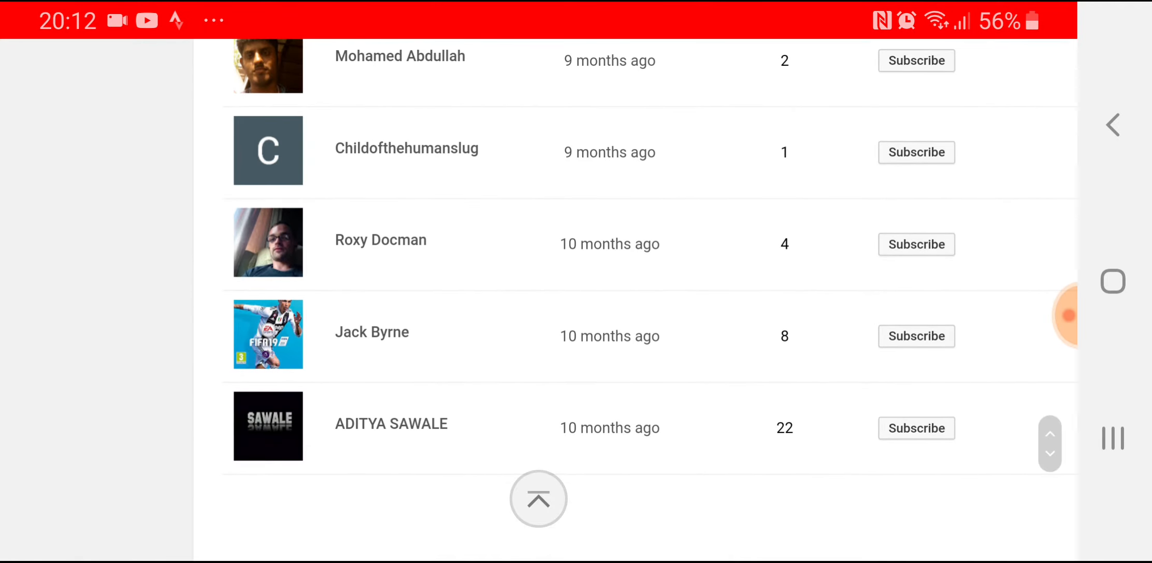
click(538, 499)
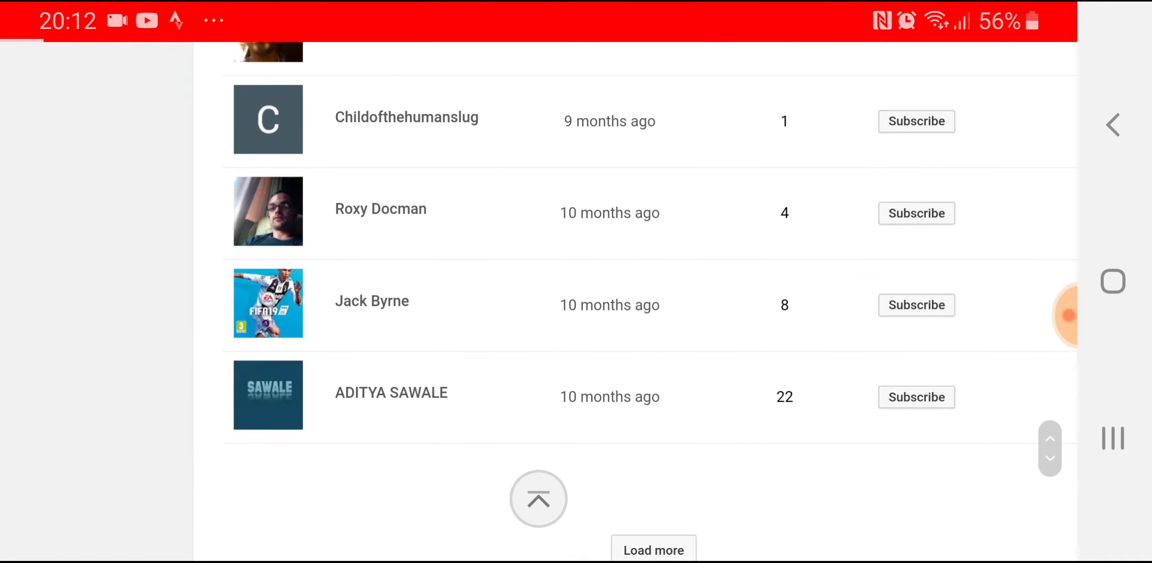
click(390, 392)
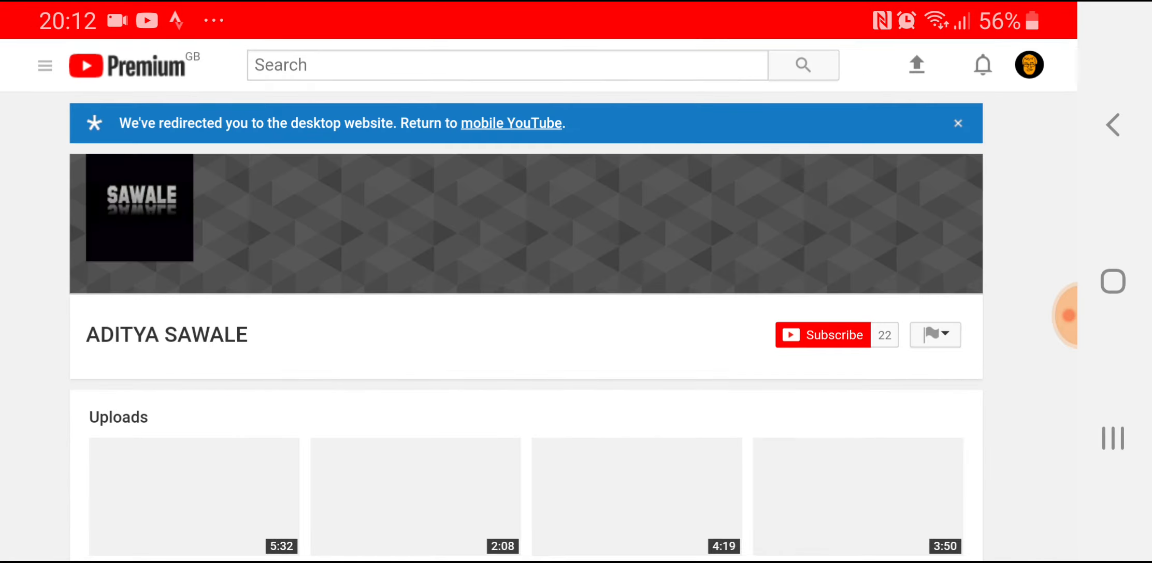
scroll(down, 3)
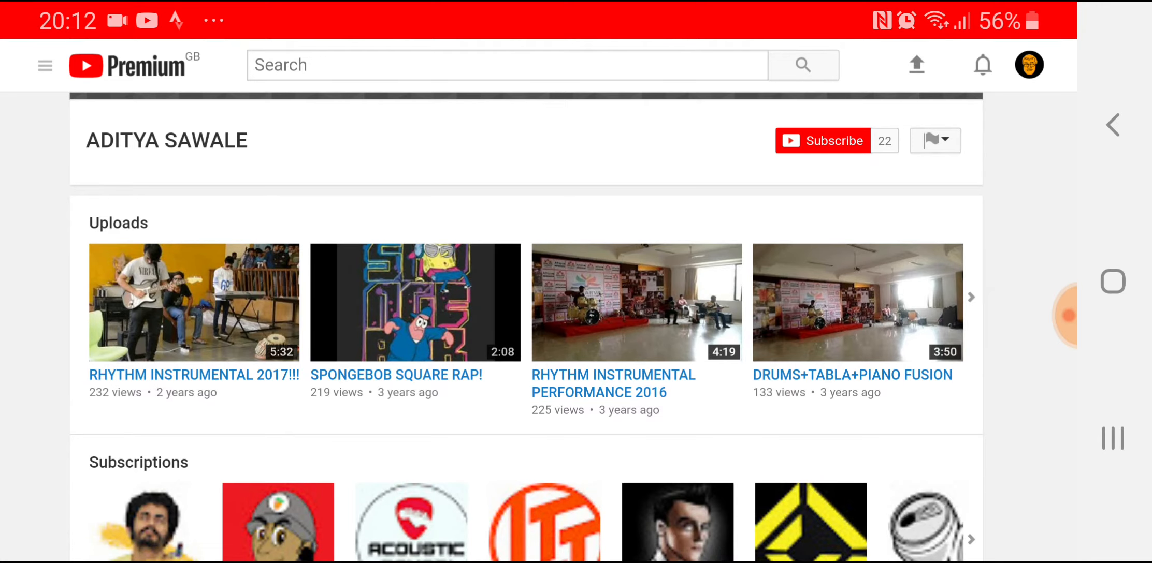
scroll(down, 3)
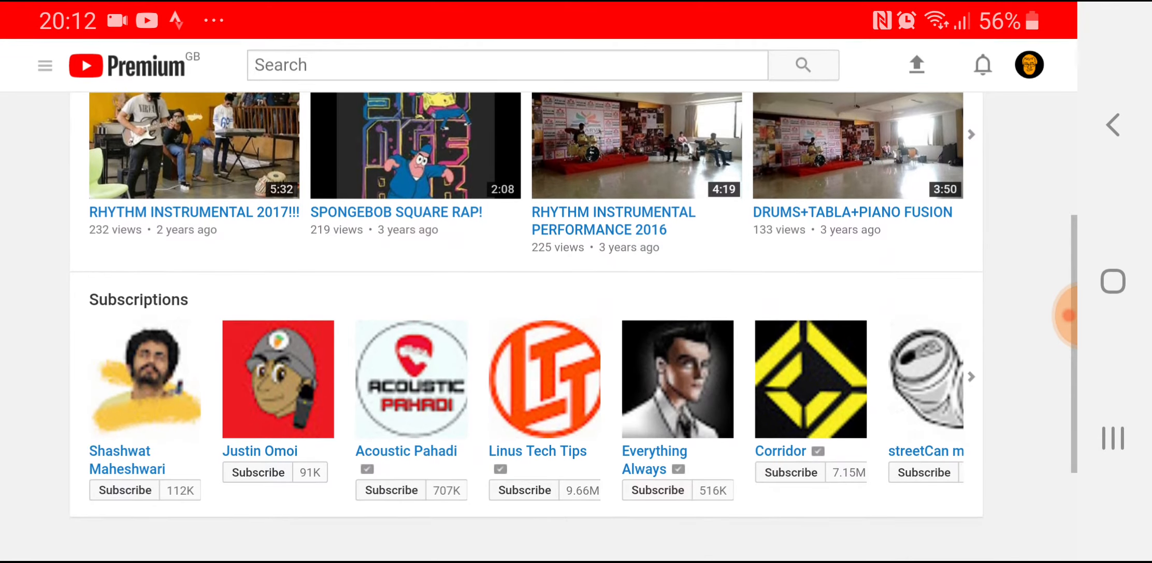
scroll(up, 3)
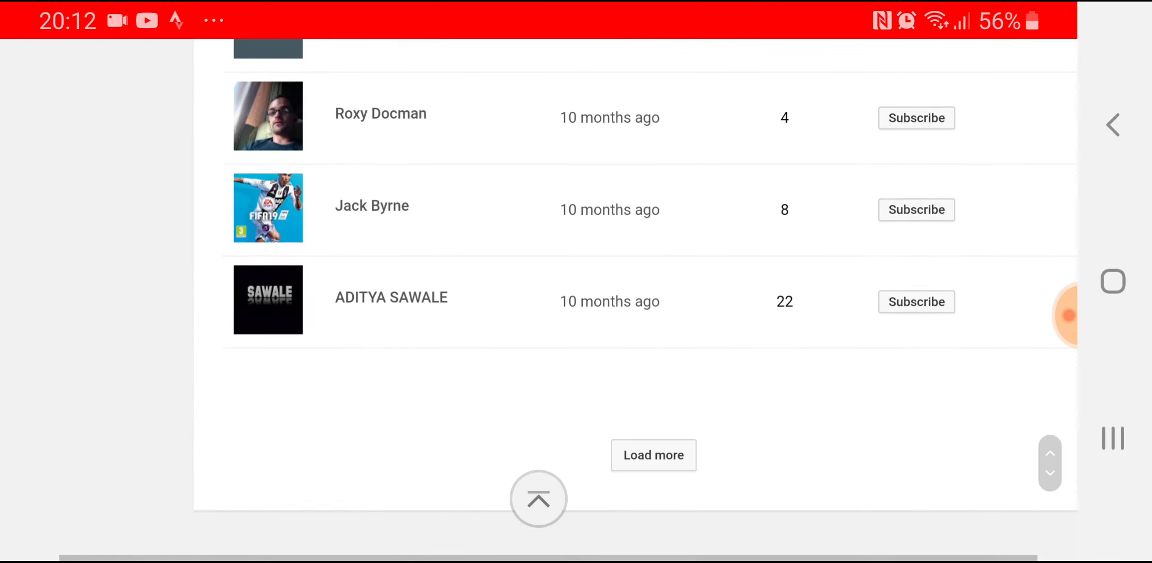
- Load more subscribers, visit EmmaLouise's channel page and return to the list
click(653, 456)
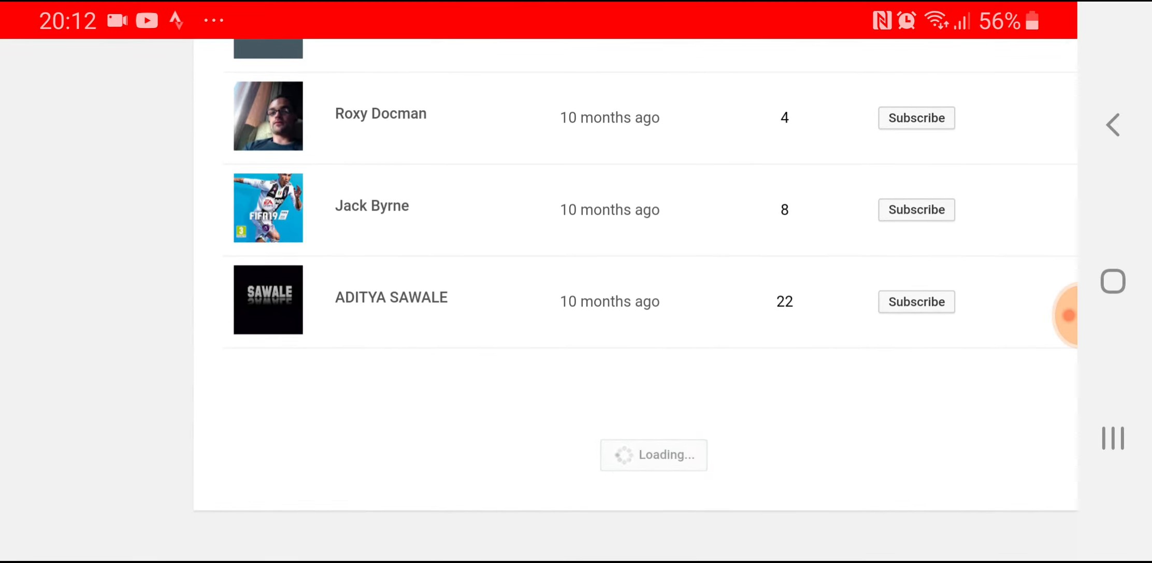
scroll(down, 3)
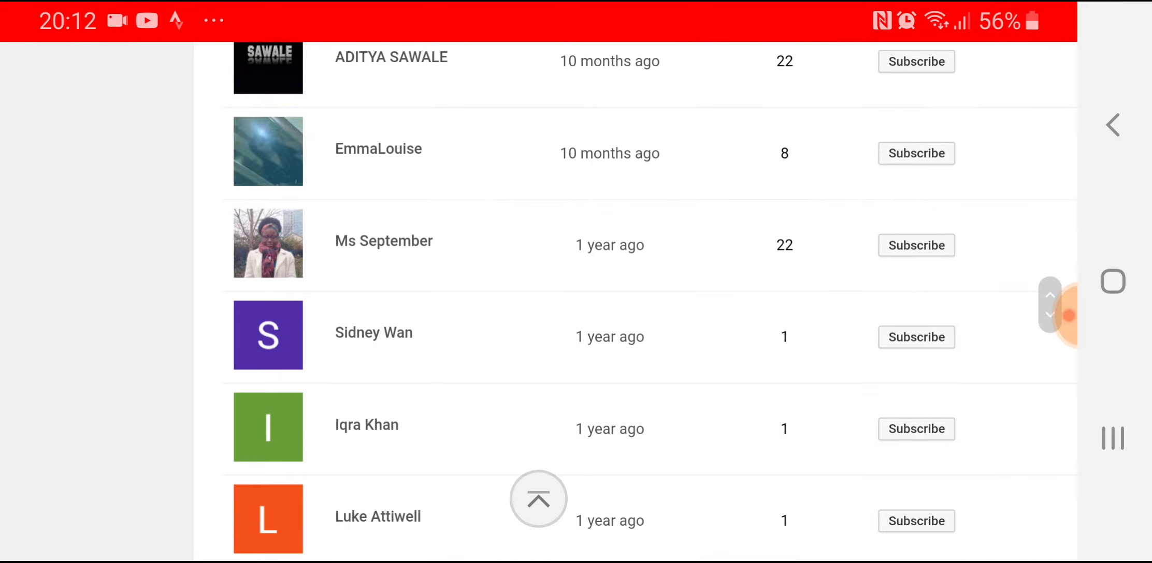
click(378, 148)
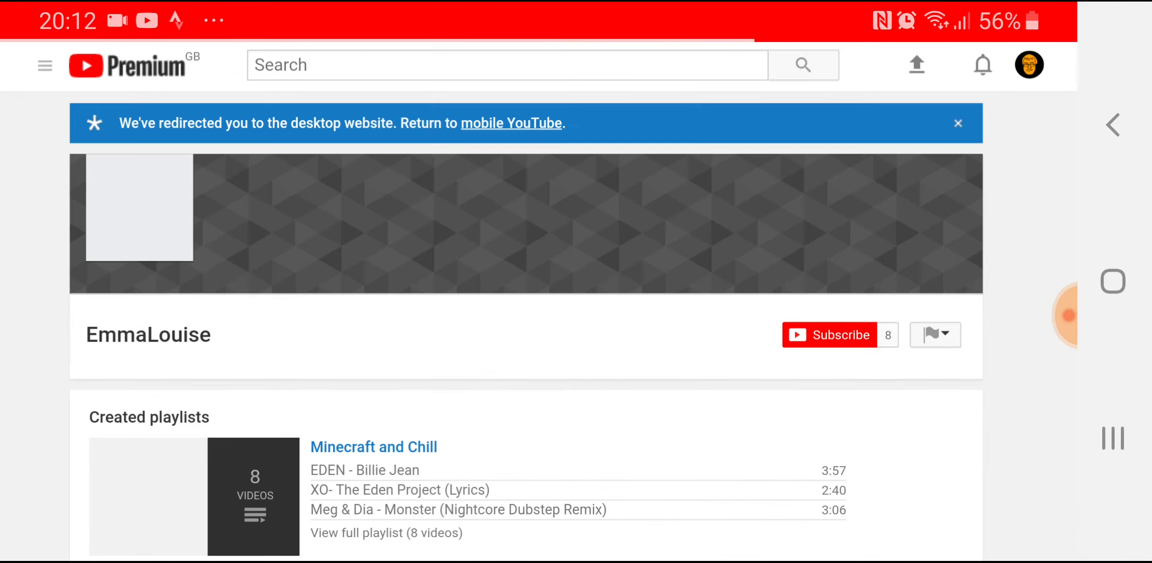
scroll(down, 3)
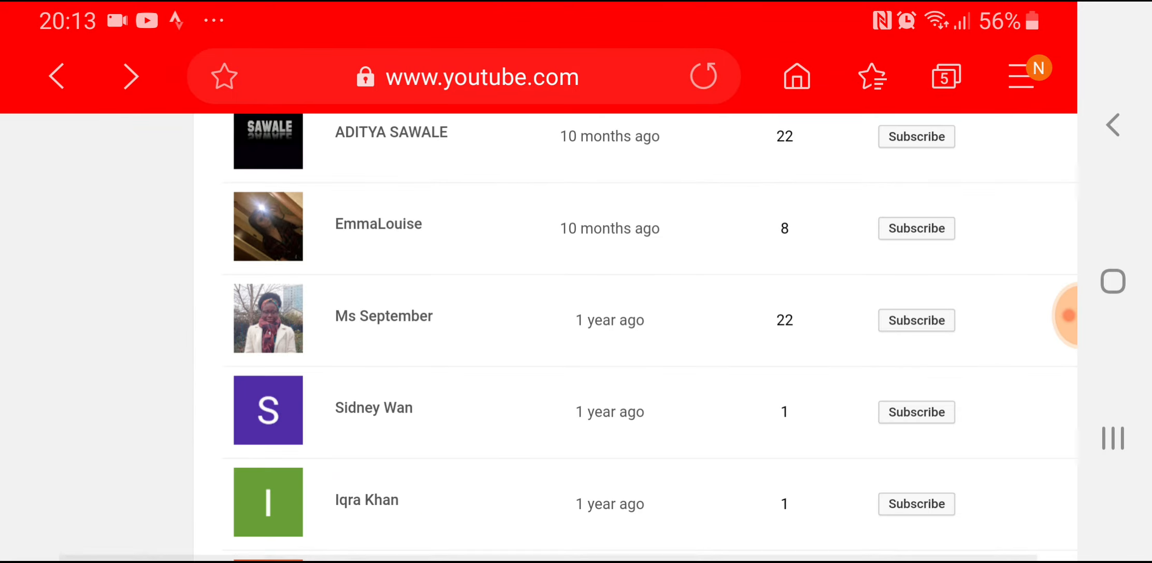
click(481, 76)
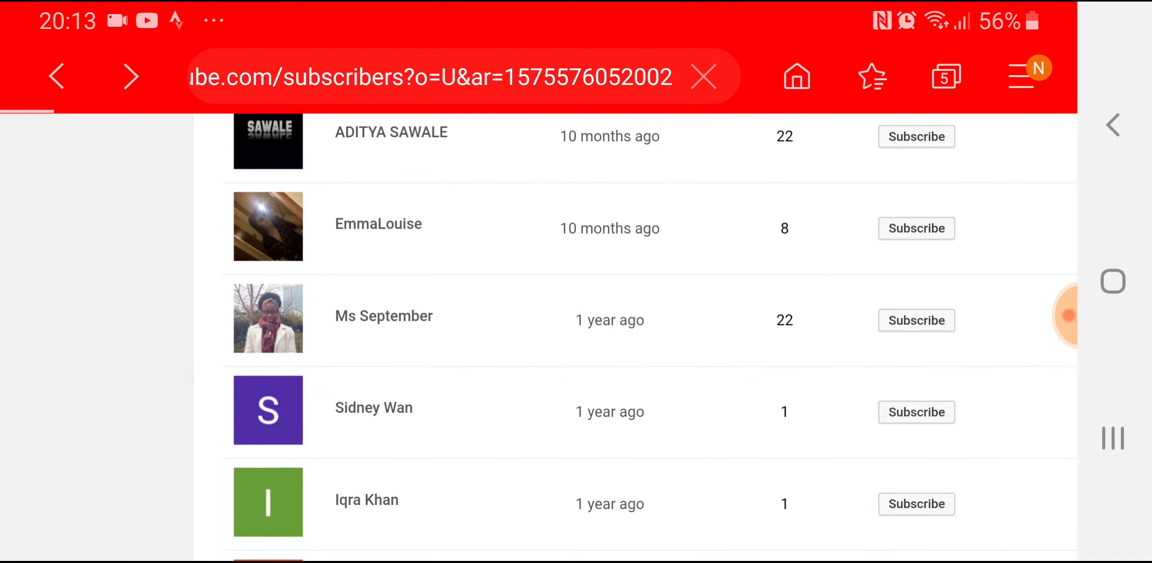
click(372, 408)
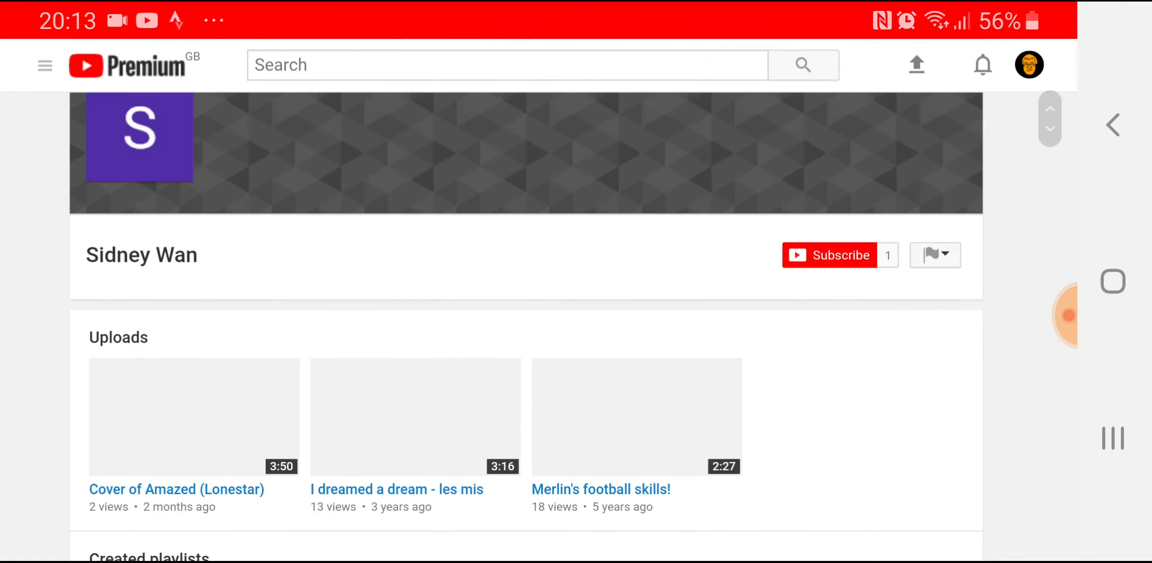
scroll(down, 3)
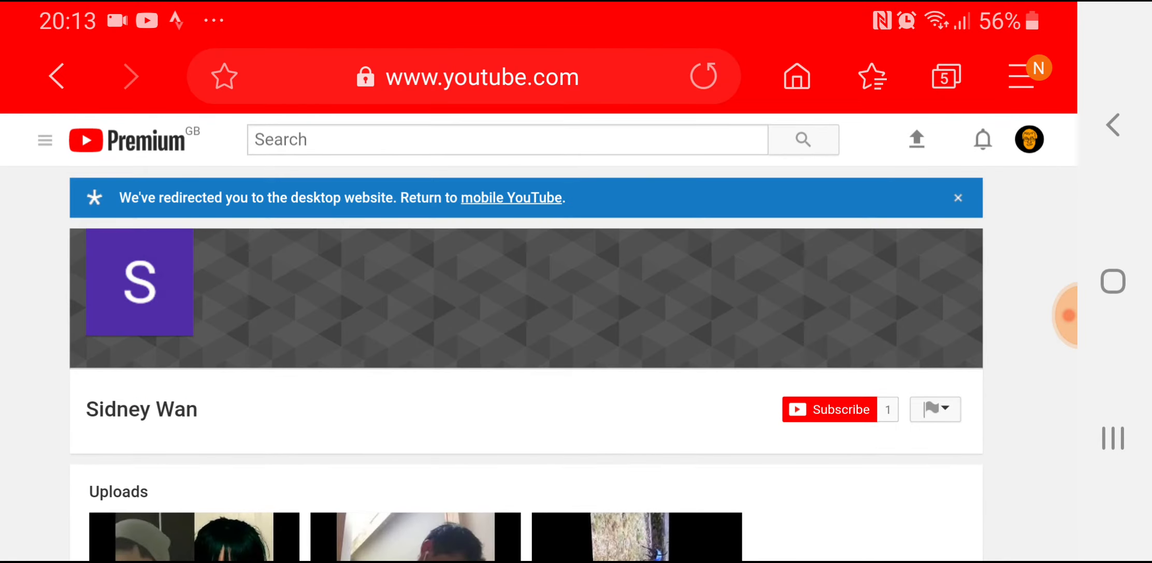
scroll(down, 3)
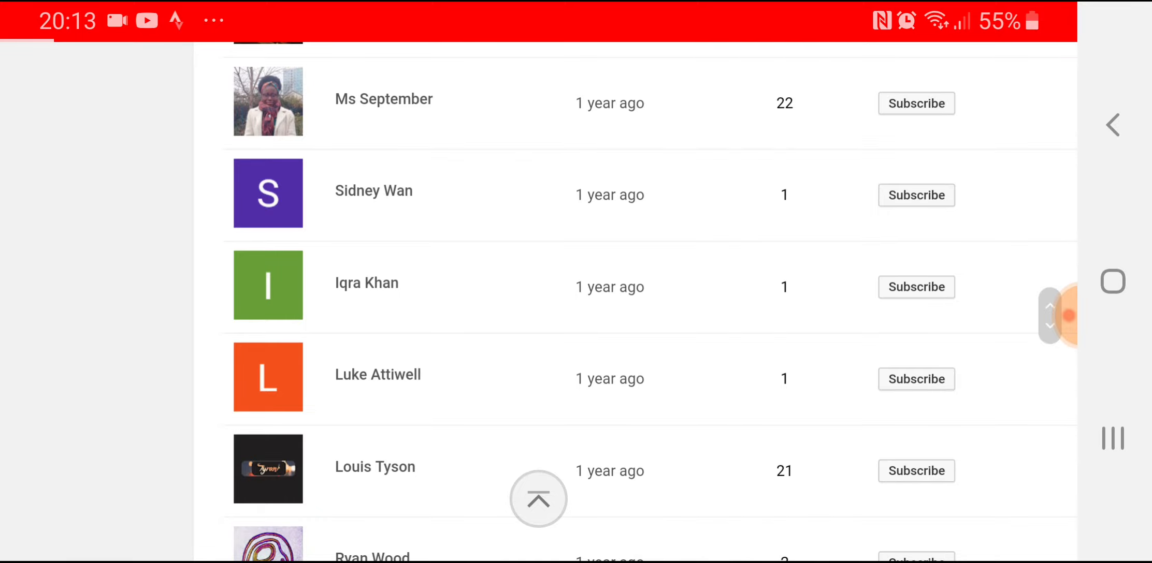
click(378, 375)
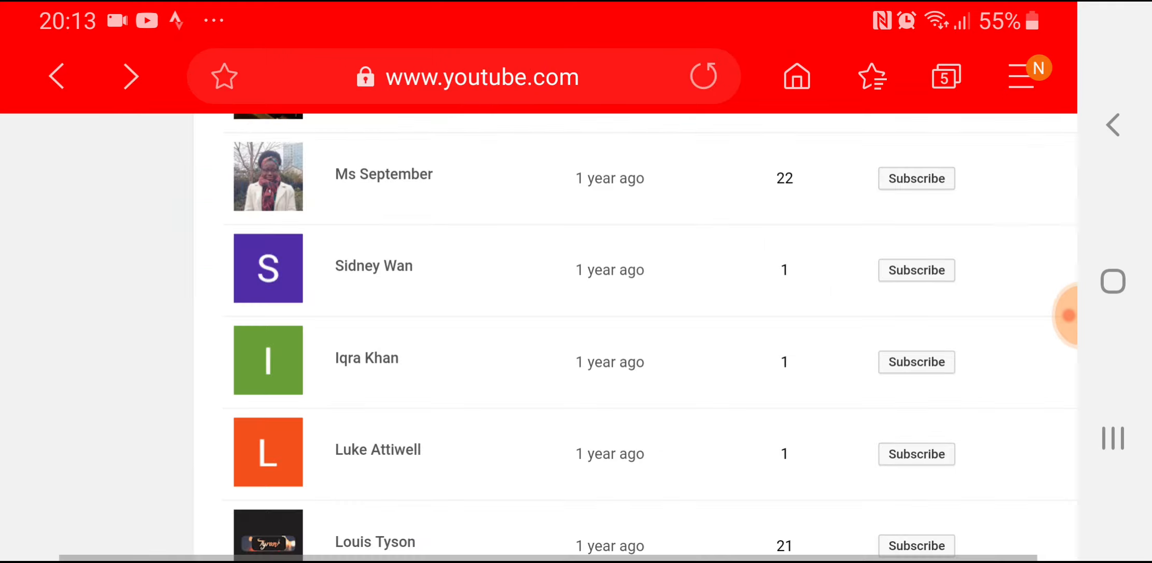
scroll(down, 3)
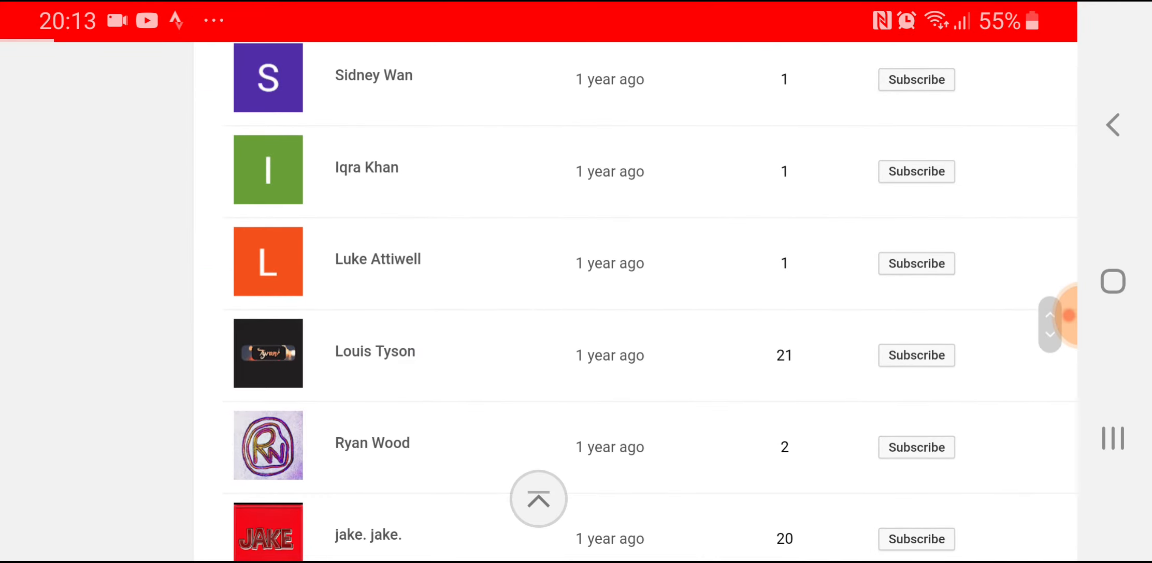
click(537, 499)
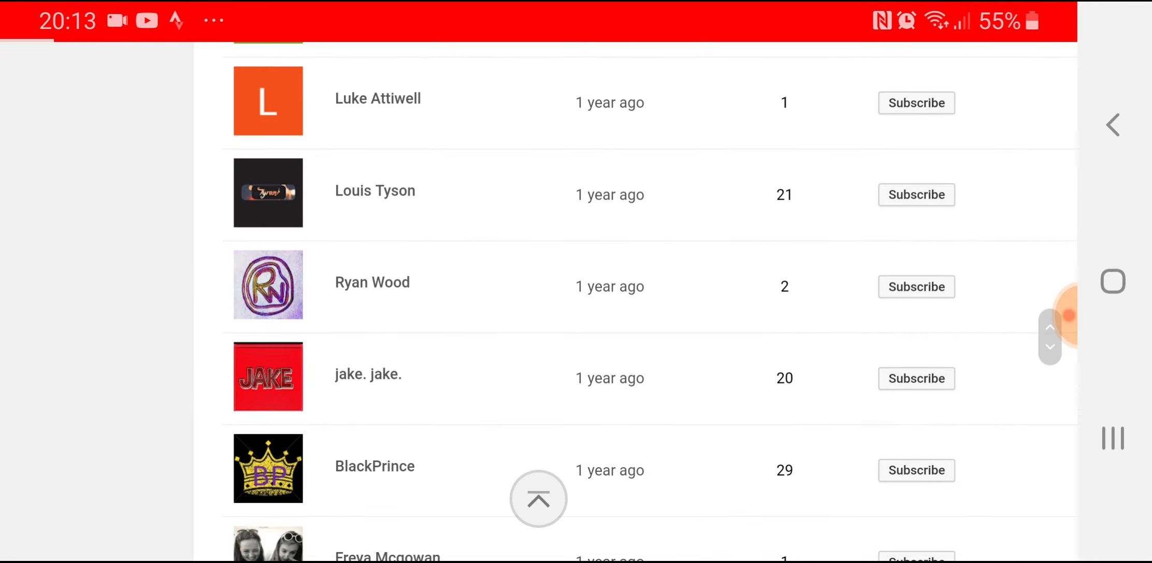
click(373, 282)
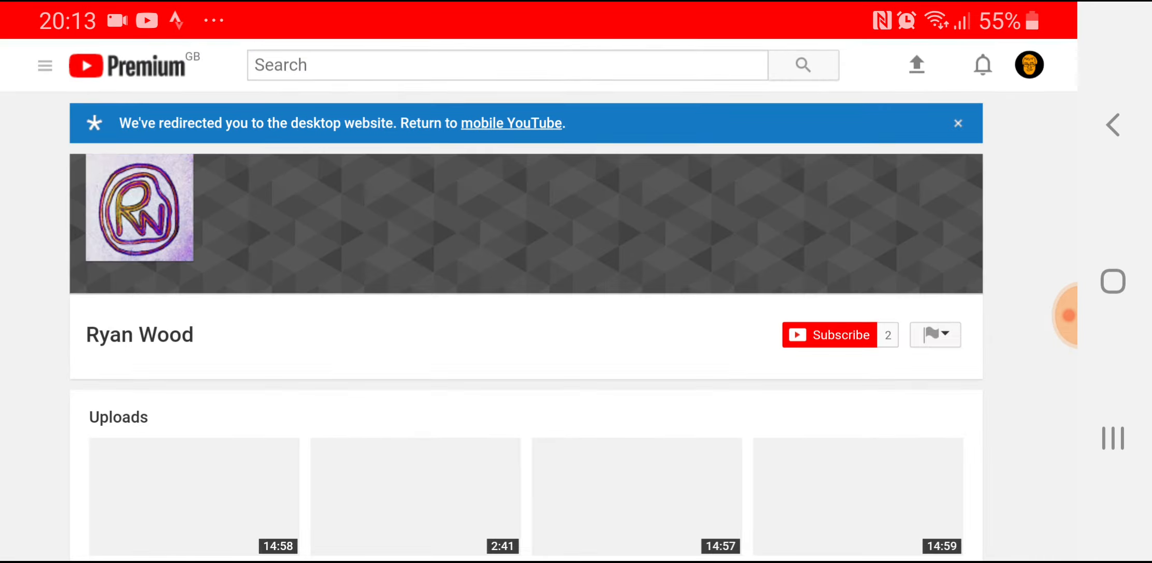
scroll(down, 3)
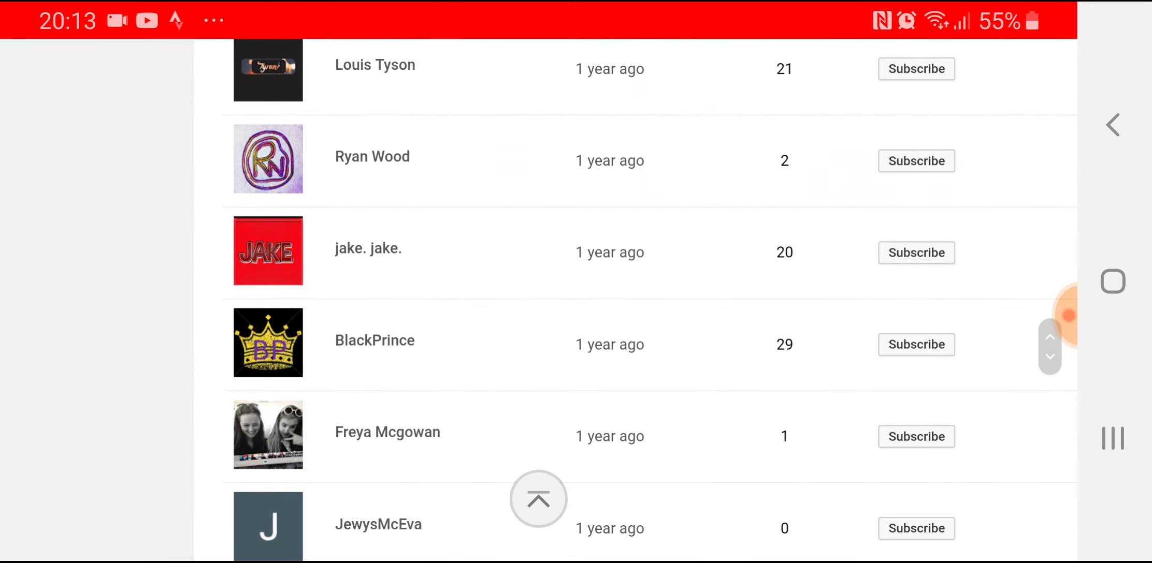
click(538, 499)
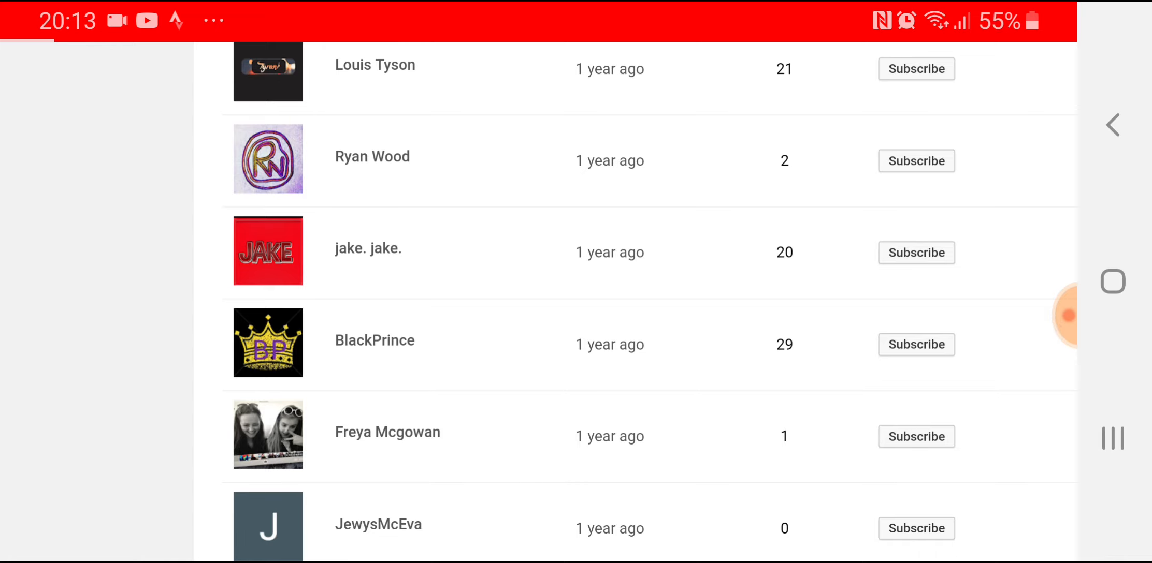
click(368, 248)
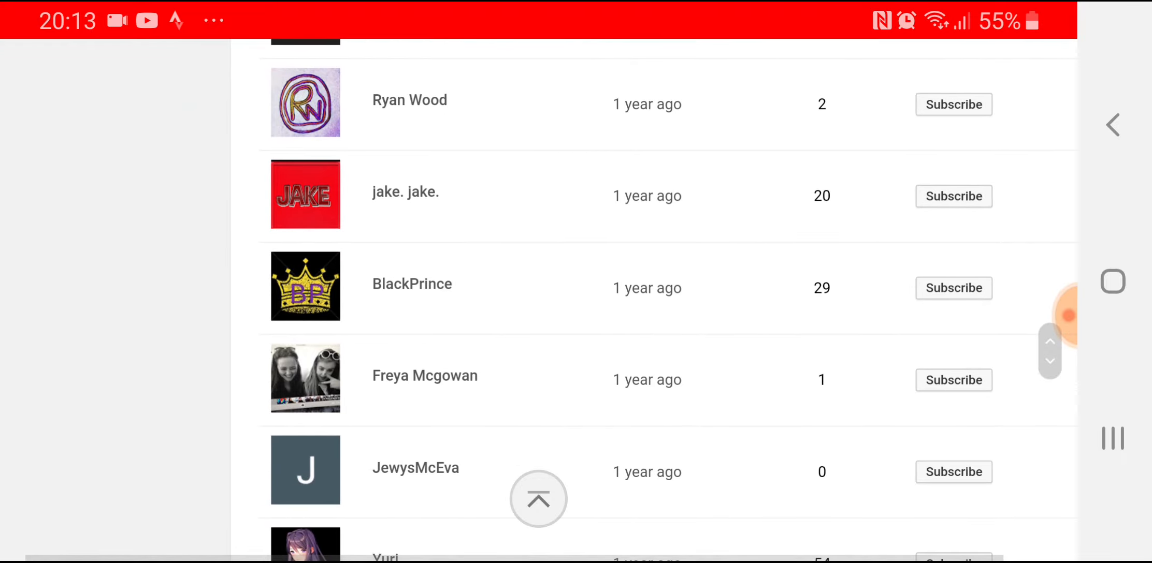
scroll(down, 3)
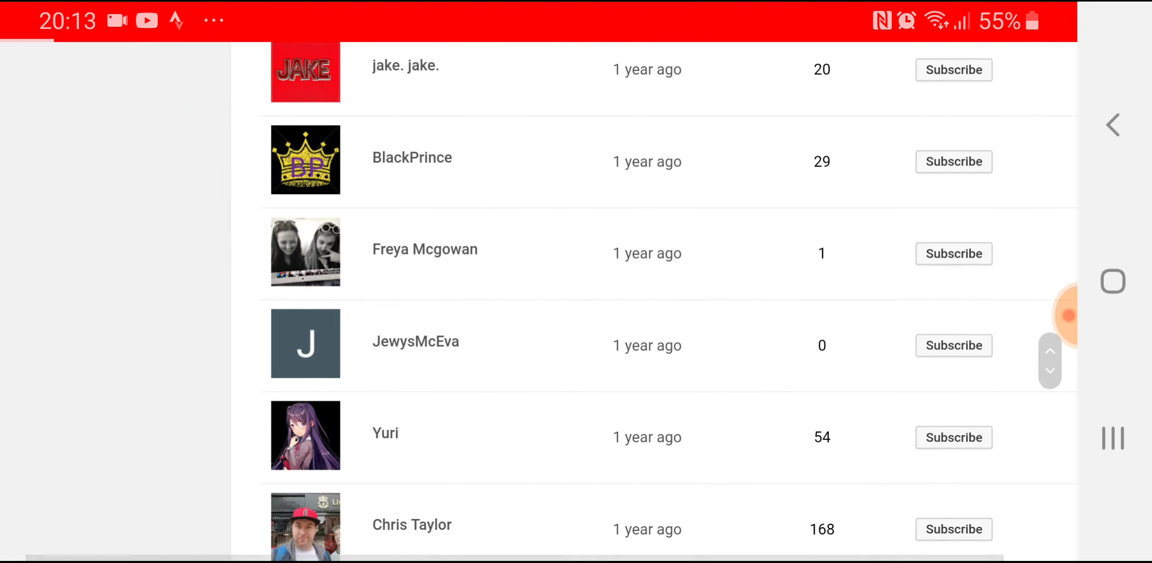
- Open BlackPrince's channel page and show its uploaded videos
click(412, 158)
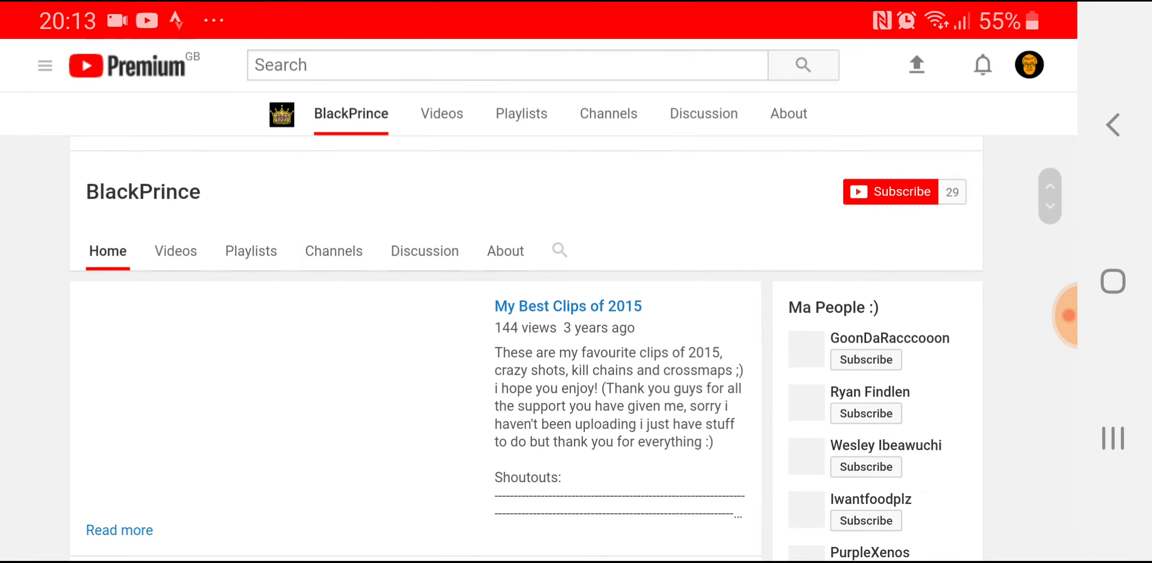
scroll(up, 3)
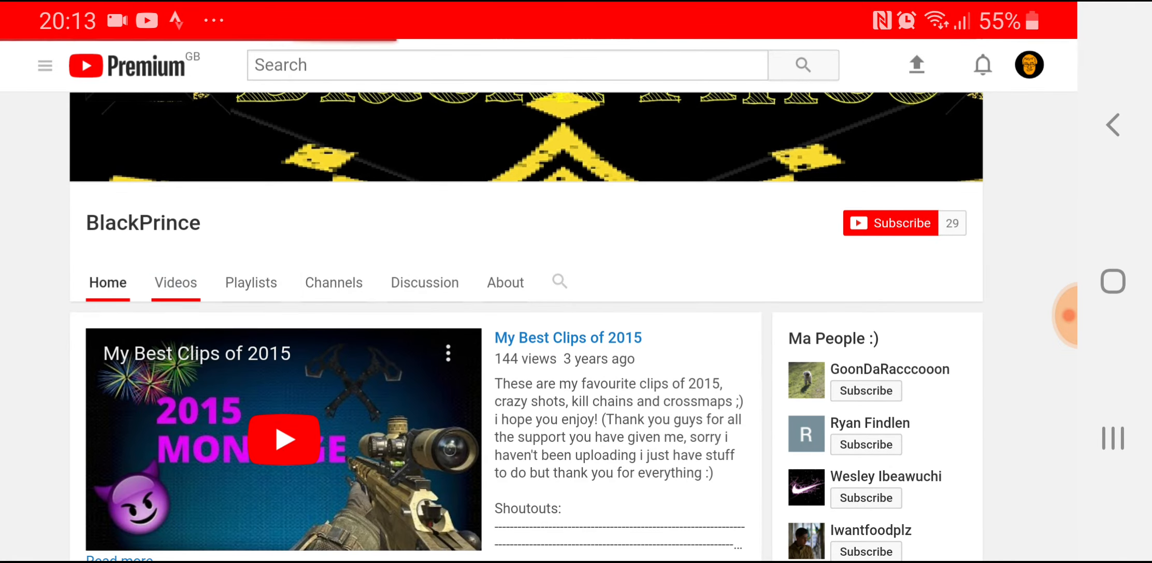
click(175, 283)
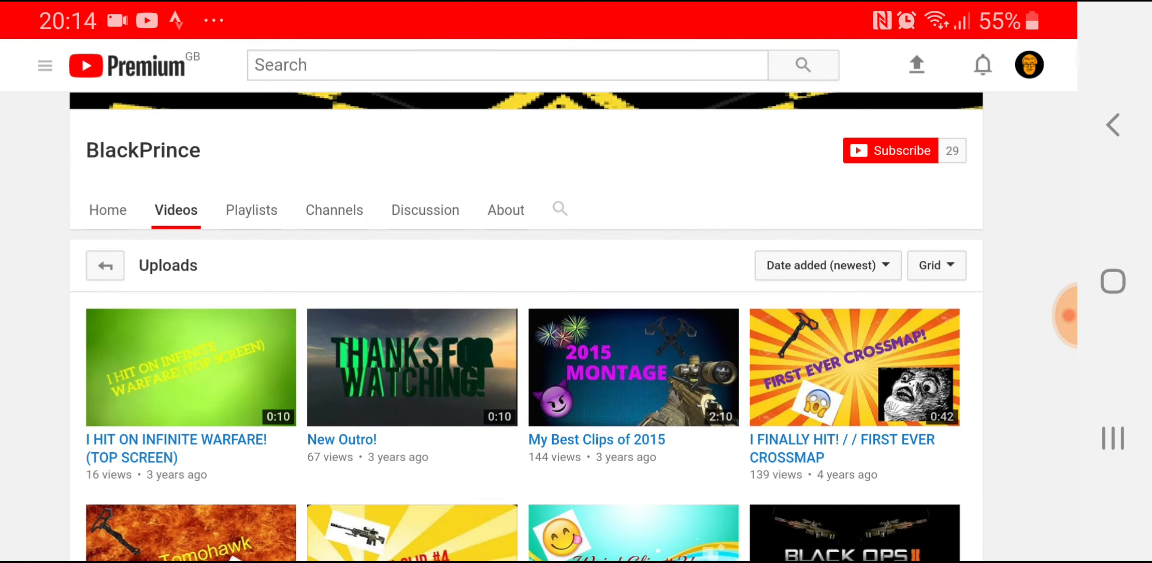
- Scroll through BlackPrince's uploads to the oldest and back to the top
scroll(down, 3)
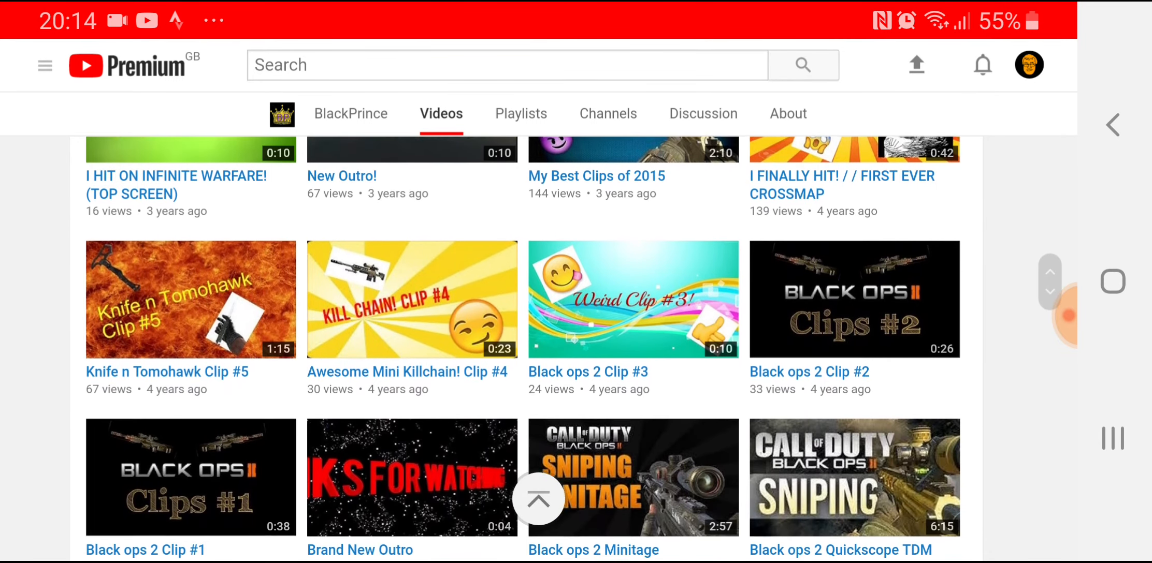
scroll(up, 3)
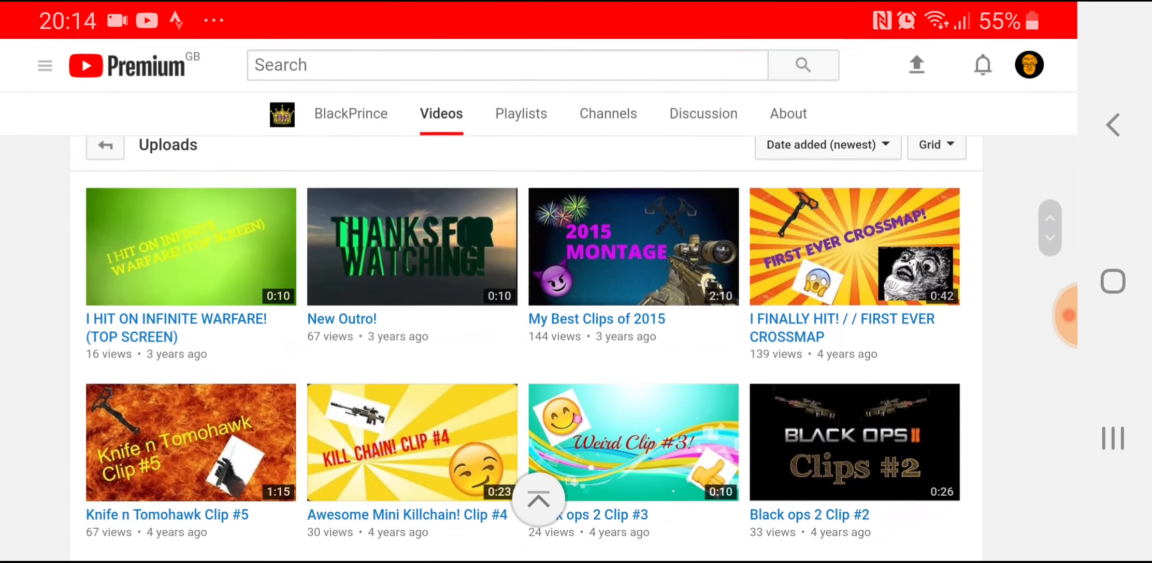
scroll(down, 3)
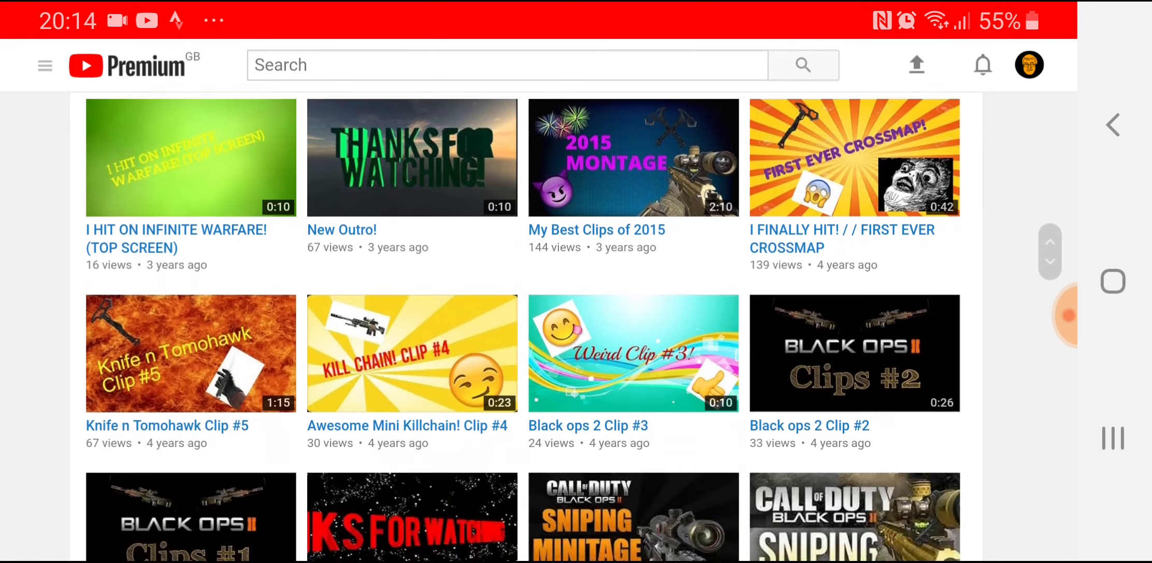
scroll(up, 3)
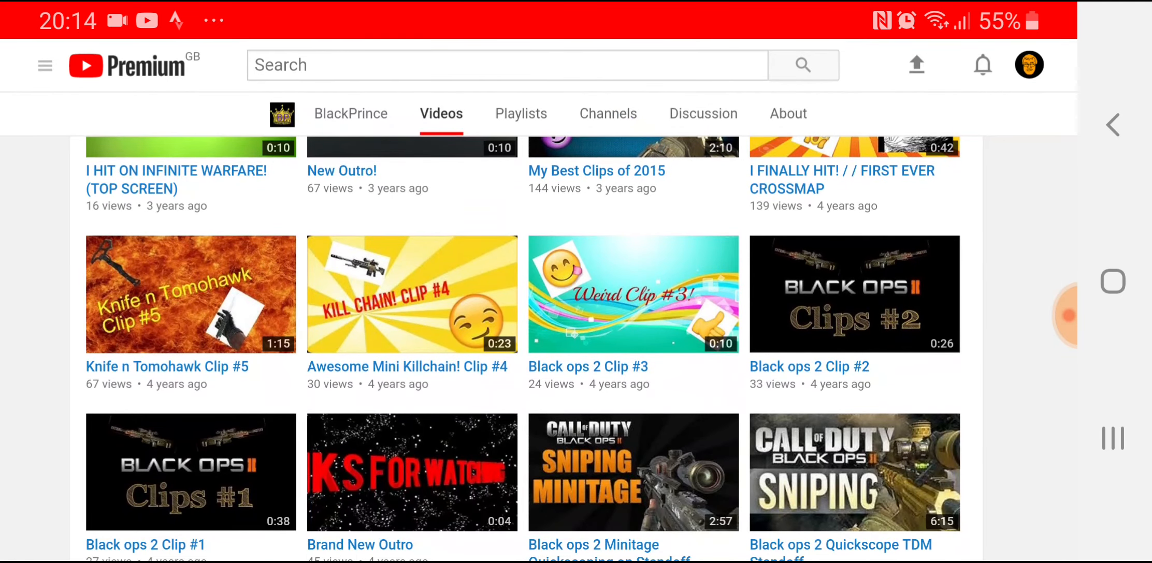
scroll(down, 3)
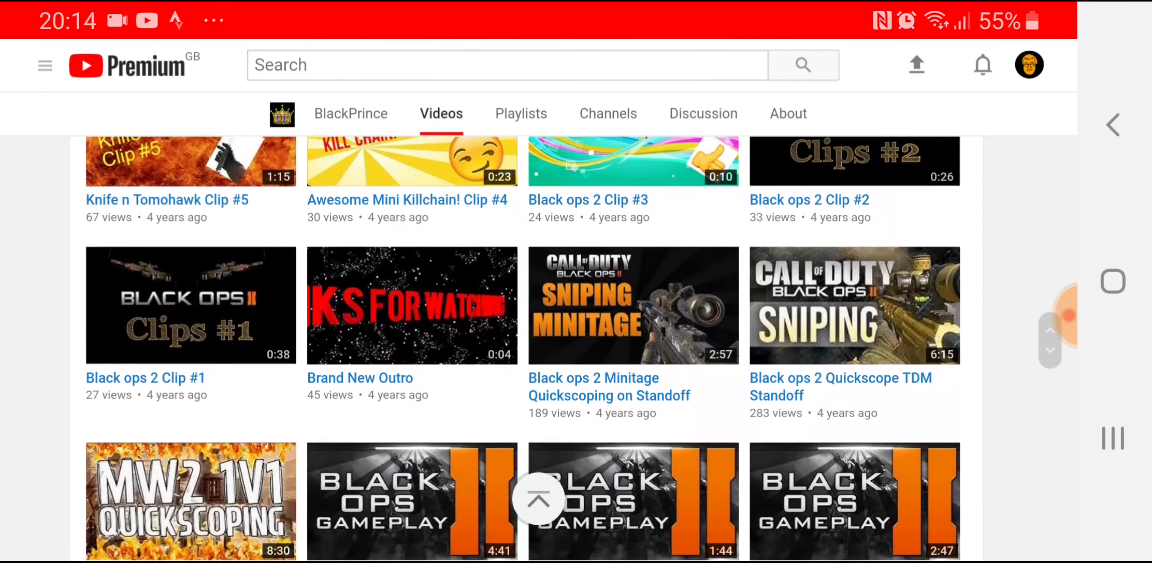
scroll(down, 3)
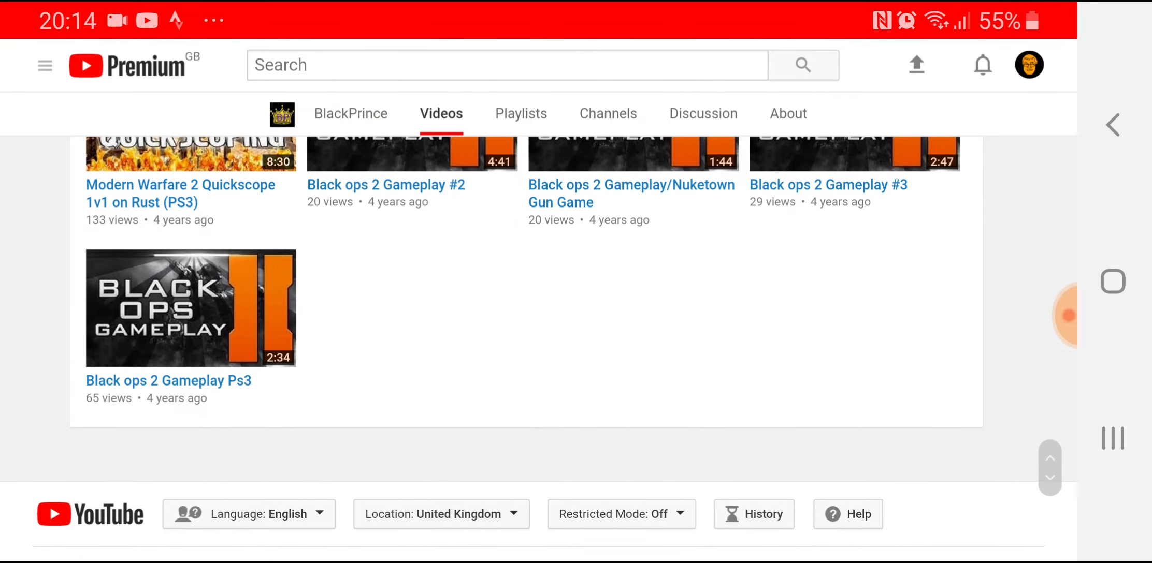
scroll(up, 3)
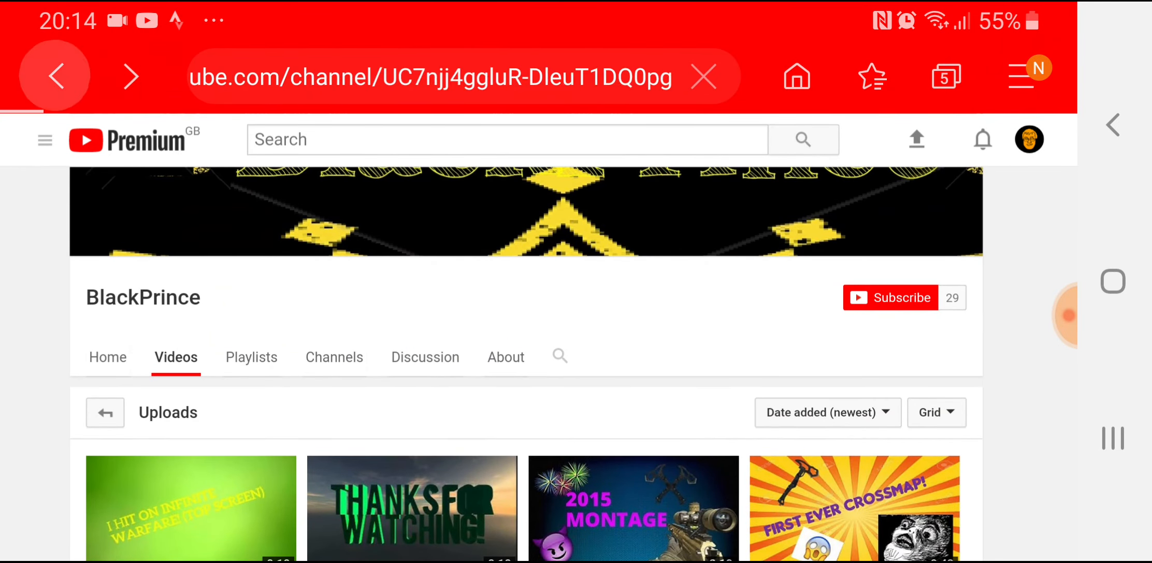
scroll(down, 3)
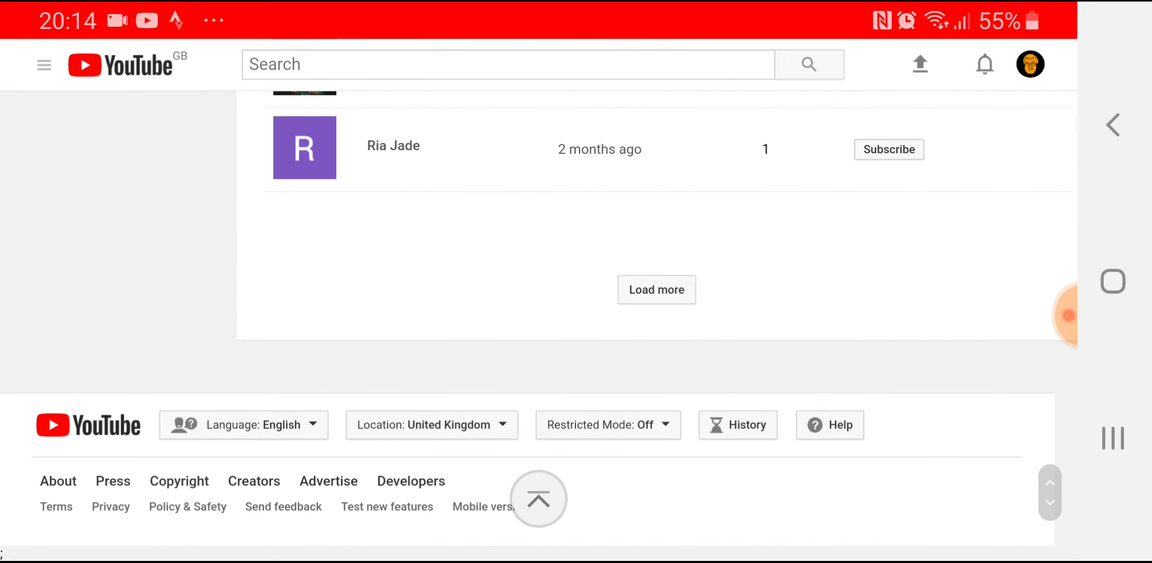
click(656, 289)
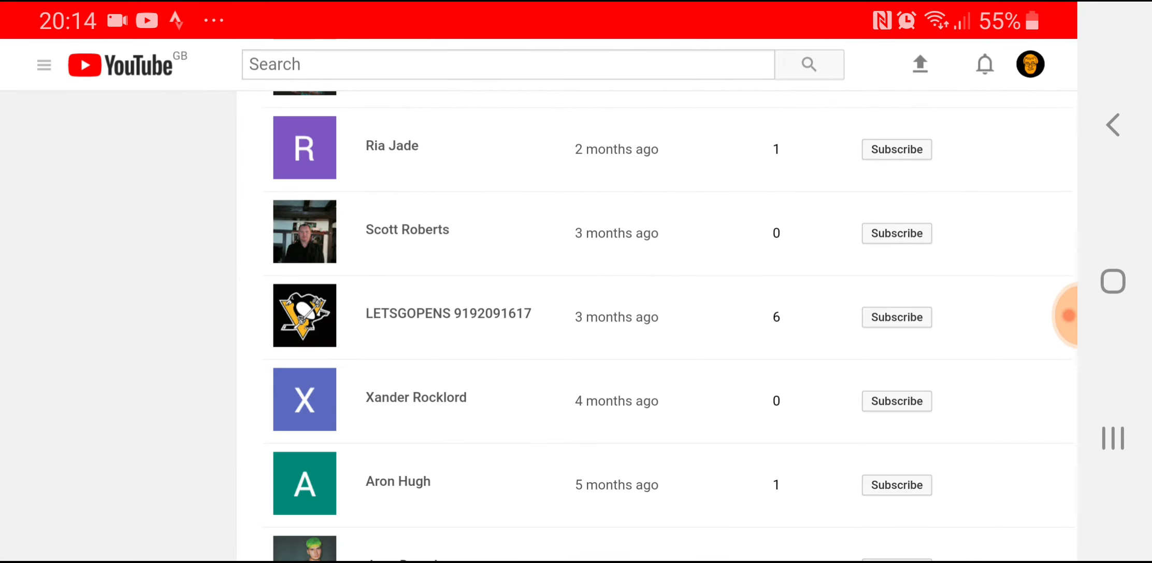
scroll(down, 3)
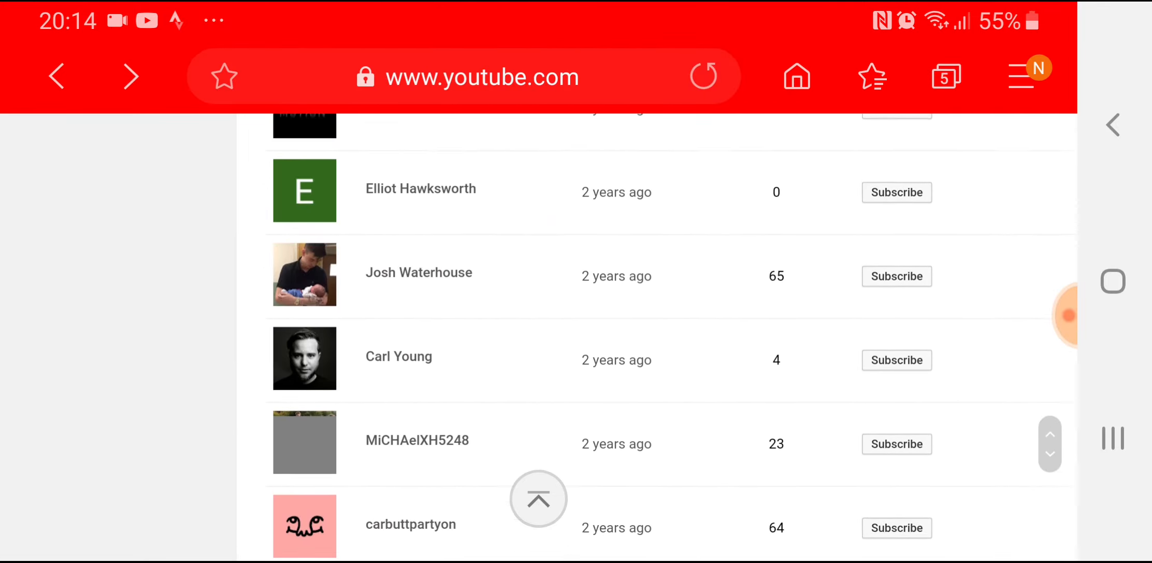
scroll(down, 3)
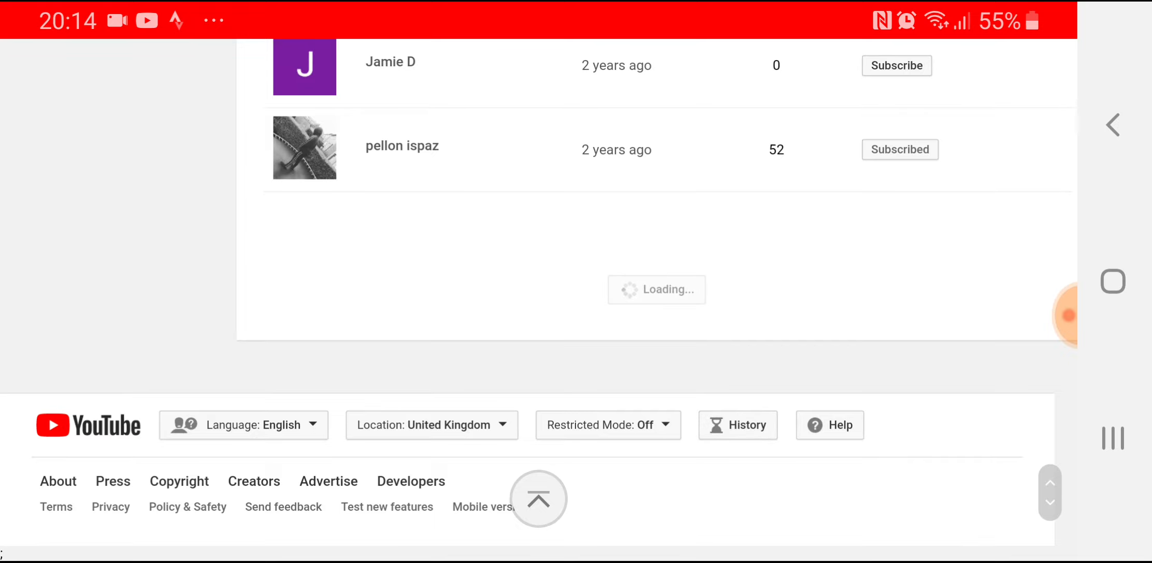
scroll(up, 3)
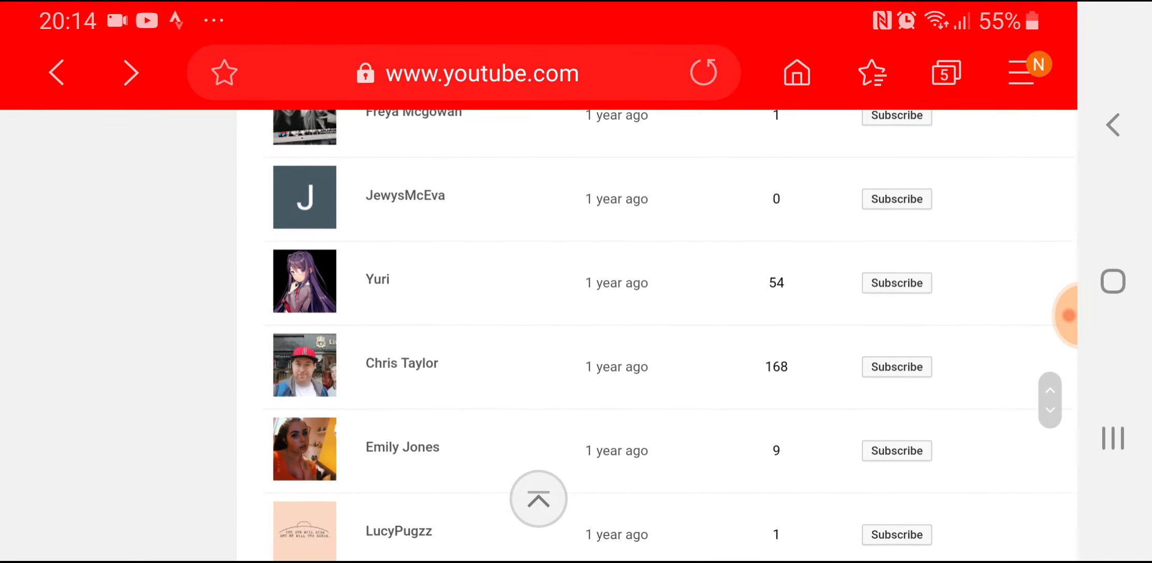
scroll(down, 3)
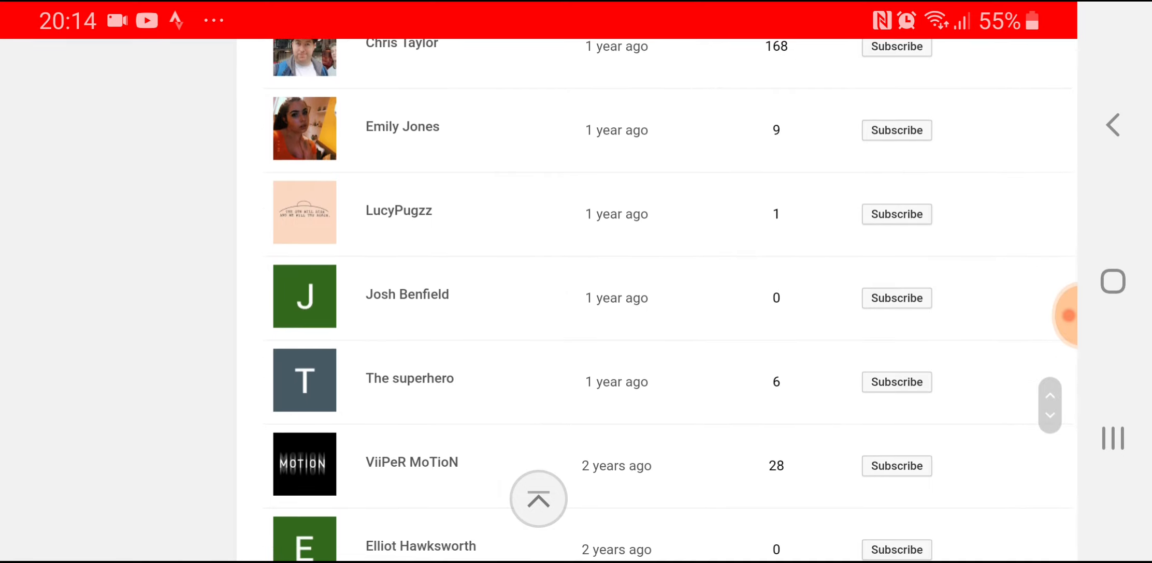
scroll(down, 3)
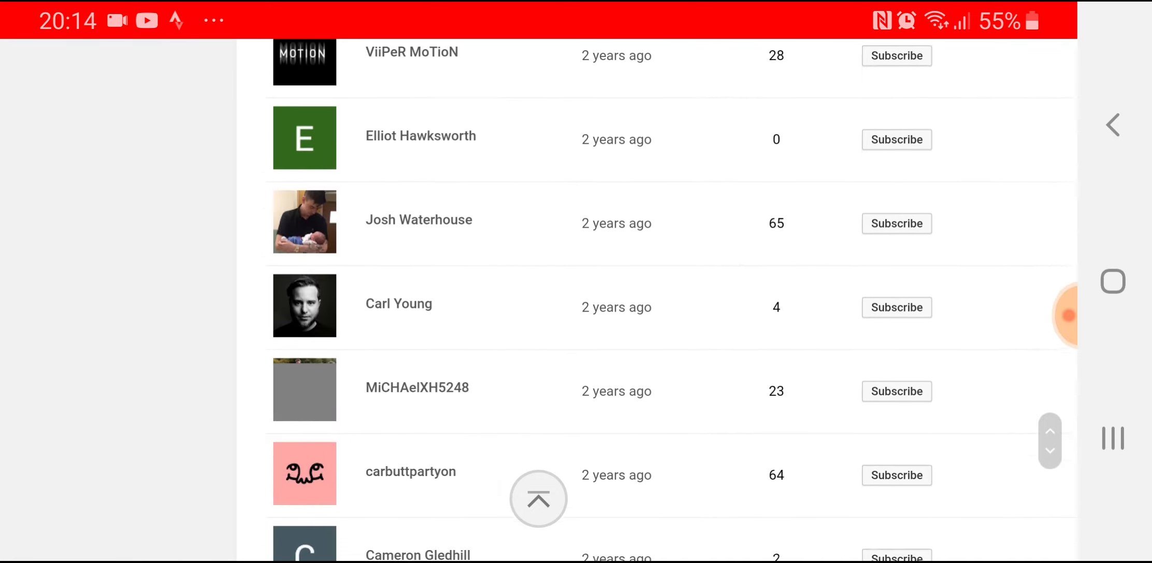
scroll(down, 3)
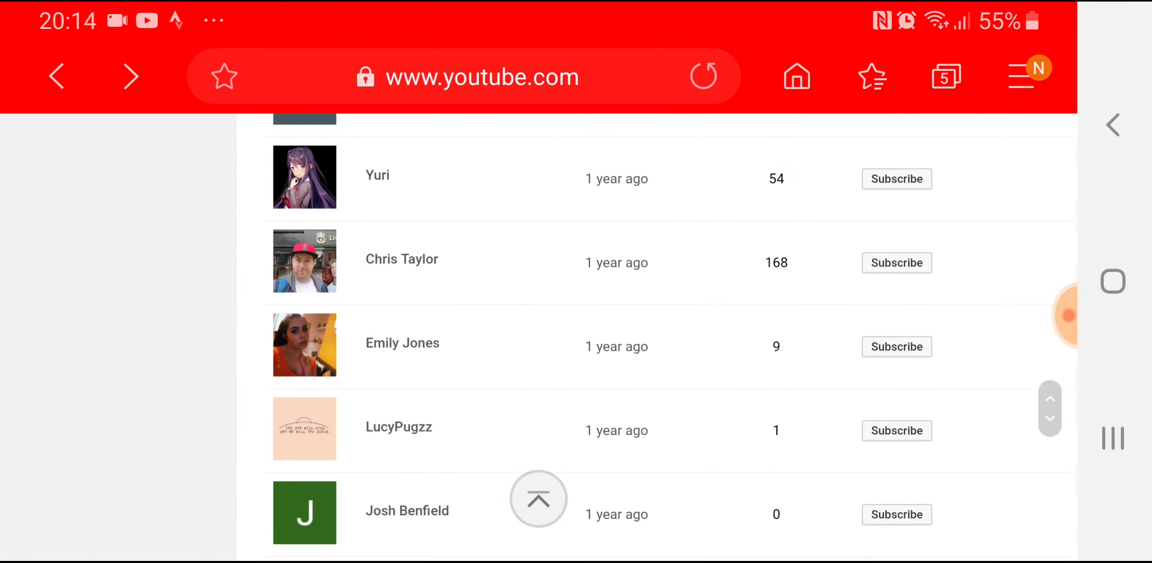
scroll(up, 3)
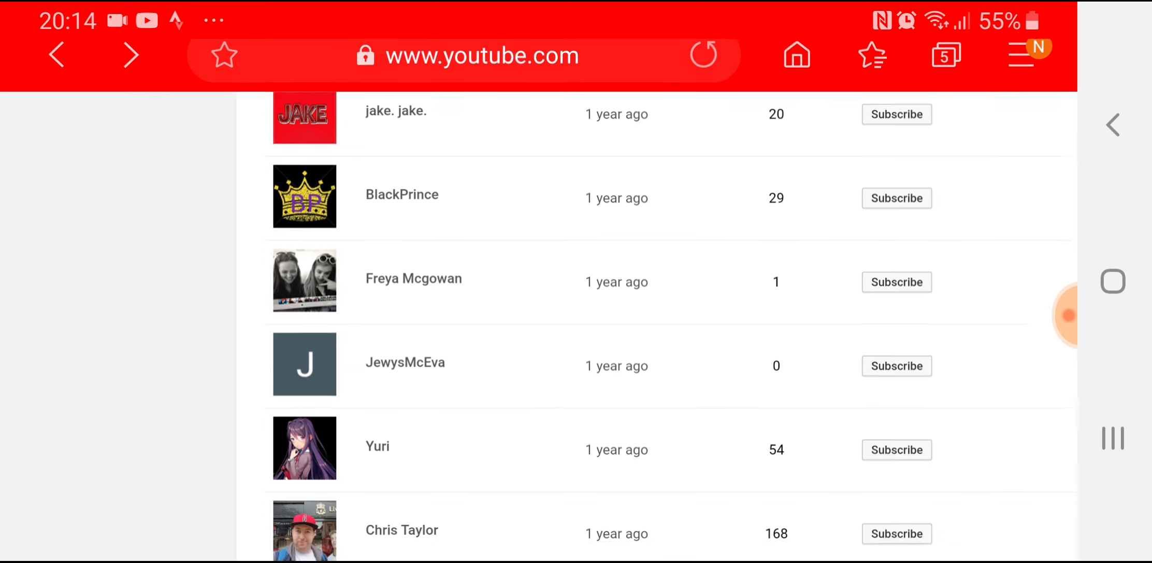
scroll(up, 3)
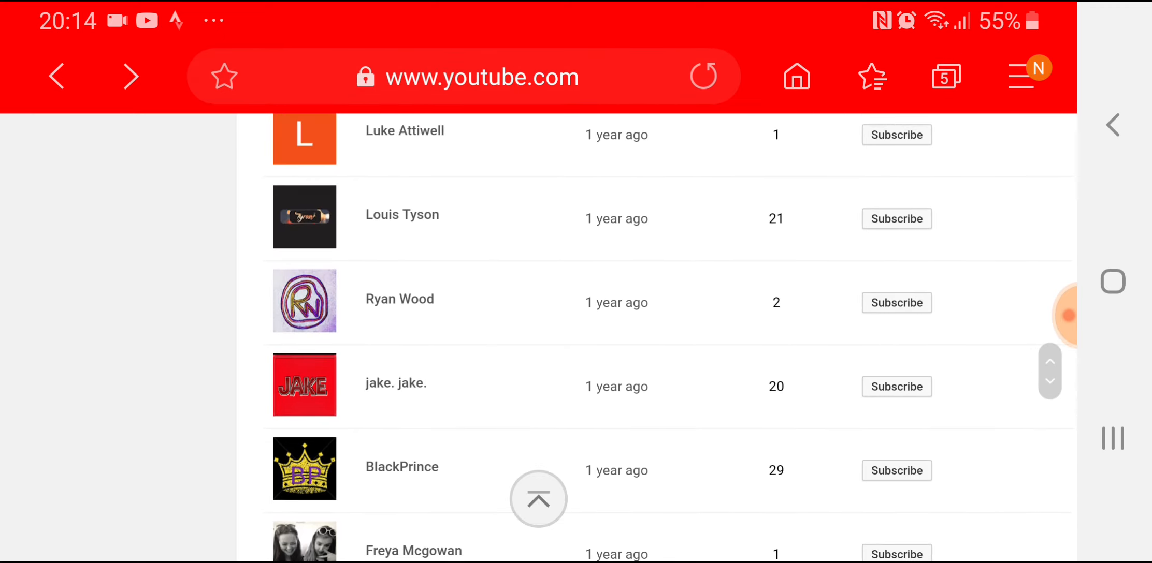
scroll(down, 3)
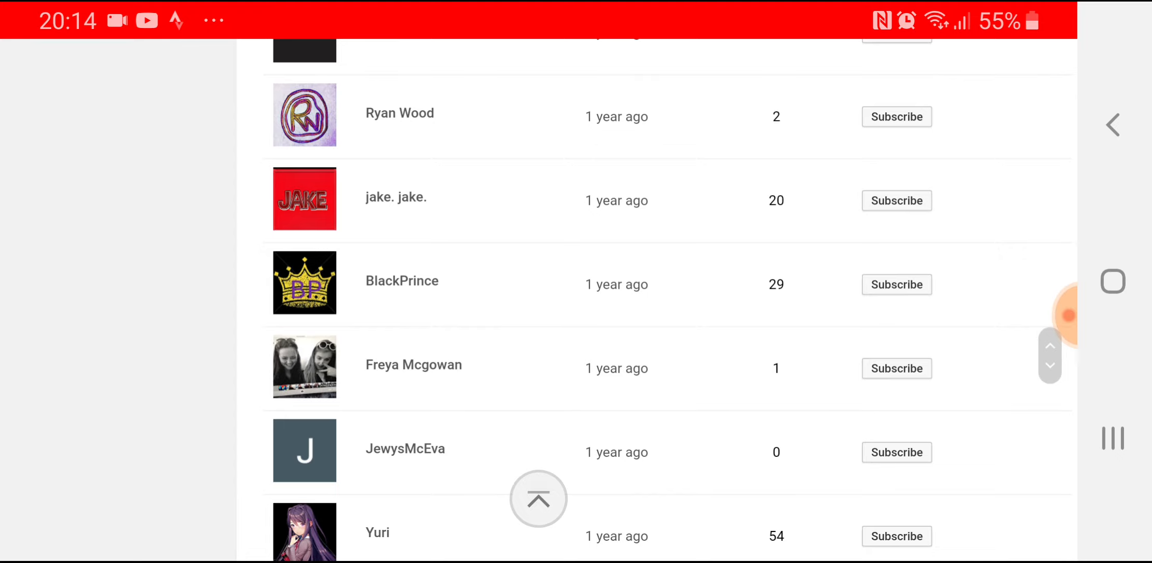
scroll(down, 3)
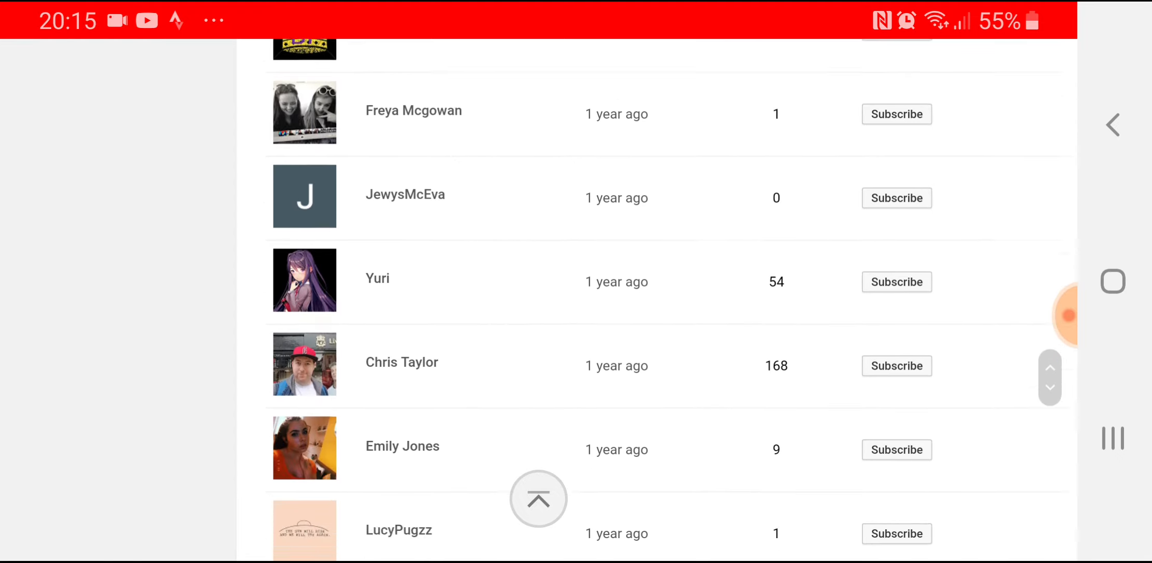
scroll(down, 3)
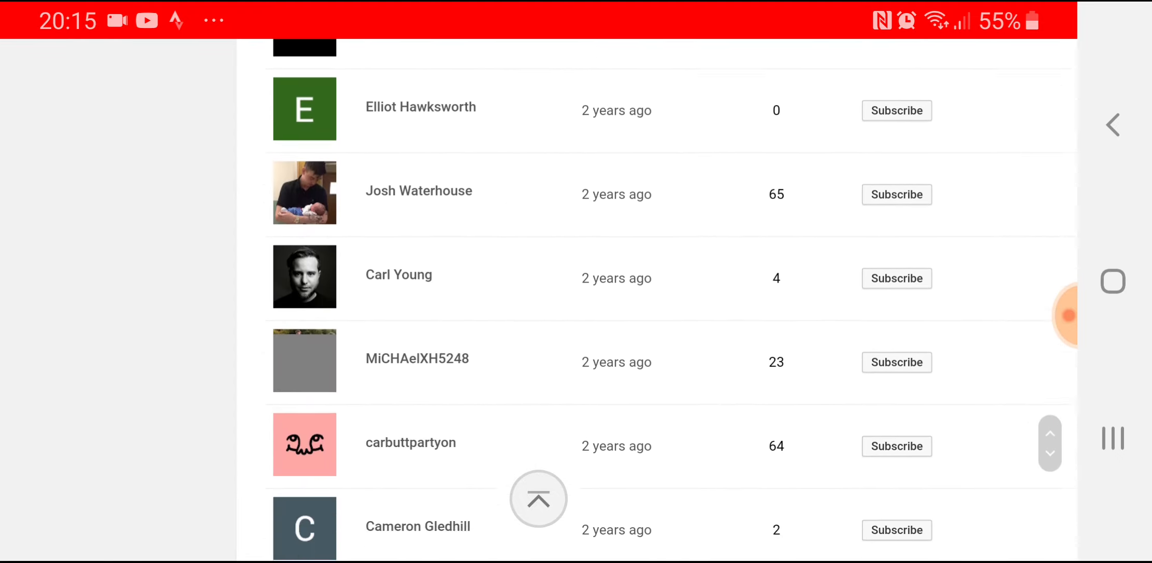
scroll(down, 3)
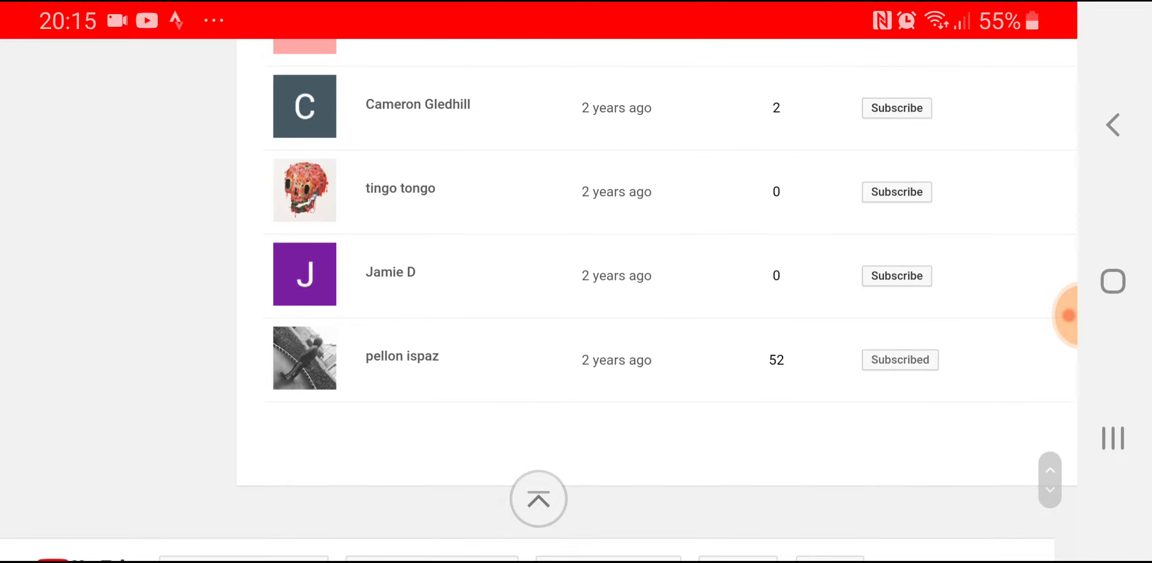